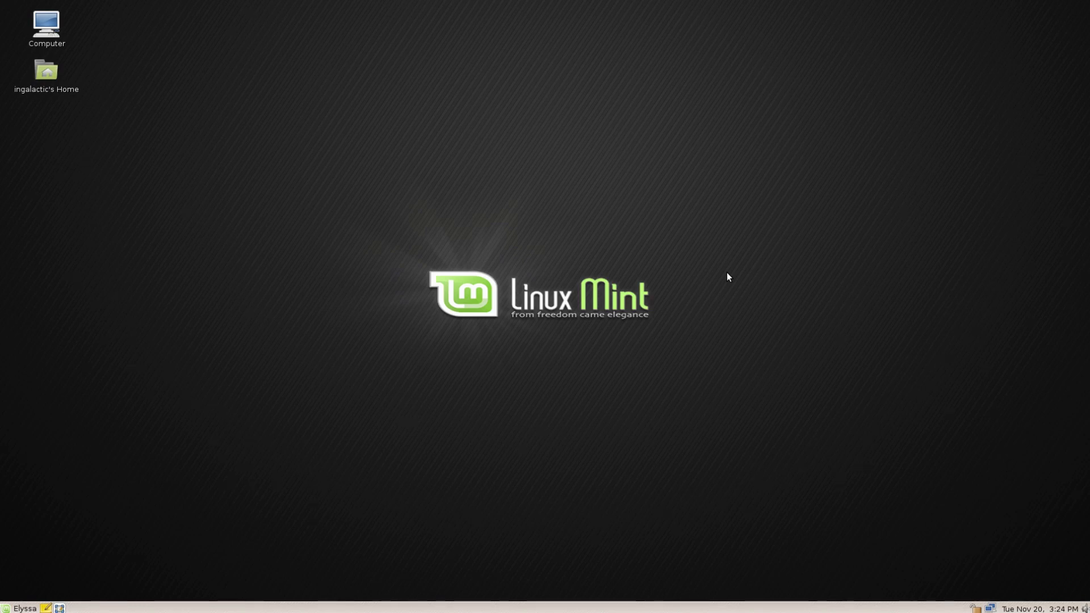
mouse_move(728, 263)
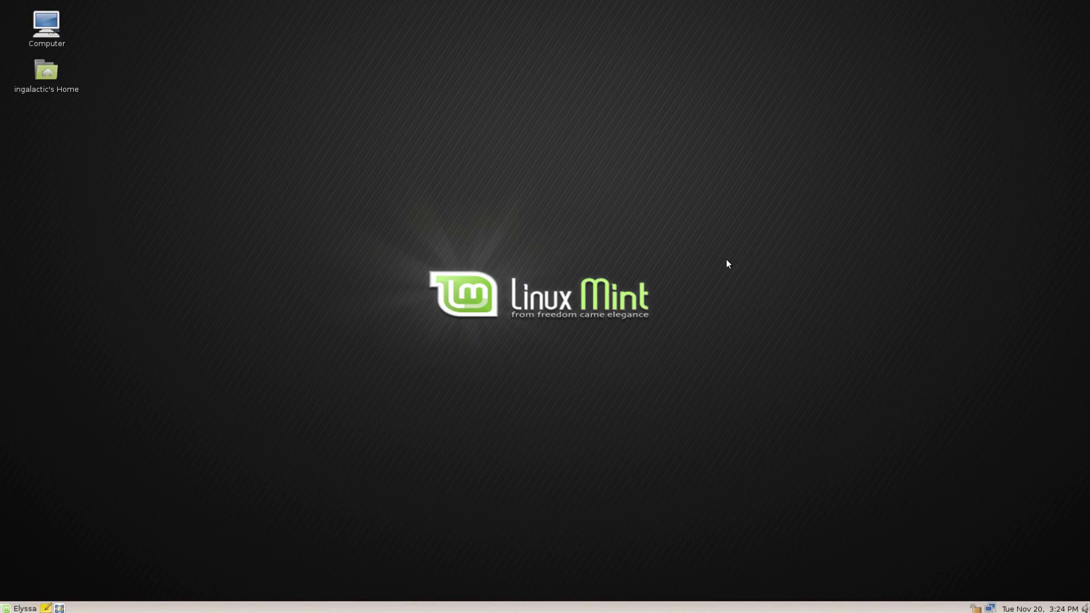
mouse_move(684, 260)
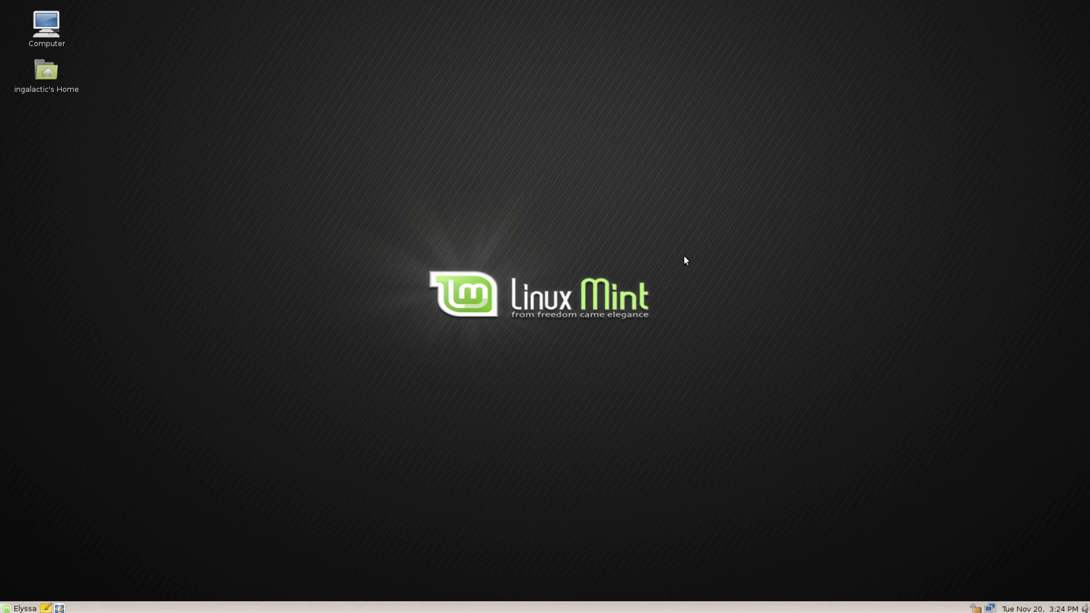
mouse_move(668, 260)
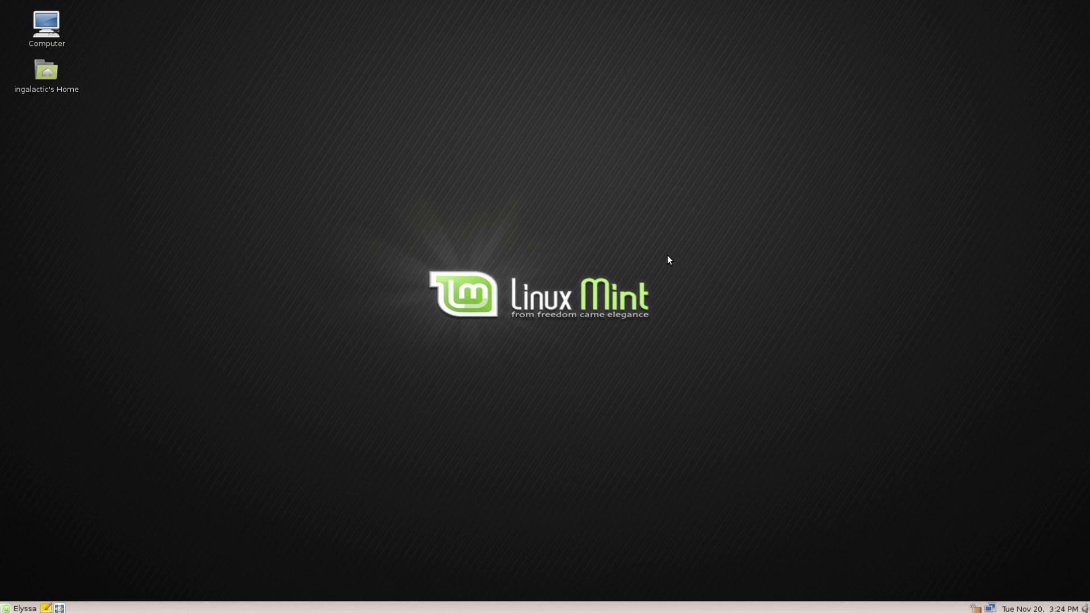
mouse_move(669, 264)
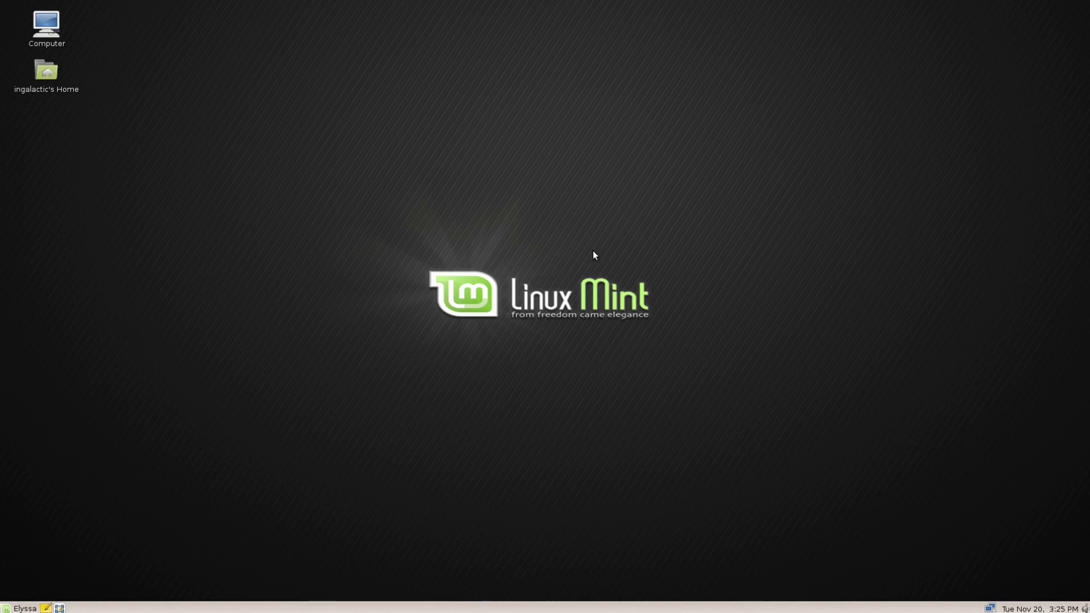
mouse_move(550, 242)
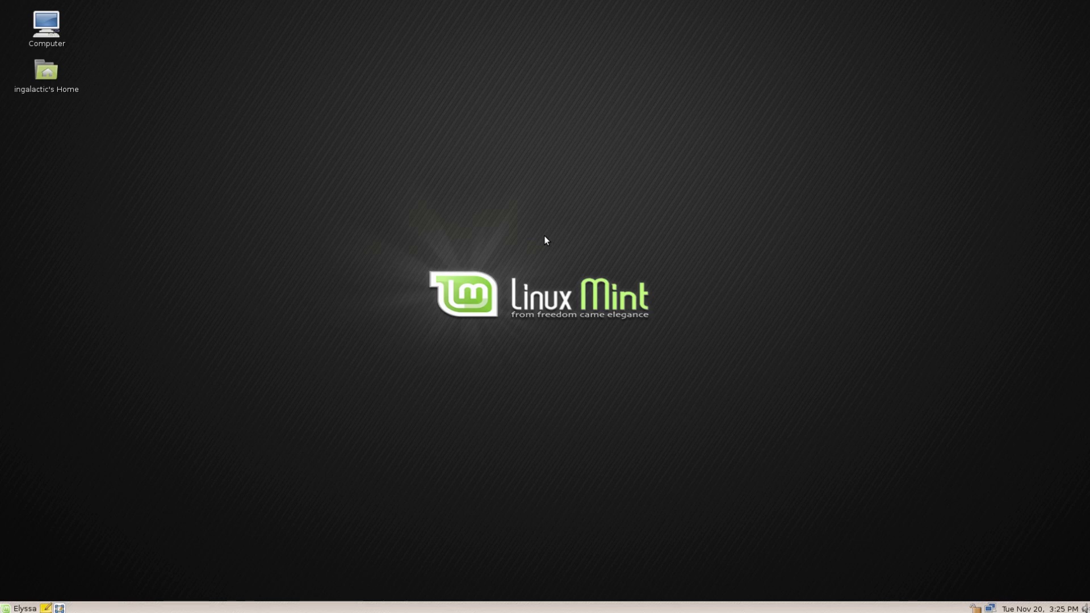
mouse_move(507, 231)
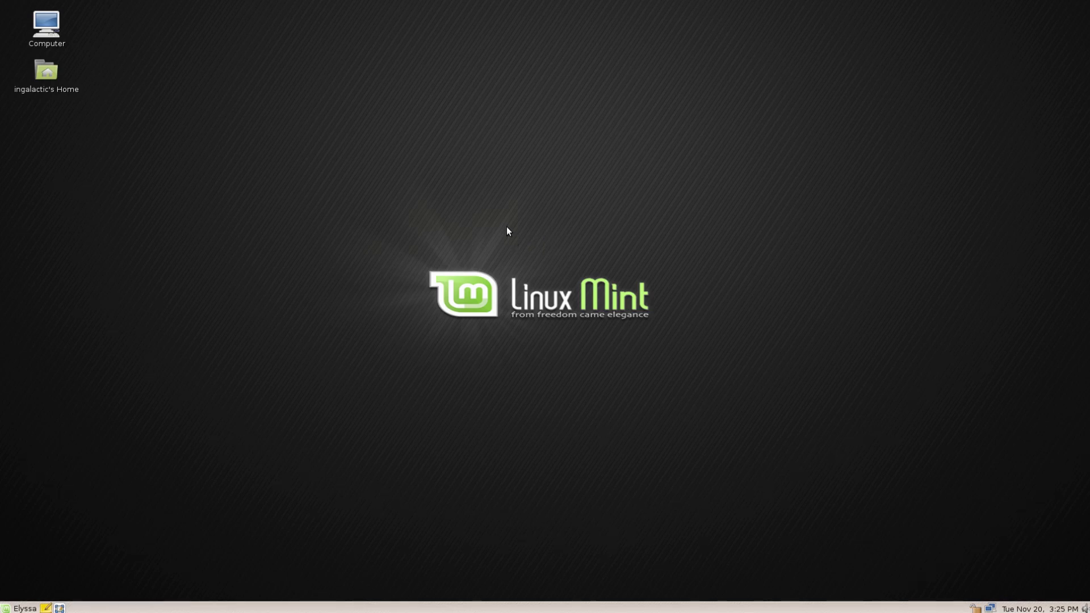
mouse_move(476, 231)
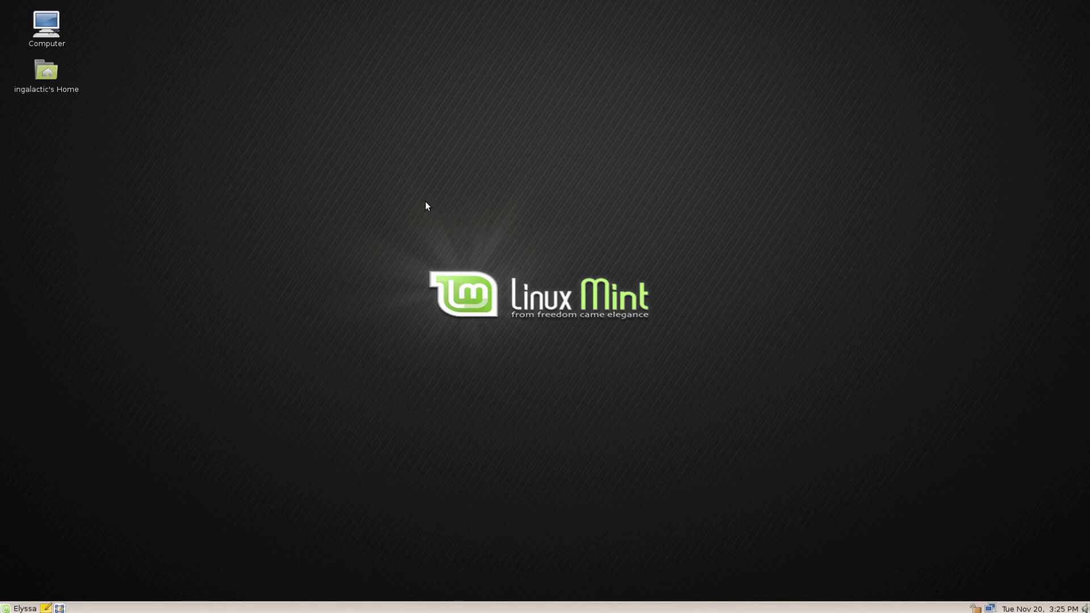
mouse_move(17, 574)
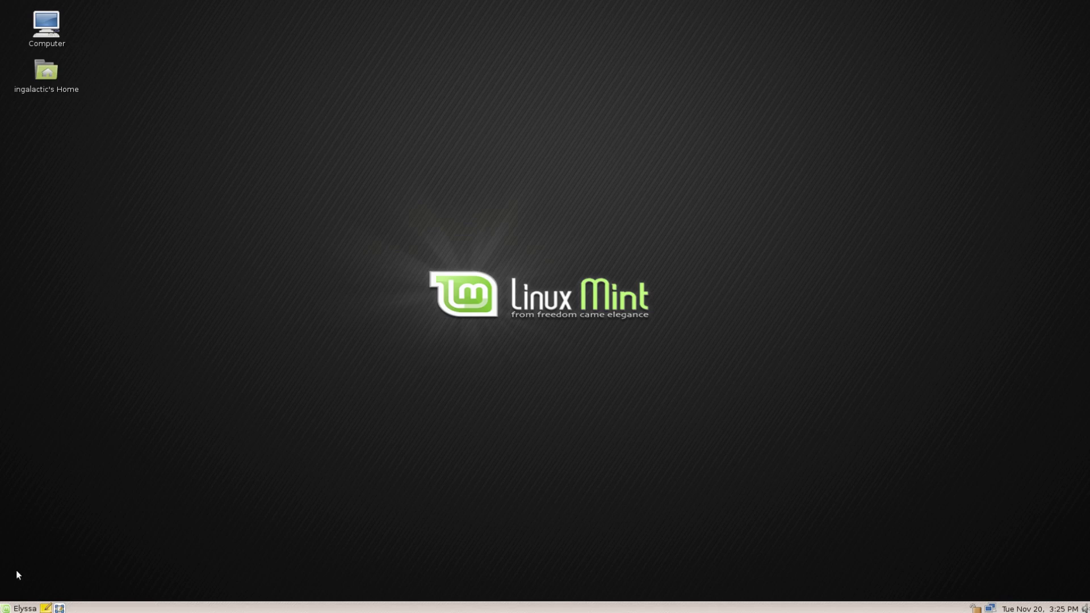
Browse the Computer location in Nautilus and launch a blank OpenOffice.org Writer document
left_click(5, 608)
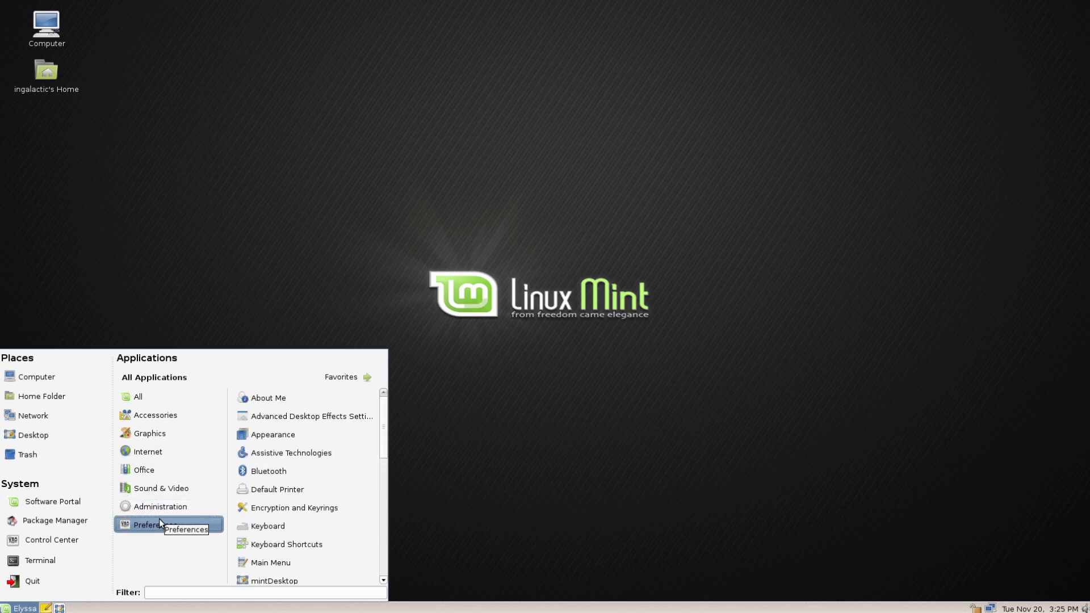
mouse_move(158, 505)
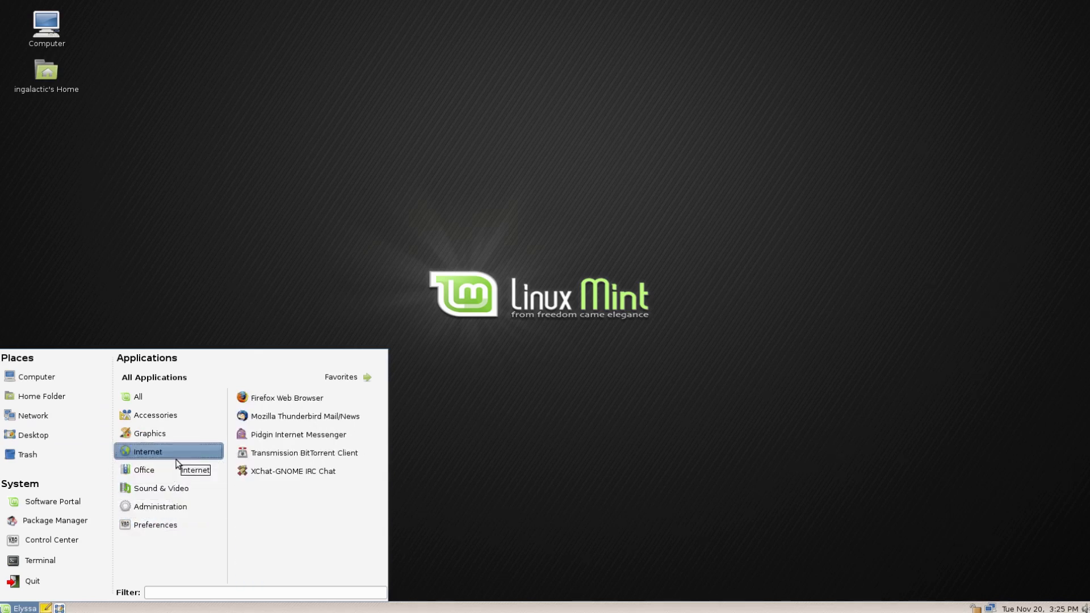
left_click(137, 396)
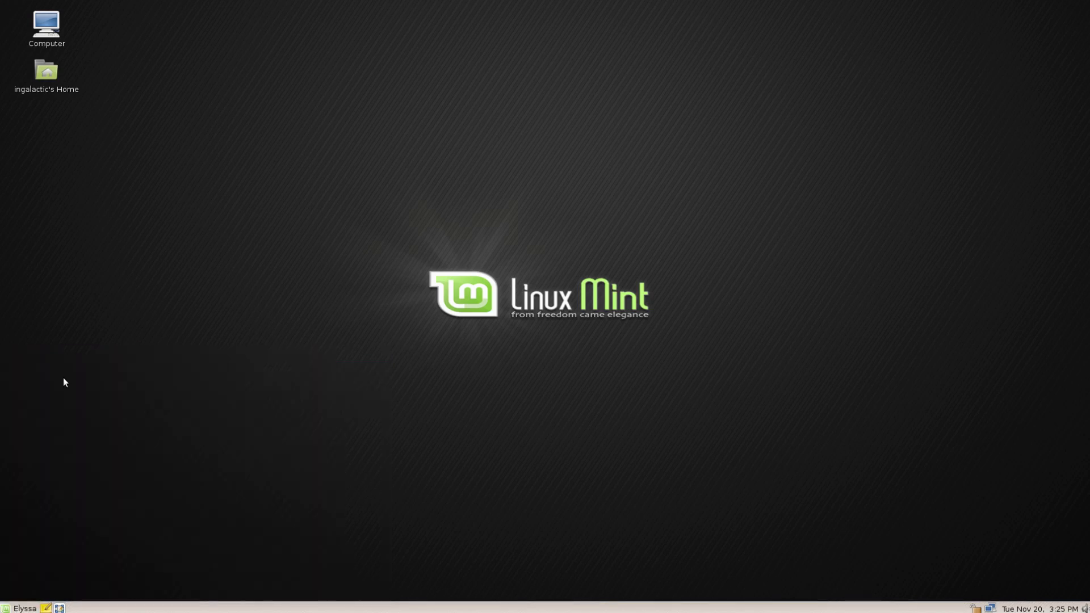
double_click(46, 23)
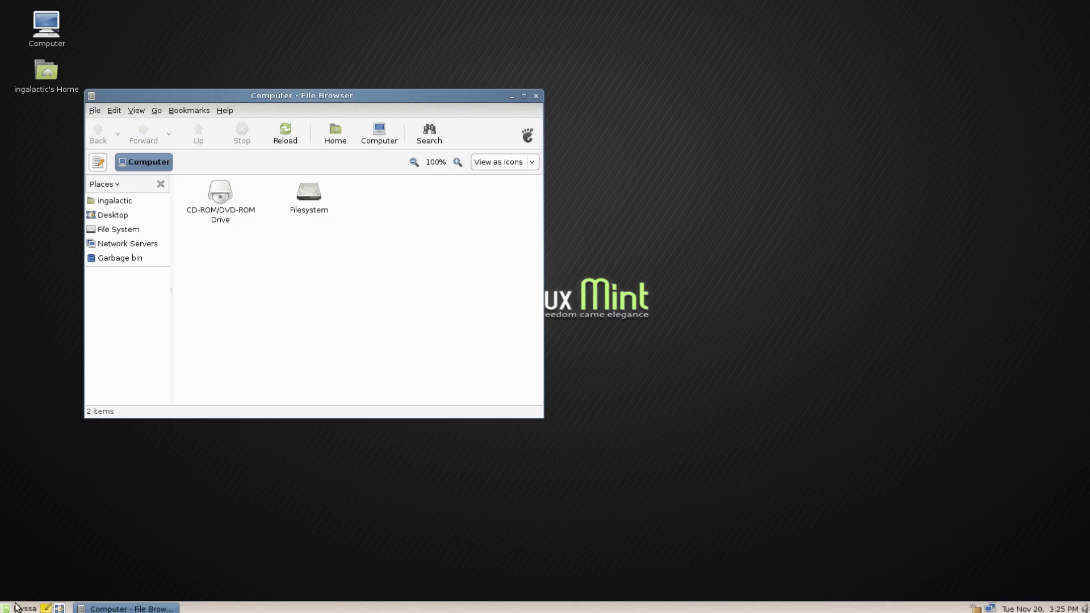
left_click(7, 608)
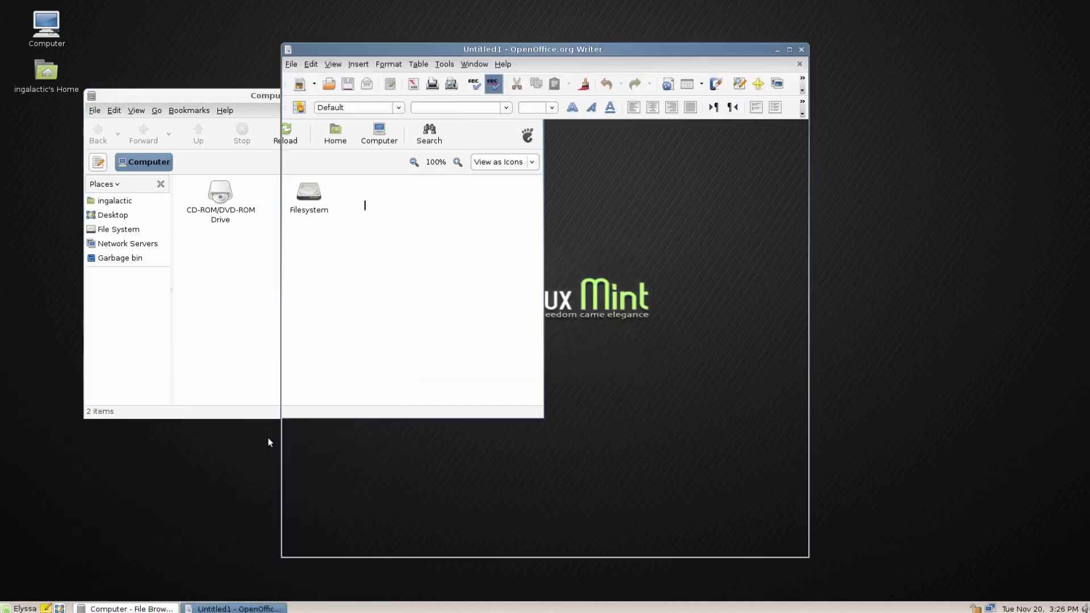
left_click(532, 48)
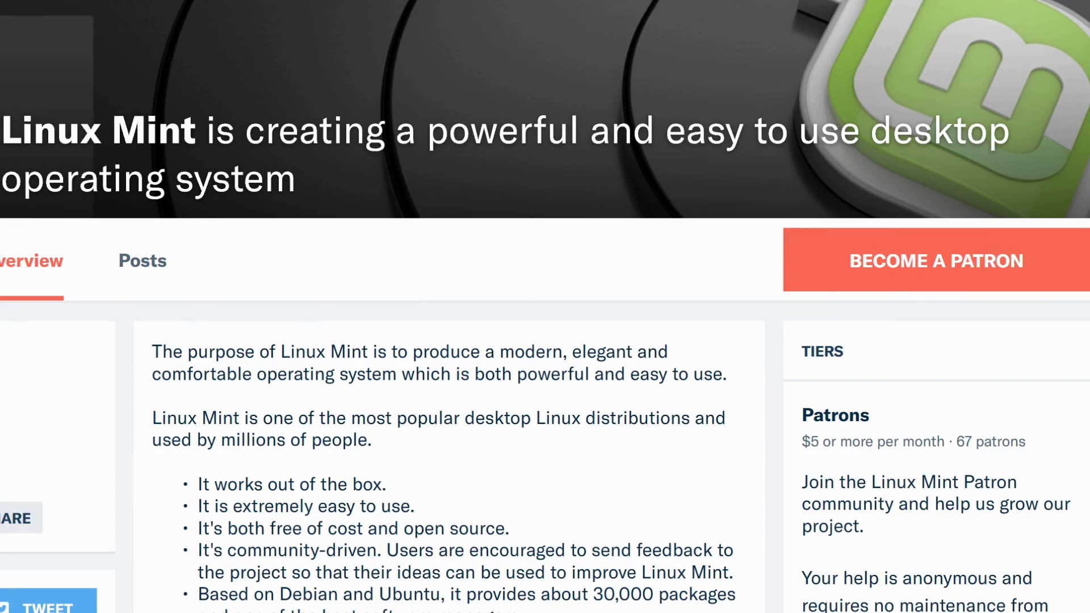
scroll("down", 3)
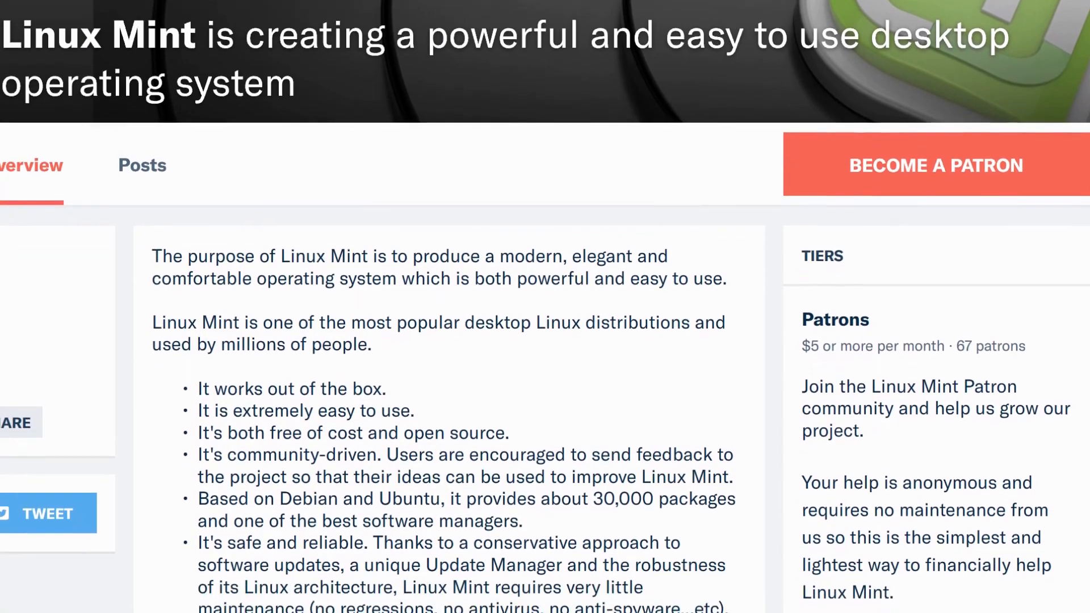
scroll("down", 3)
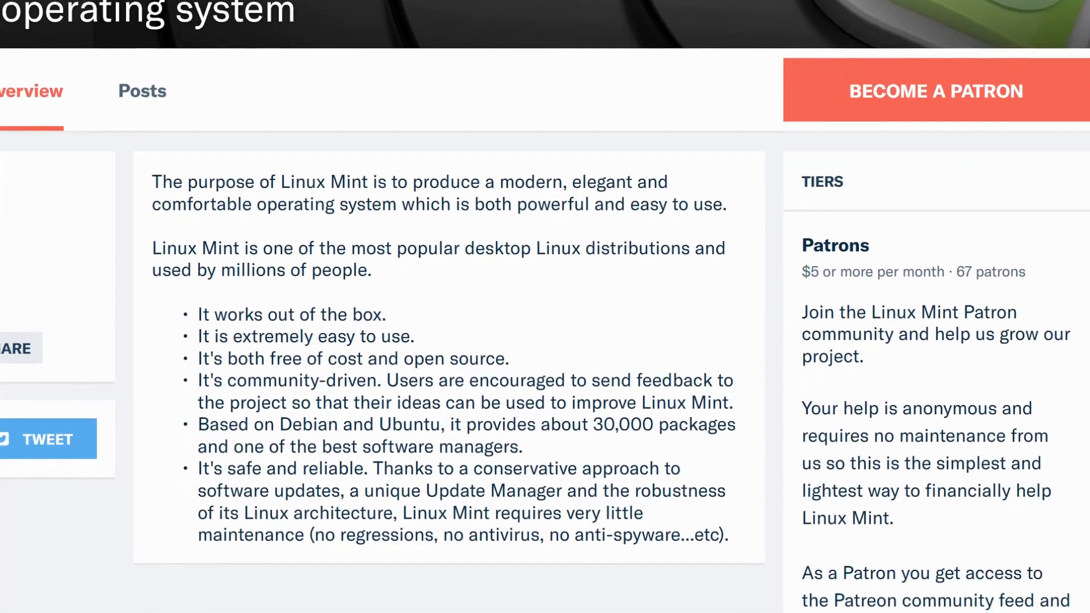
scroll("down", 3)
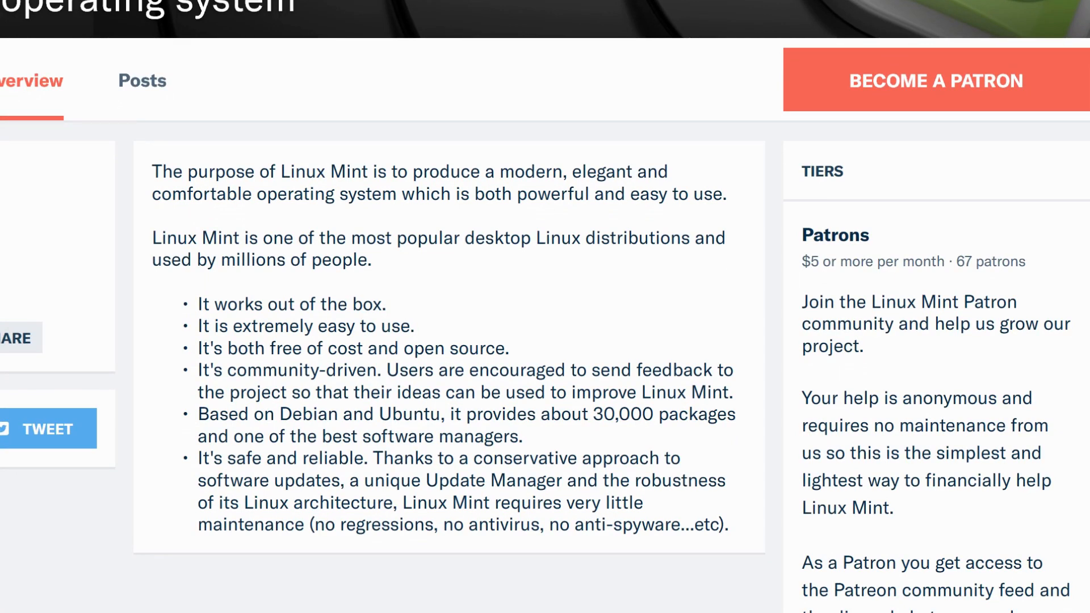
scroll("down", 3)
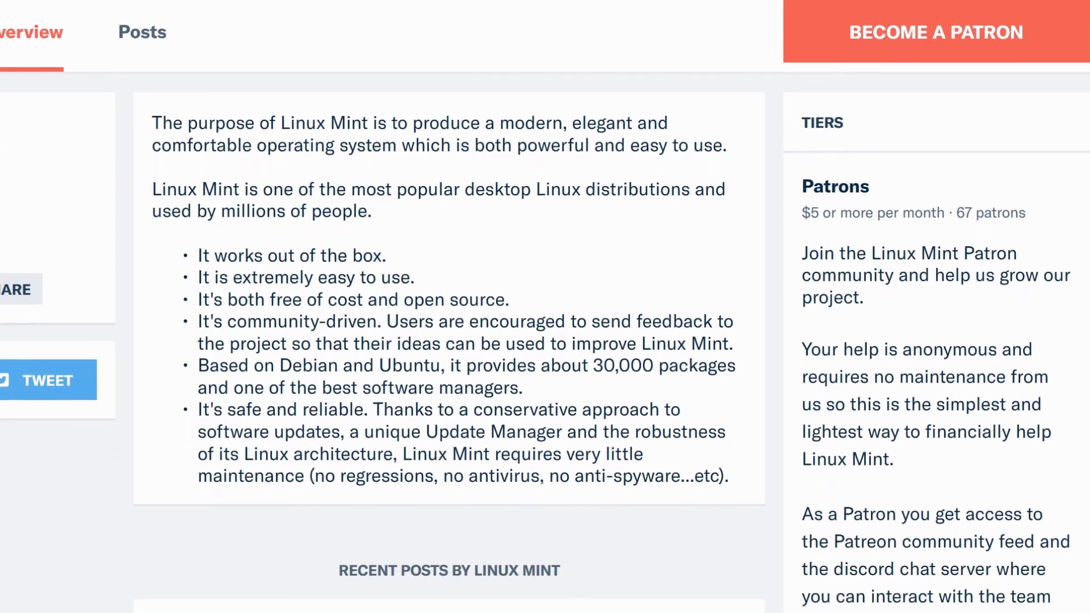
scroll("down", 3)
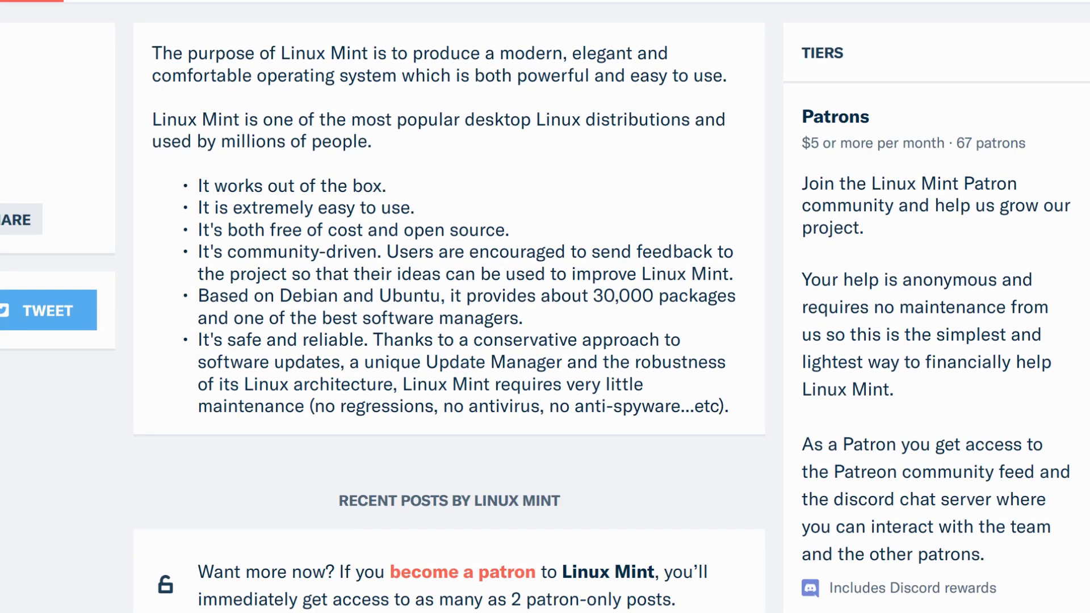
mouse_move(1011, 430)
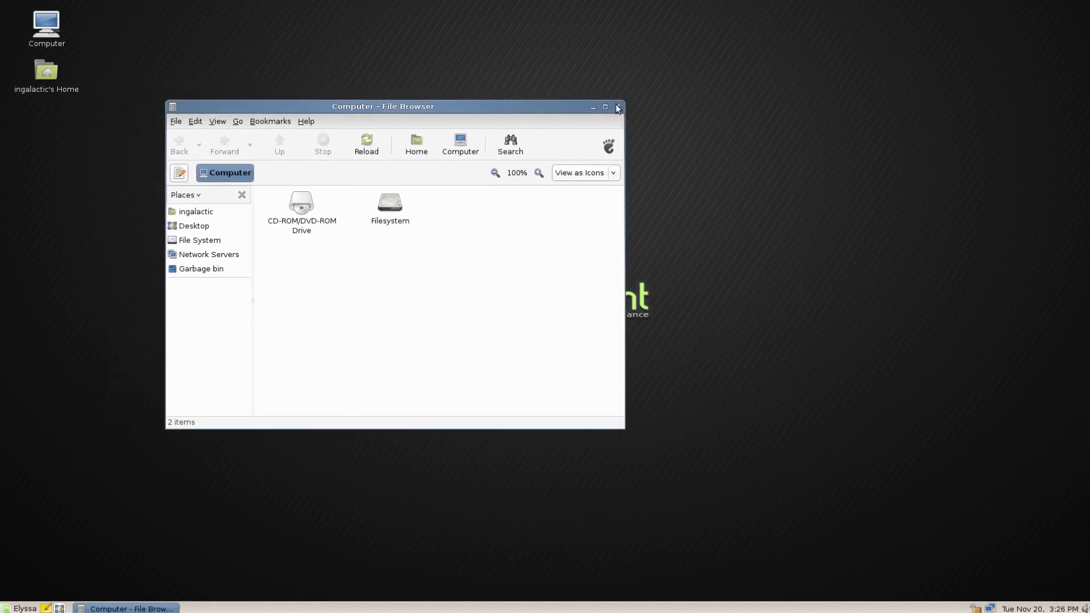
Close the Computer window, open GNOME Control Center, then close it to reveal the desktop
left_click(617, 106)
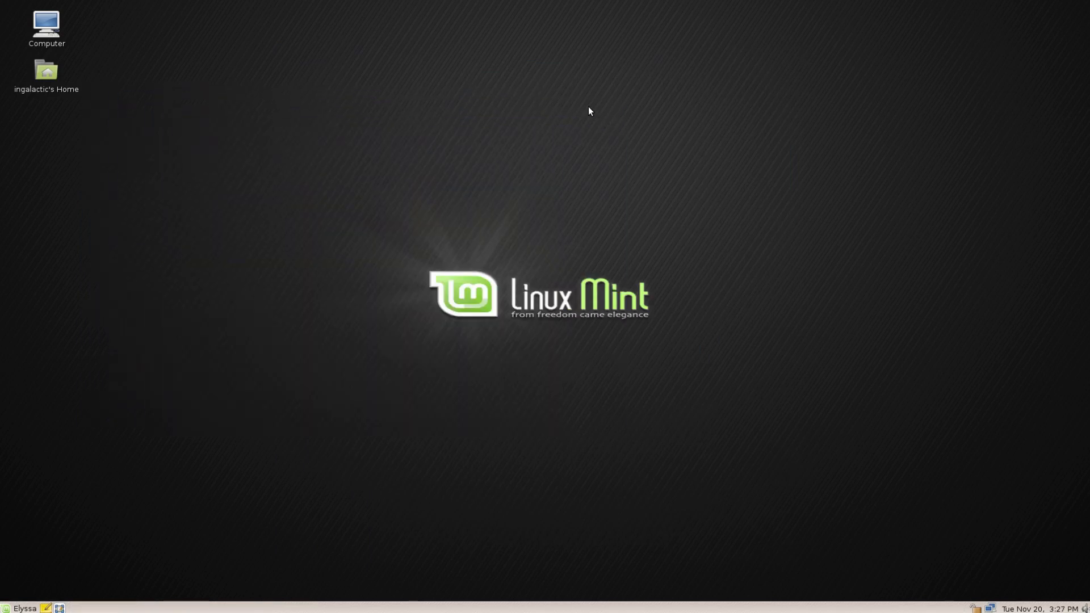
mouse_move(425, 274)
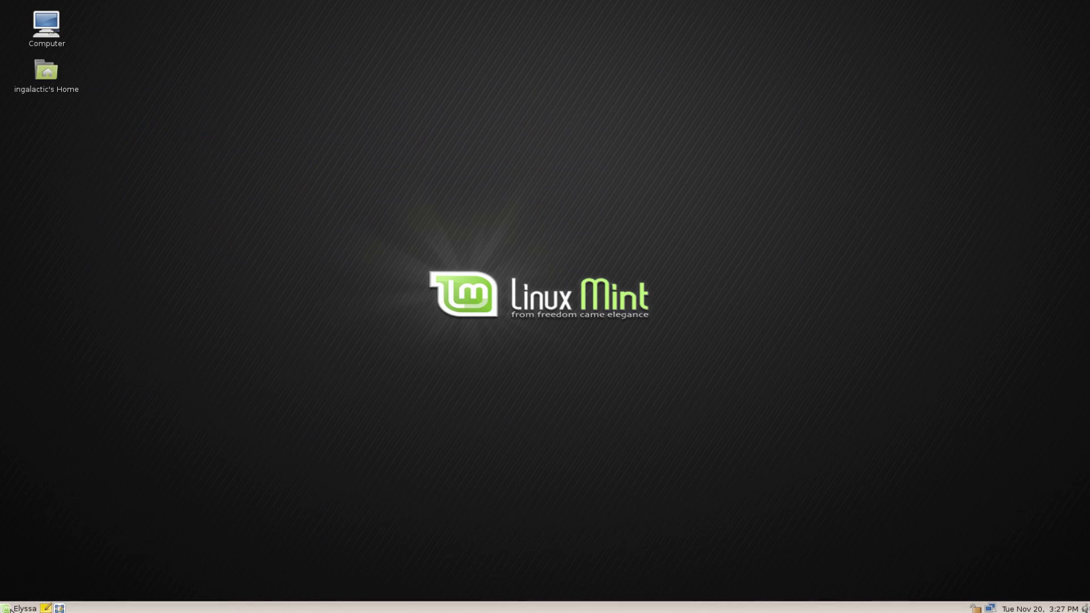
left_click(23, 607)
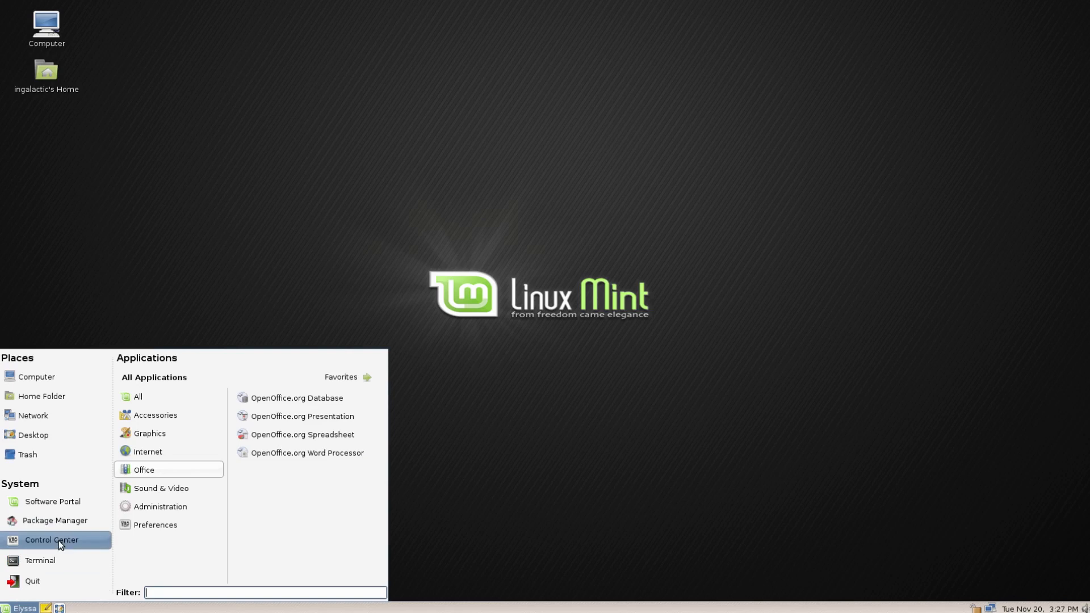
left_click(51, 539)
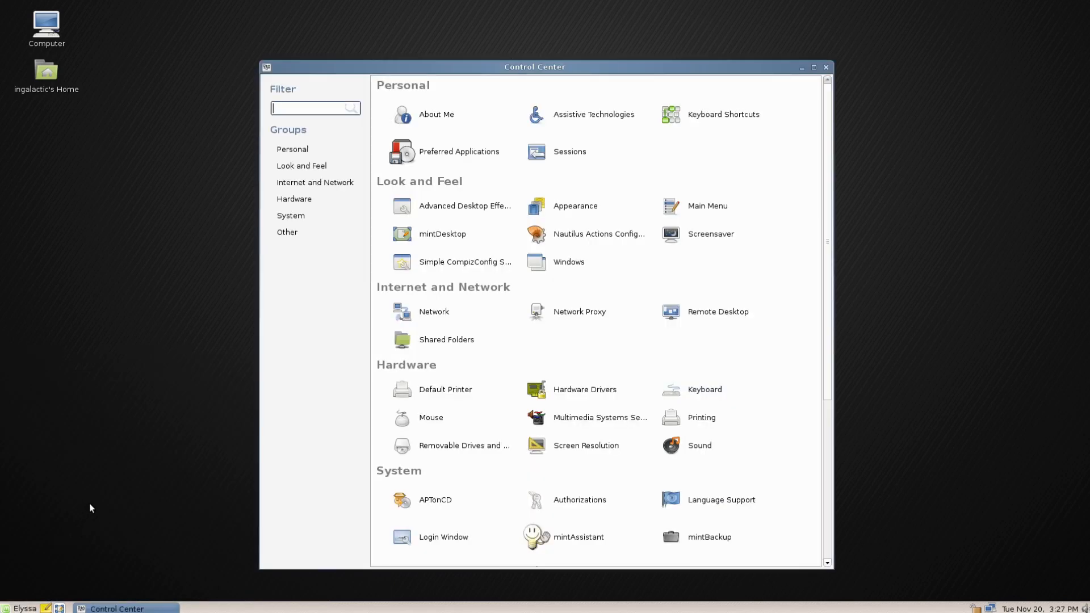
mouse_move(233, 304)
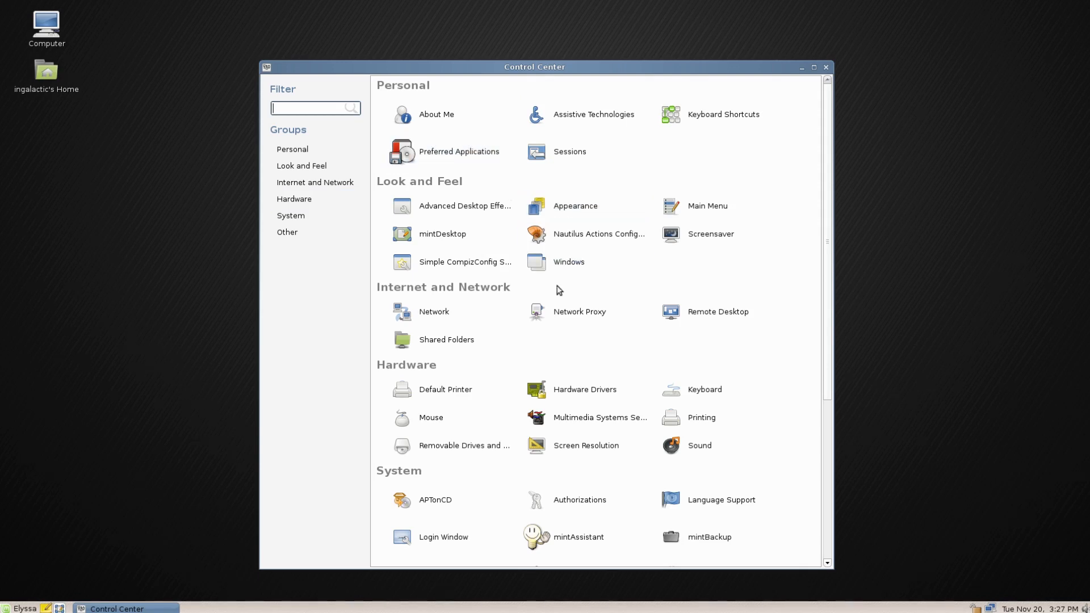
mouse_move(31, 573)
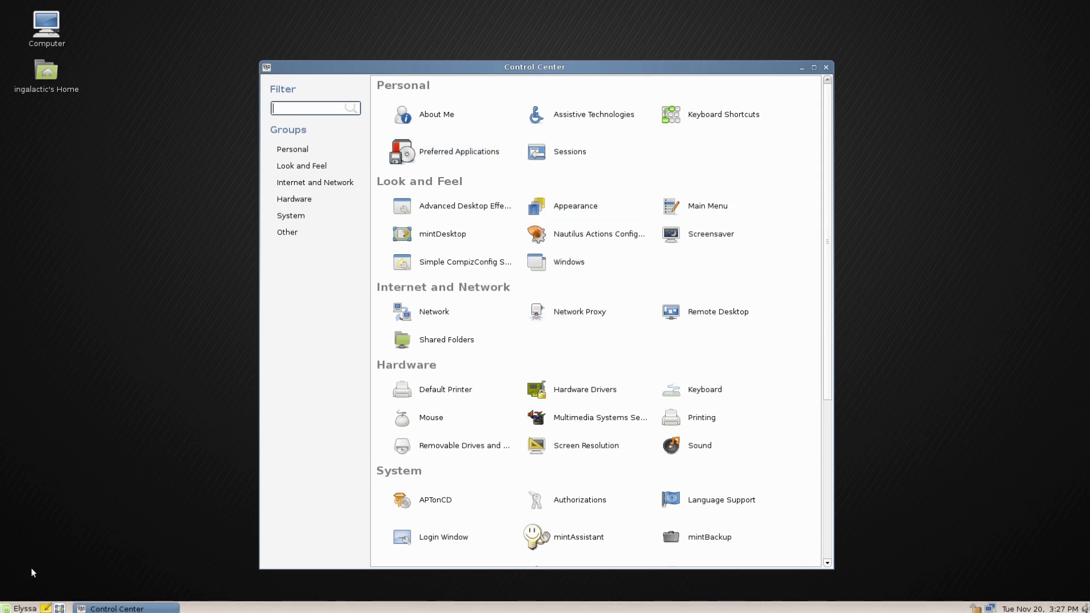
left_click(6, 608)
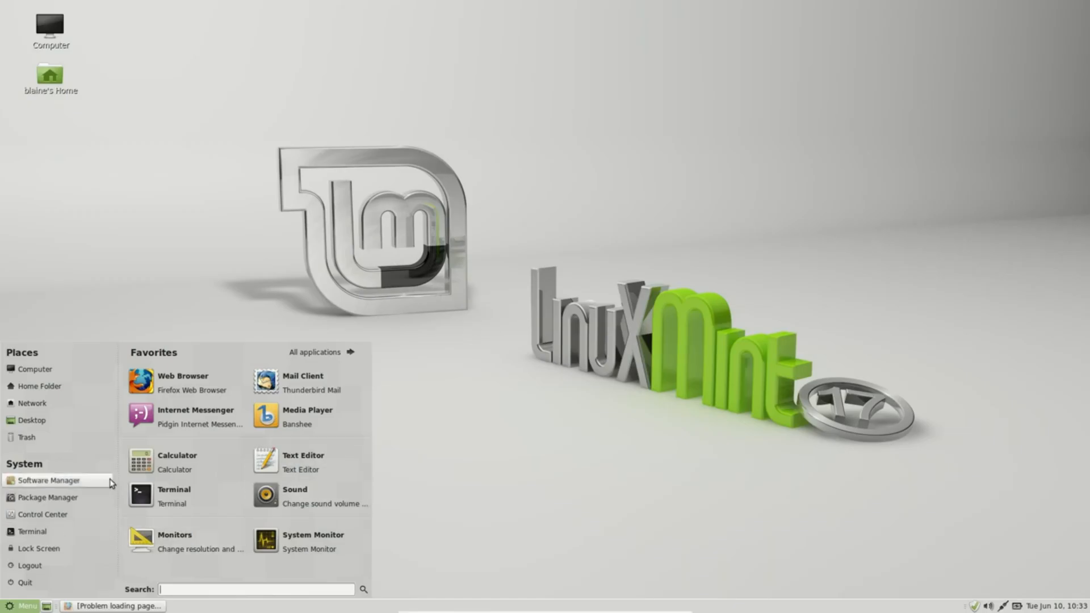
left_click(43, 514)
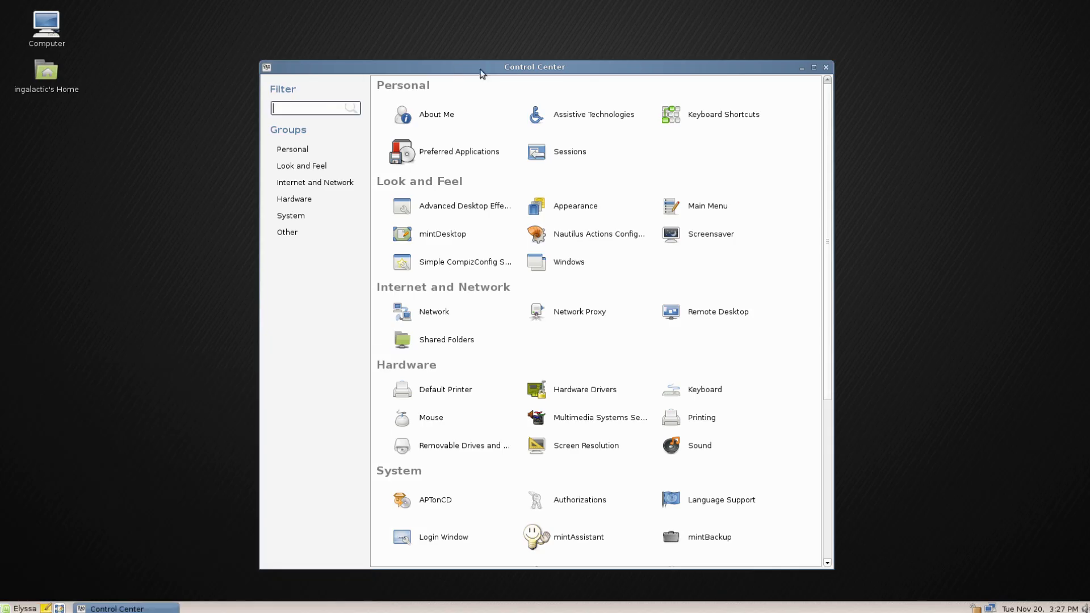
left_click(826, 67)
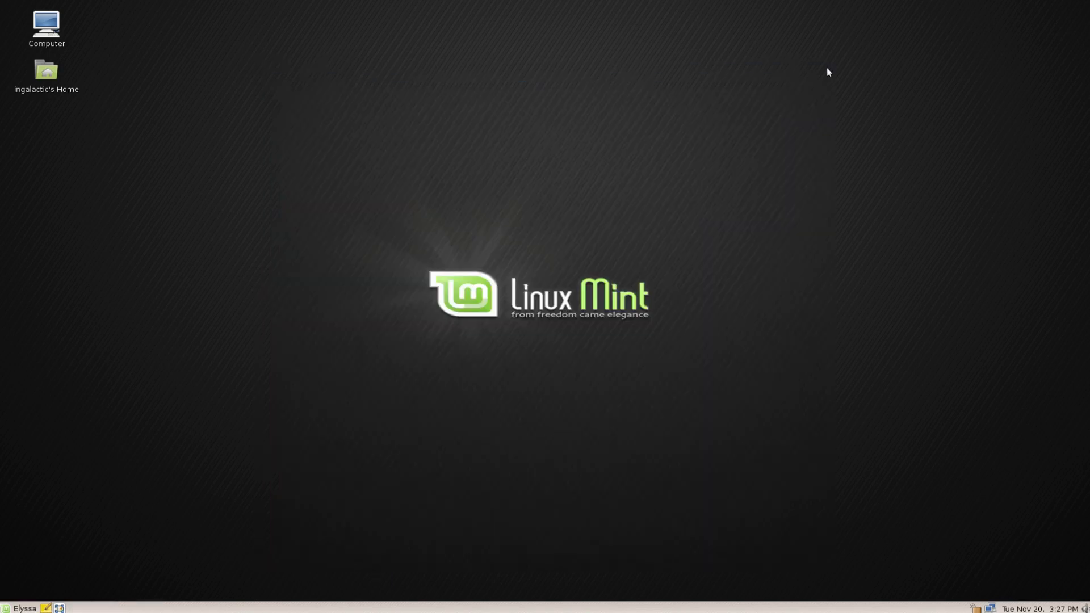
mouse_move(700, 121)
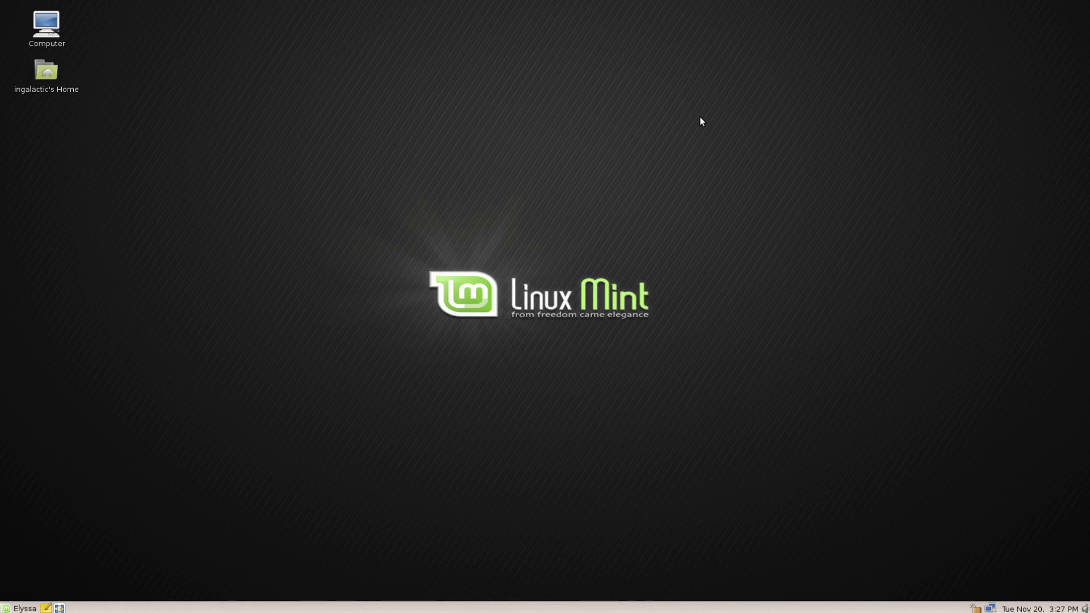
mouse_move(423, 151)
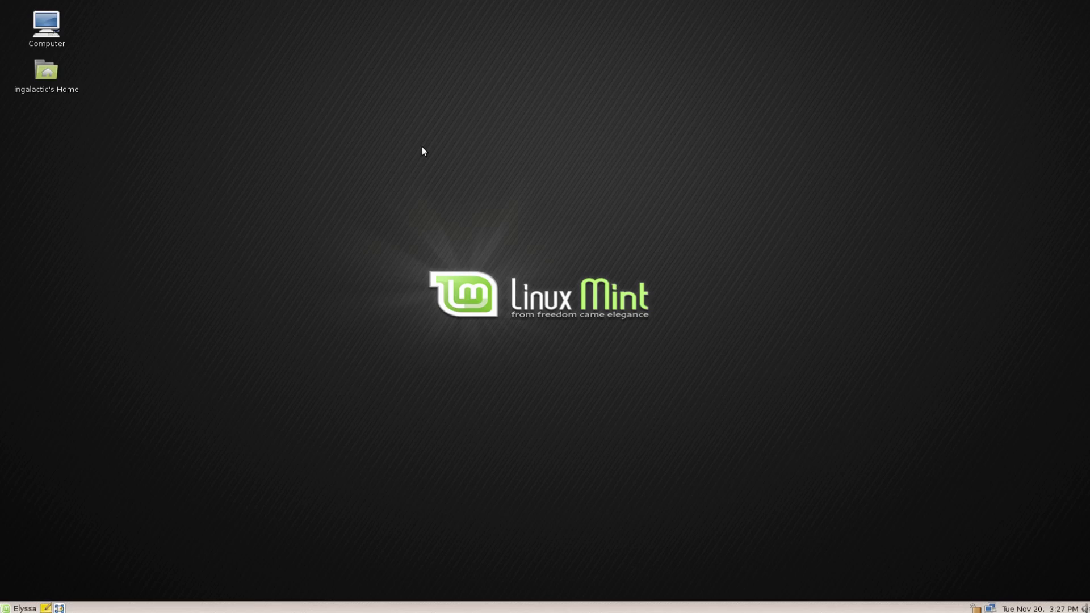
mouse_move(46, 69)
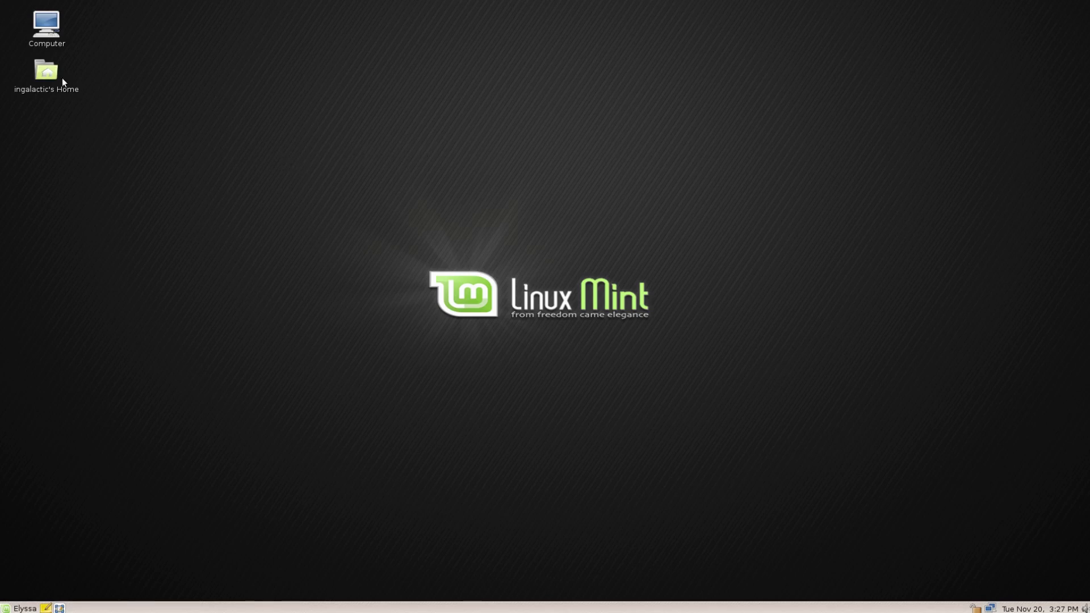
Open the Home folder with Desktop, Documents, Downloads and more, then open the applications menu
double_click(45, 69)
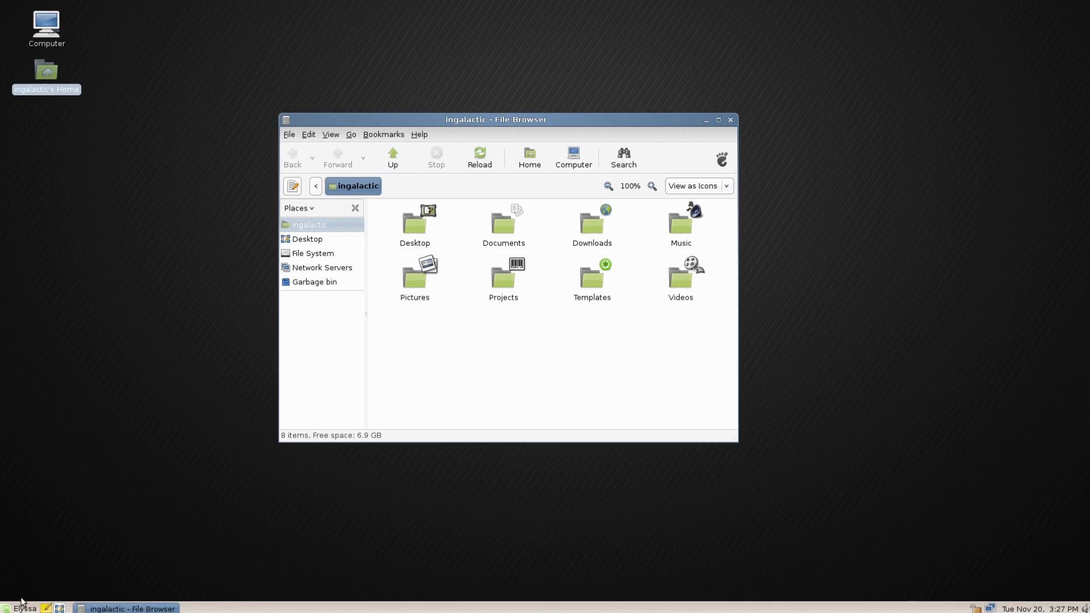
left_click(6, 608)
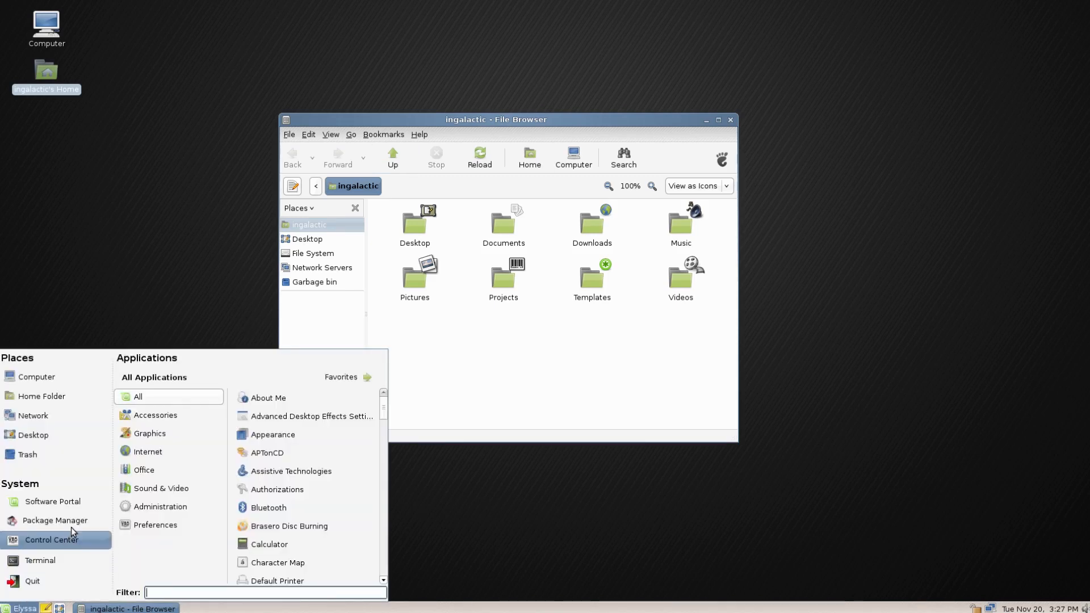
left_click(149, 433)
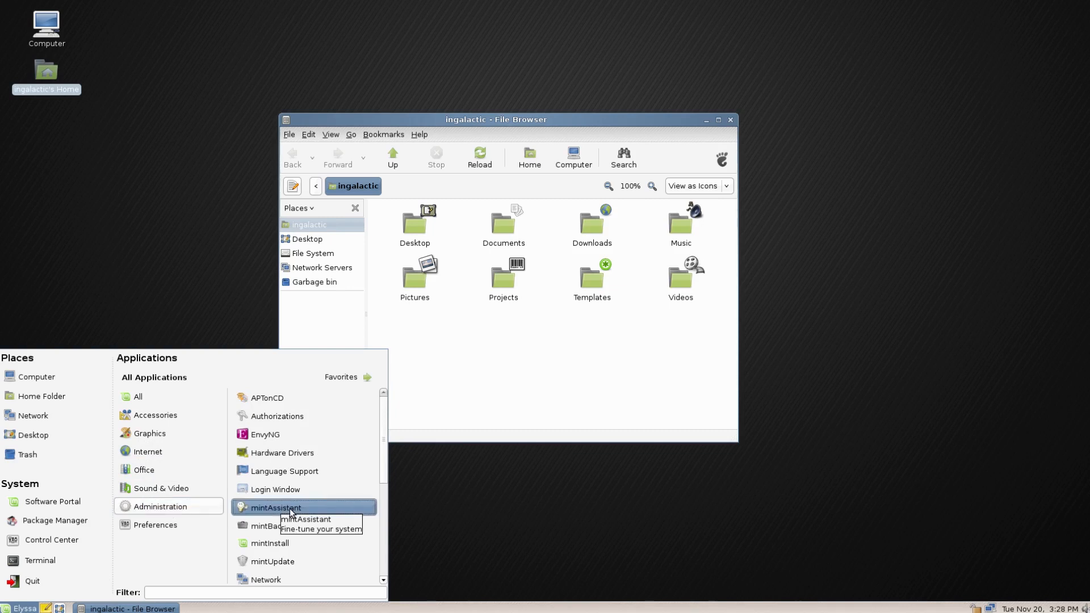
mouse_move(274, 489)
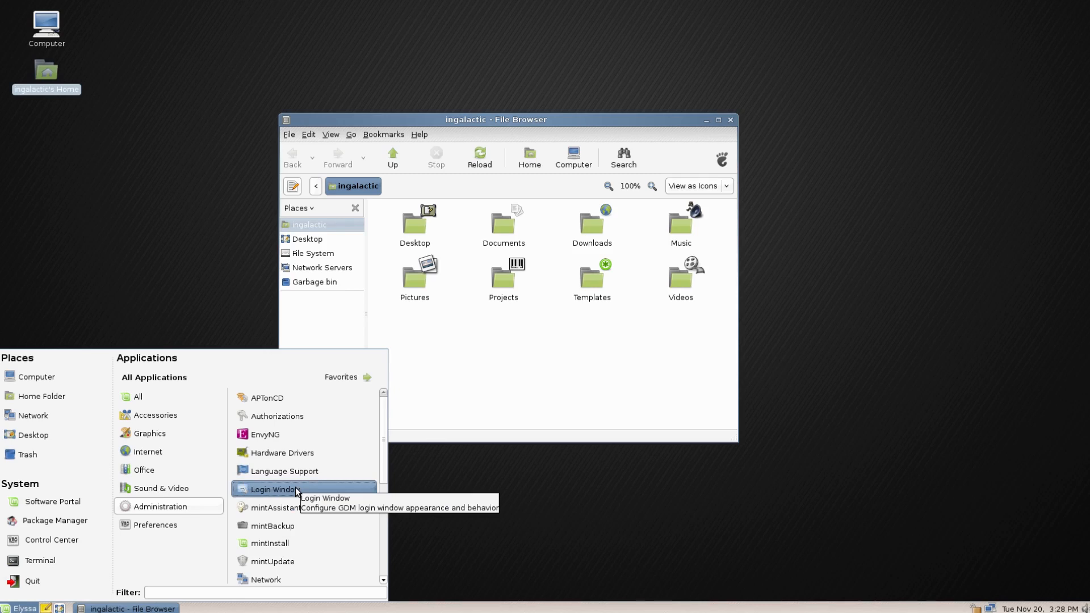
mouse_move(303, 453)
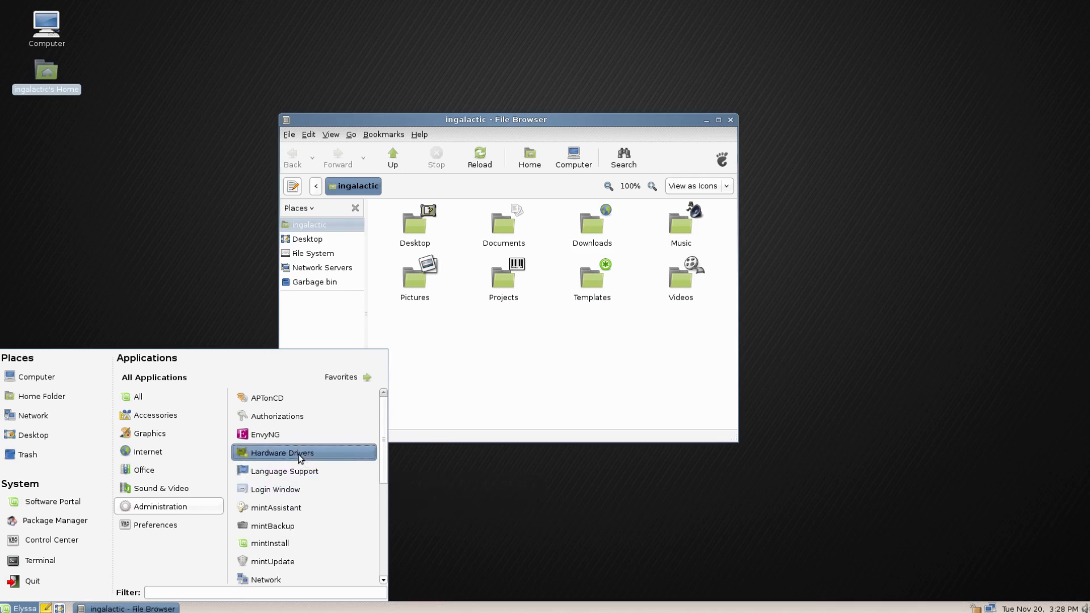
mouse_move(302, 457)
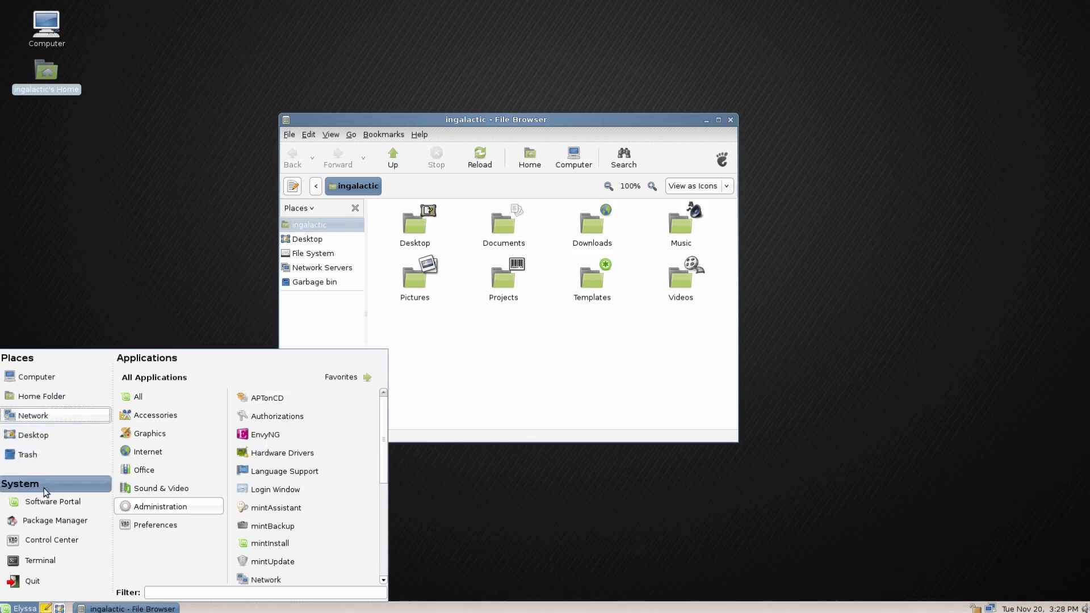
mouse_move(52, 501)
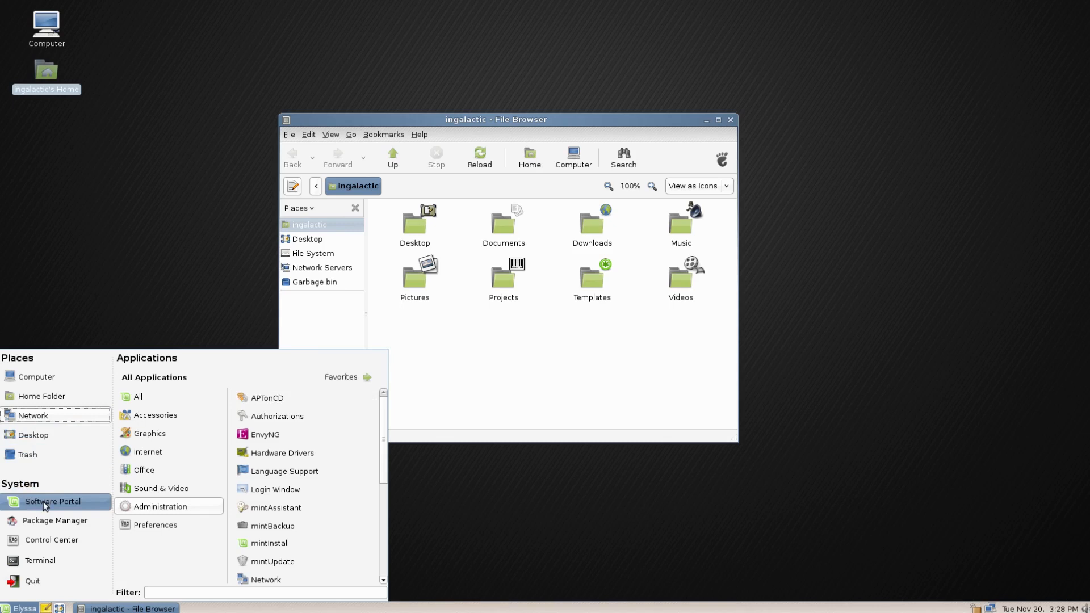
mouse_move(49, 501)
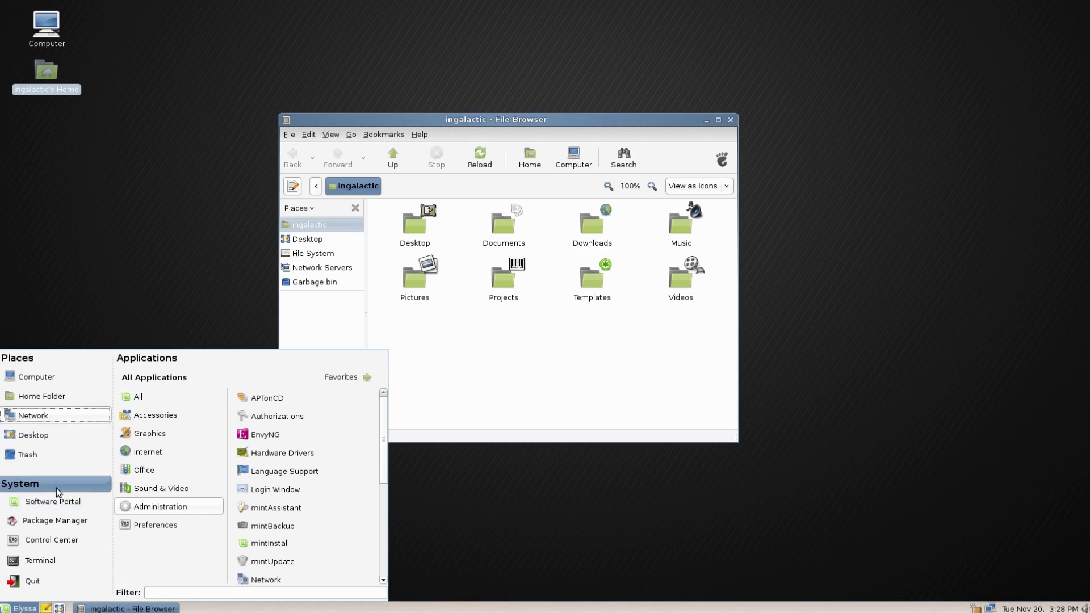
mouse_move(52, 502)
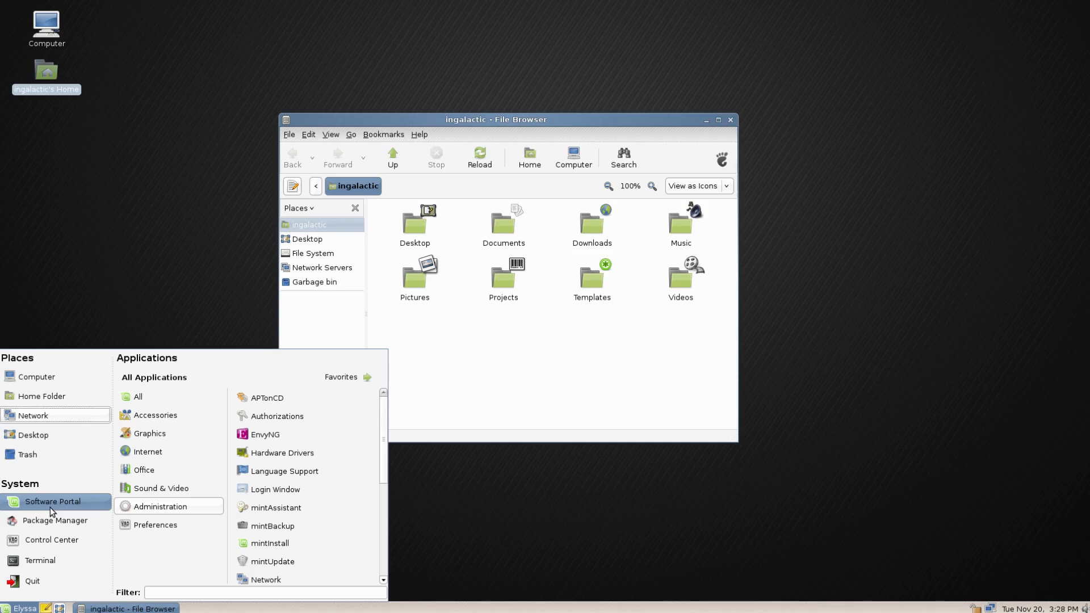
mouse_move(55, 520)
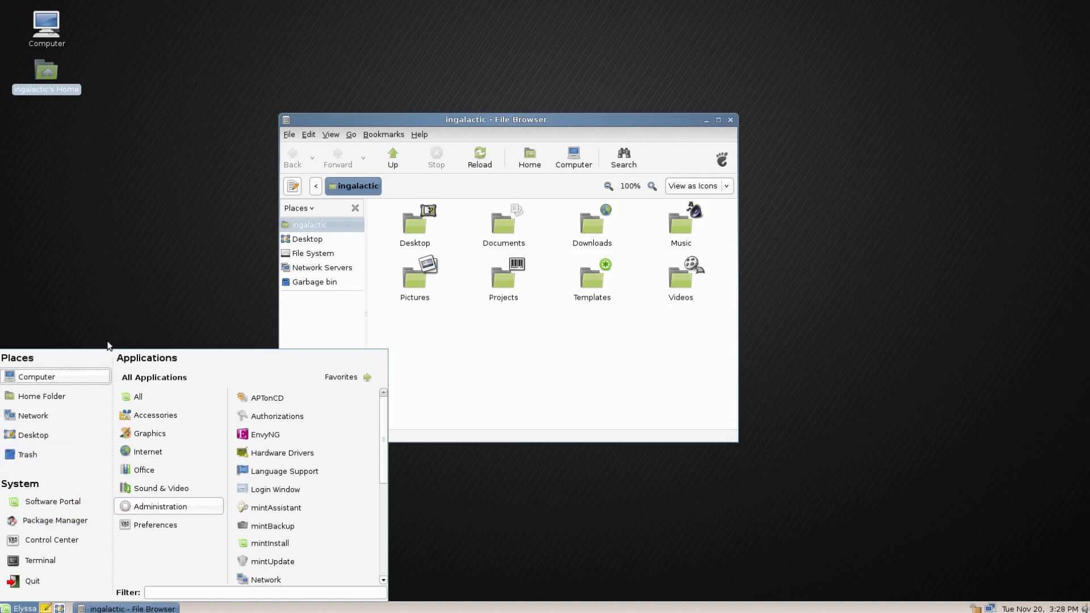
mouse_move(115, 341)
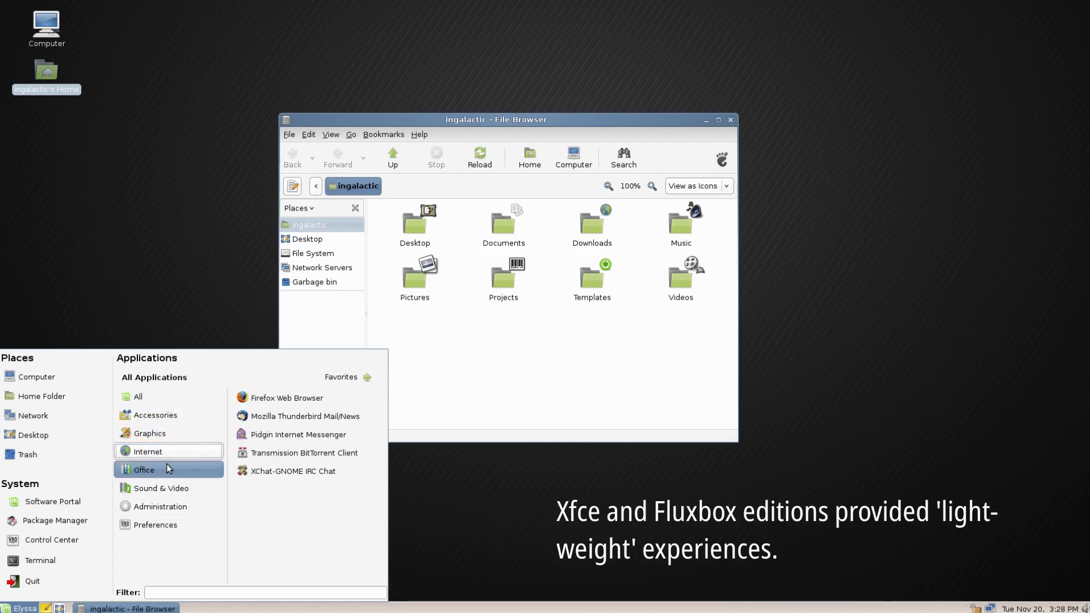
left_click(159, 506)
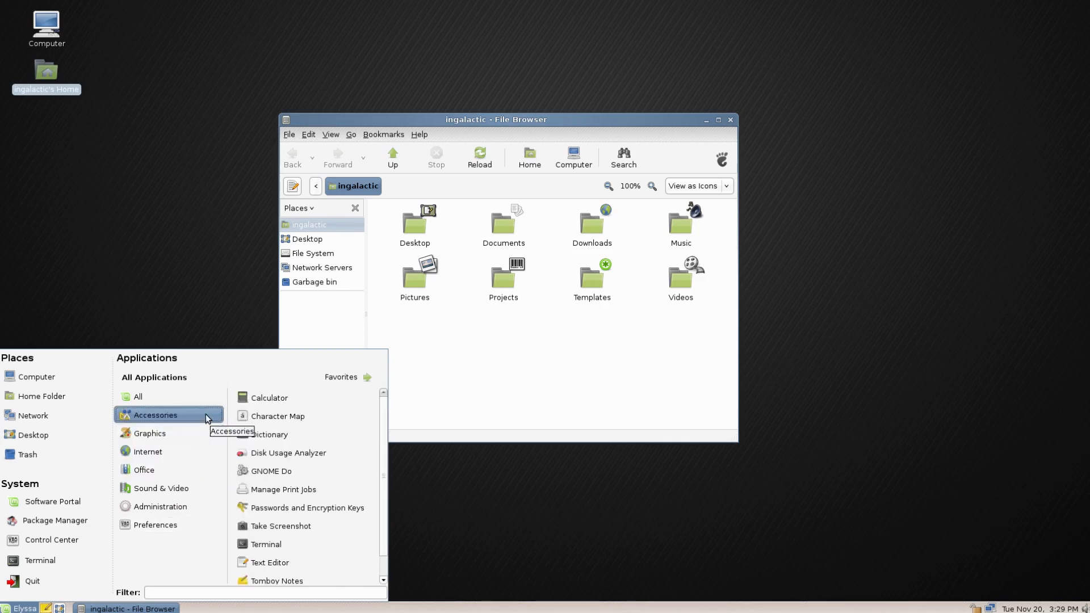
mouse_move(270, 471)
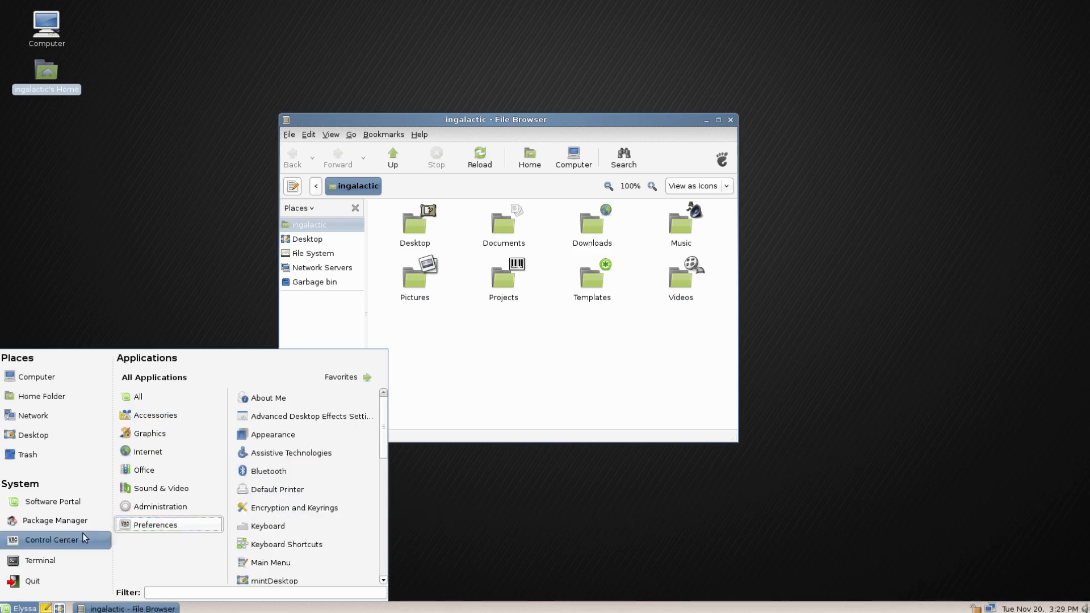
Open Control Center and mintInstall, showing its GetDeb.net installation options
left_click(51, 540)
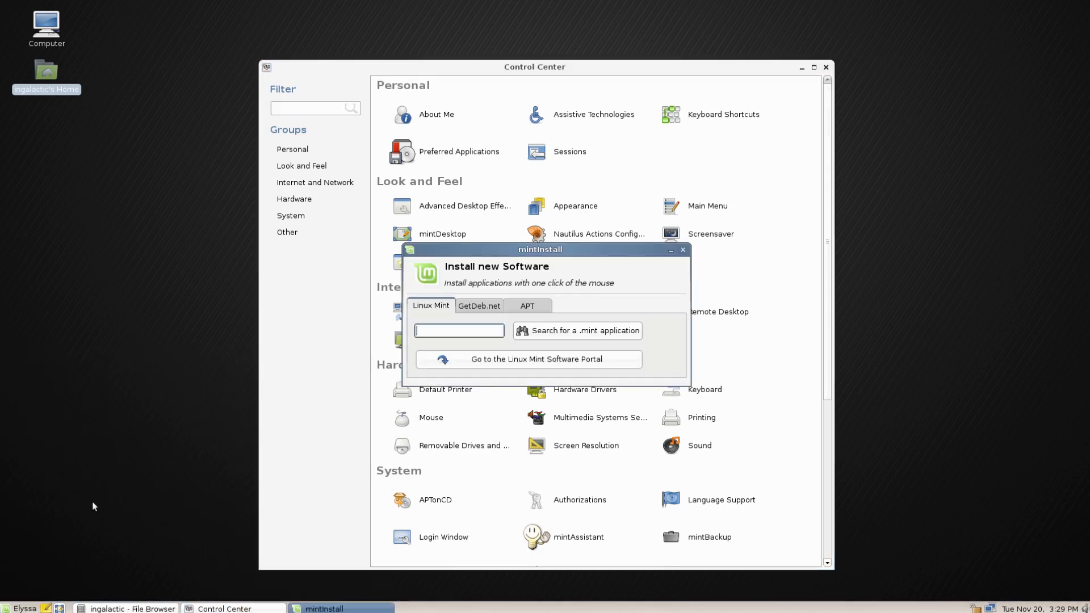
mouse_move(600, 359)
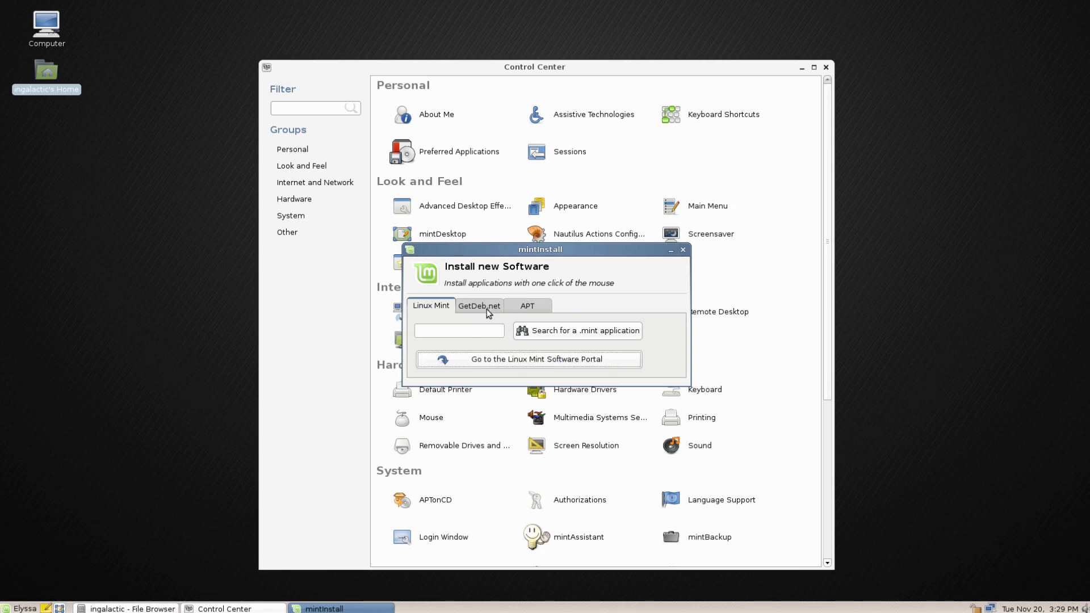
left_click(530, 359)
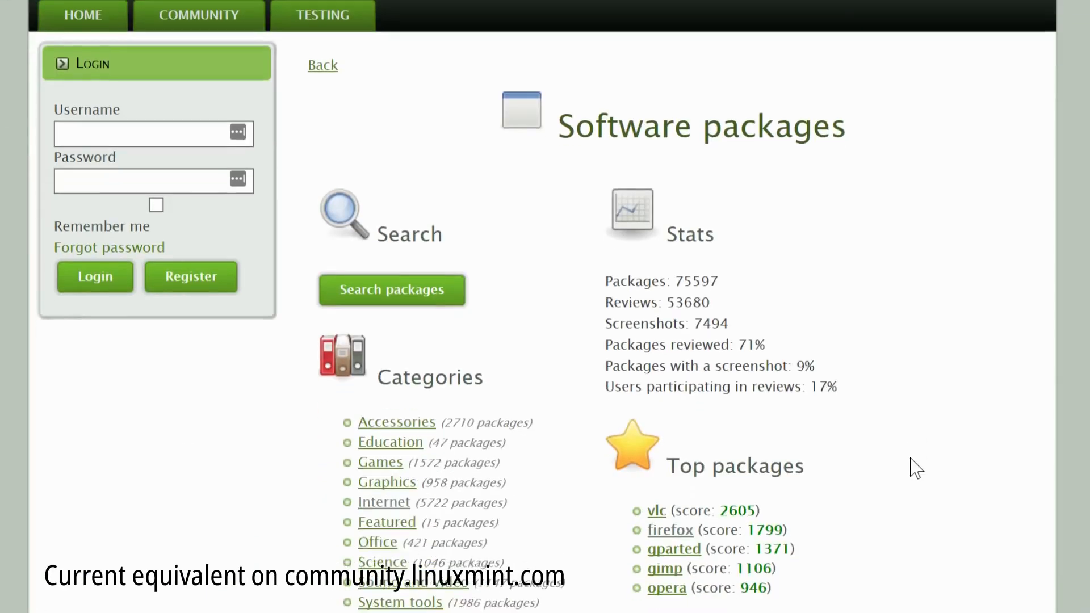
Scroll through the Games software category and its subcategories on community.linuxmint.com
scroll("down", 3)
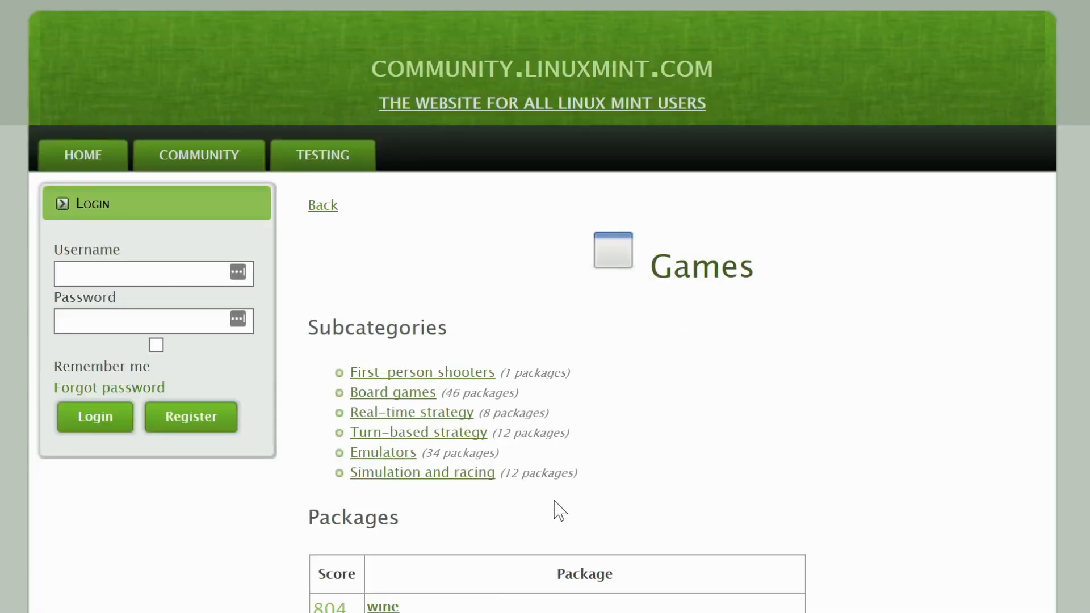
scroll("down", 3)
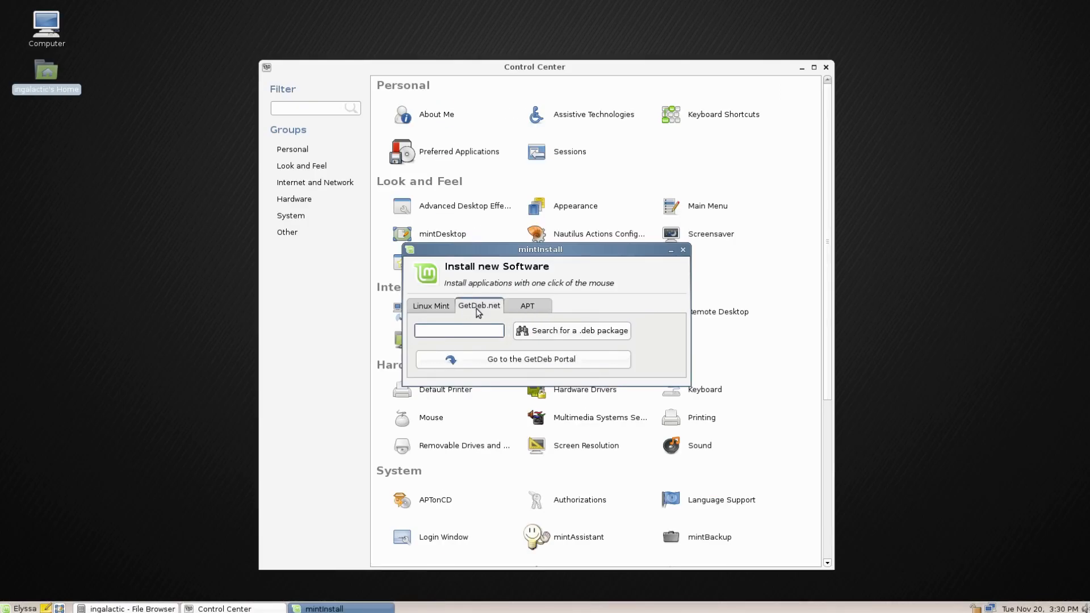
Switch mintInstall between GetDeb.net and Linux Mint options, then close the installer
left_click(459, 331)
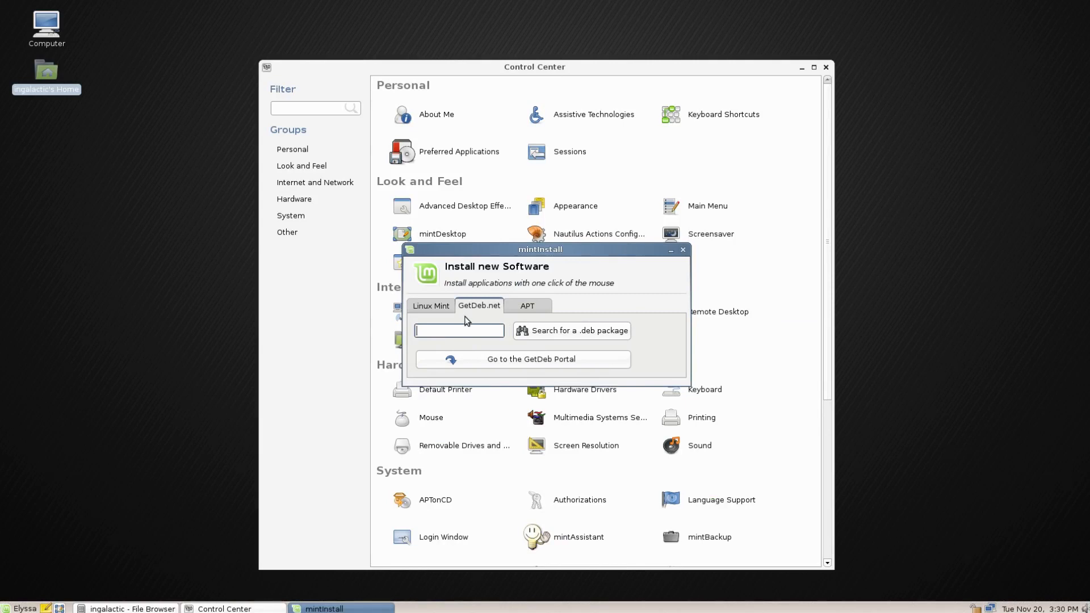
mouse_move(434, 317)
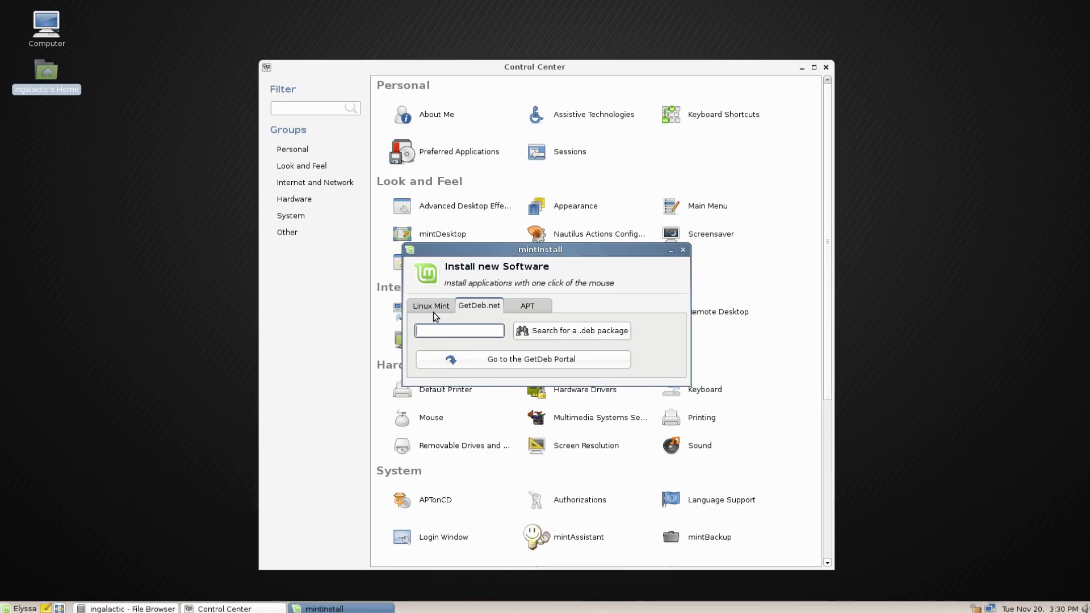
left_click(431, 305)
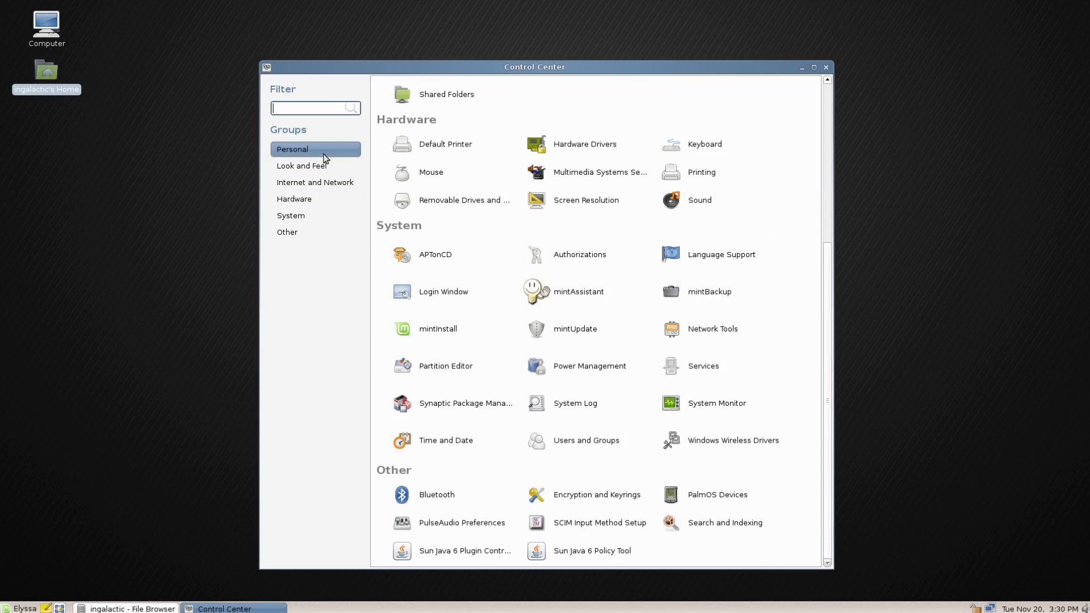
Filter the Control Center by 'up' and launch mintUpdate
type("up")
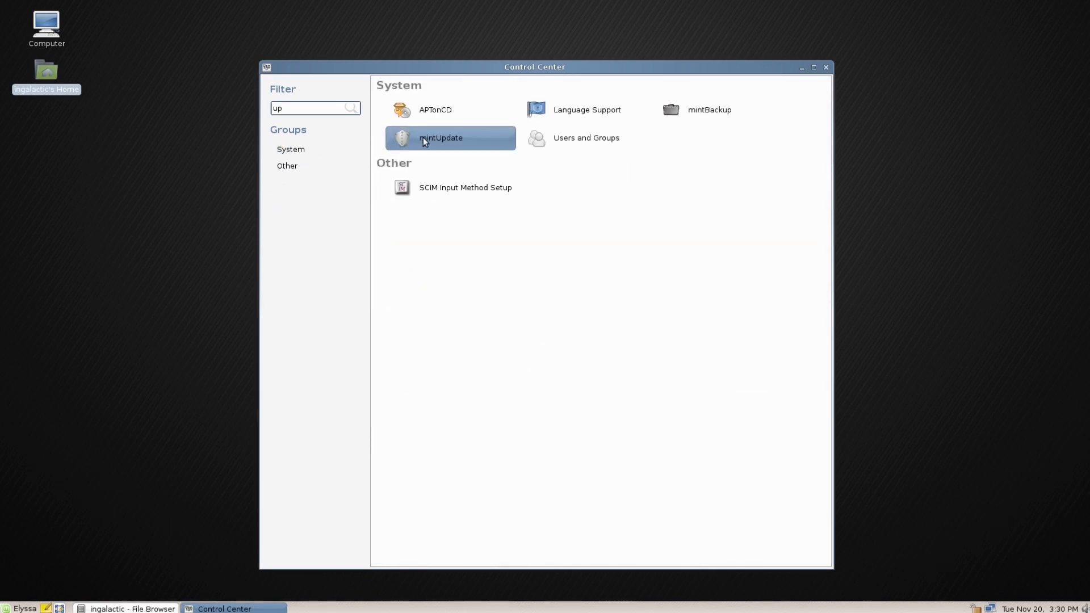
double_click(440, 138)
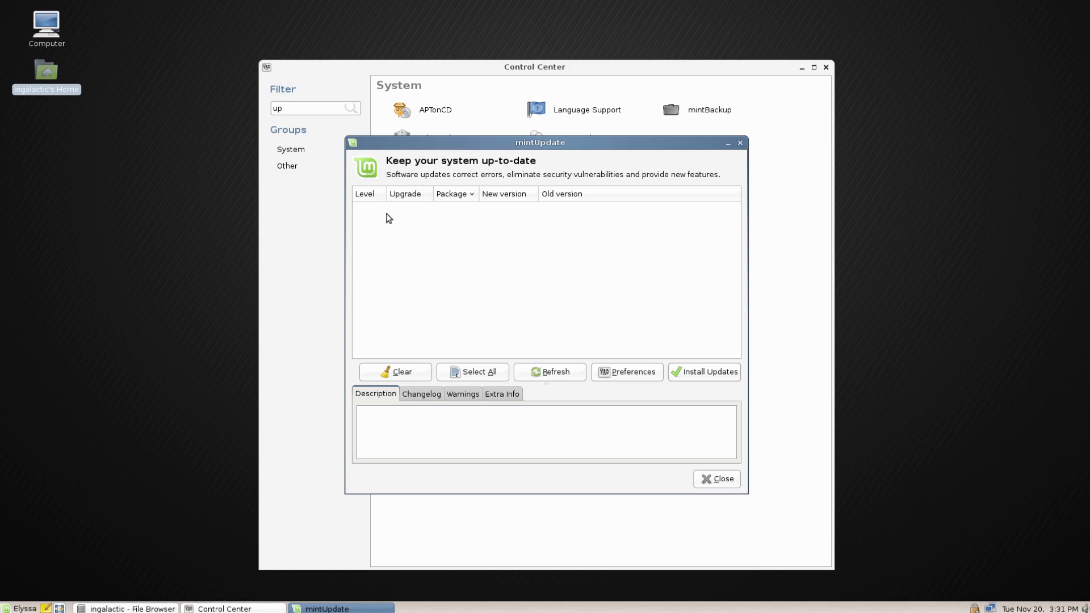
mouse_move(394, 322)
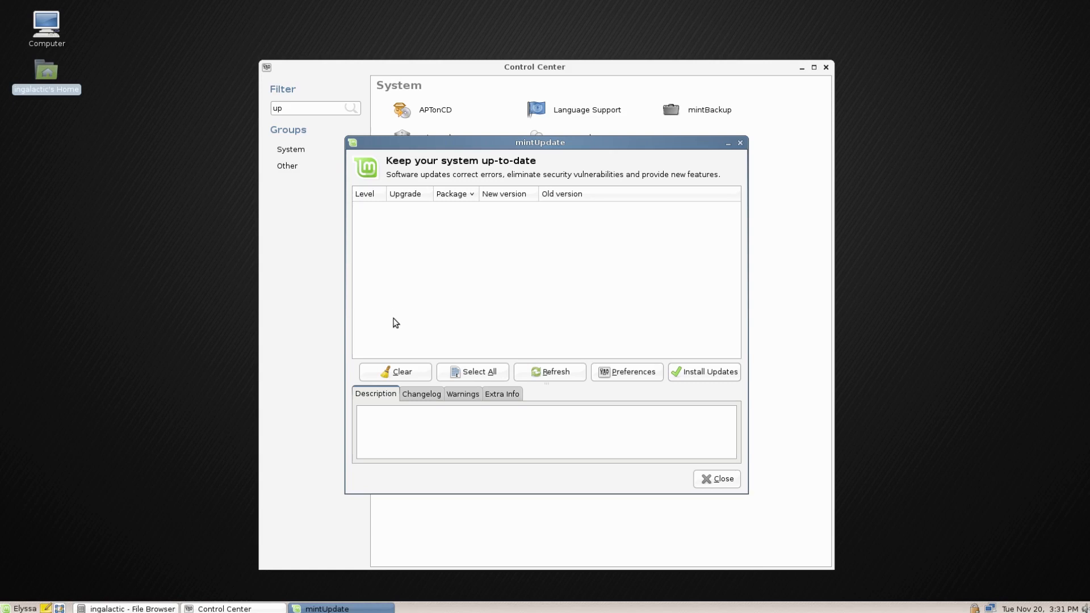
mouse_move(419, 249)
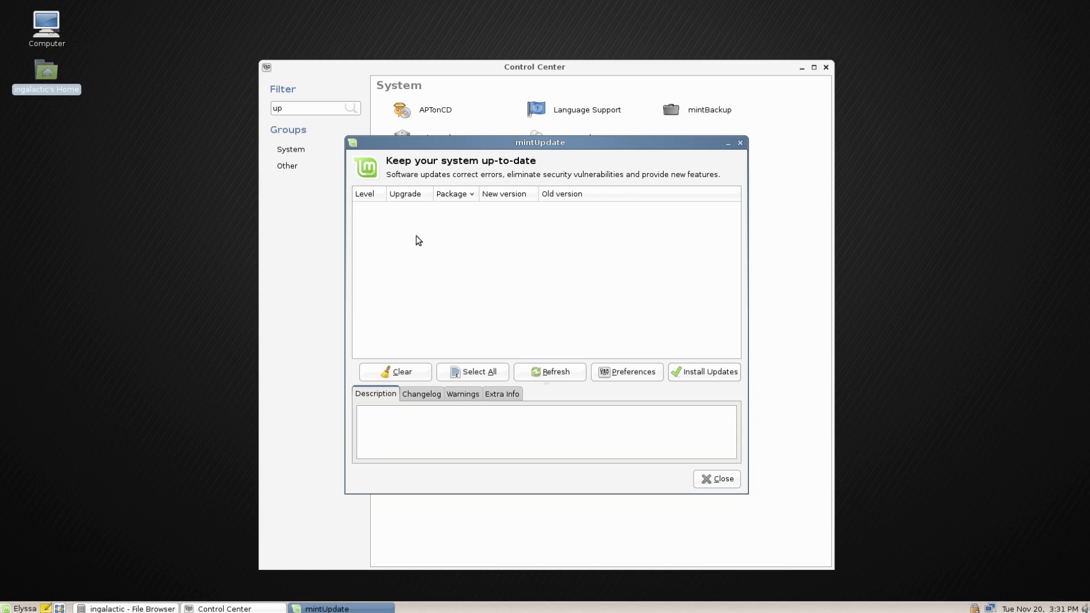
left_click(716, 478)
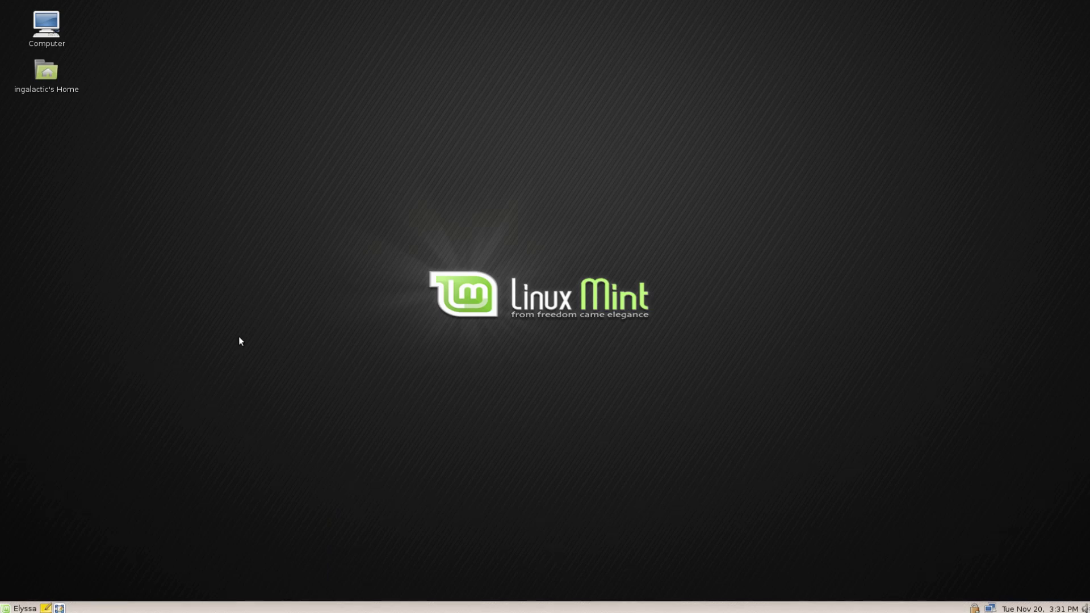
mouse_move(260, 303)
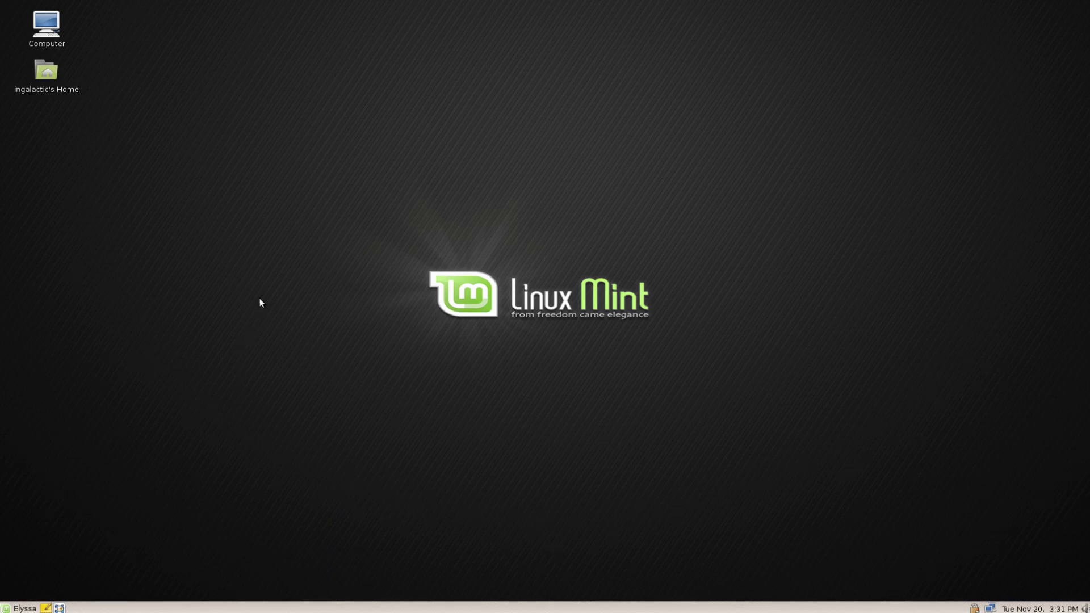
mouse_move(250, 327)
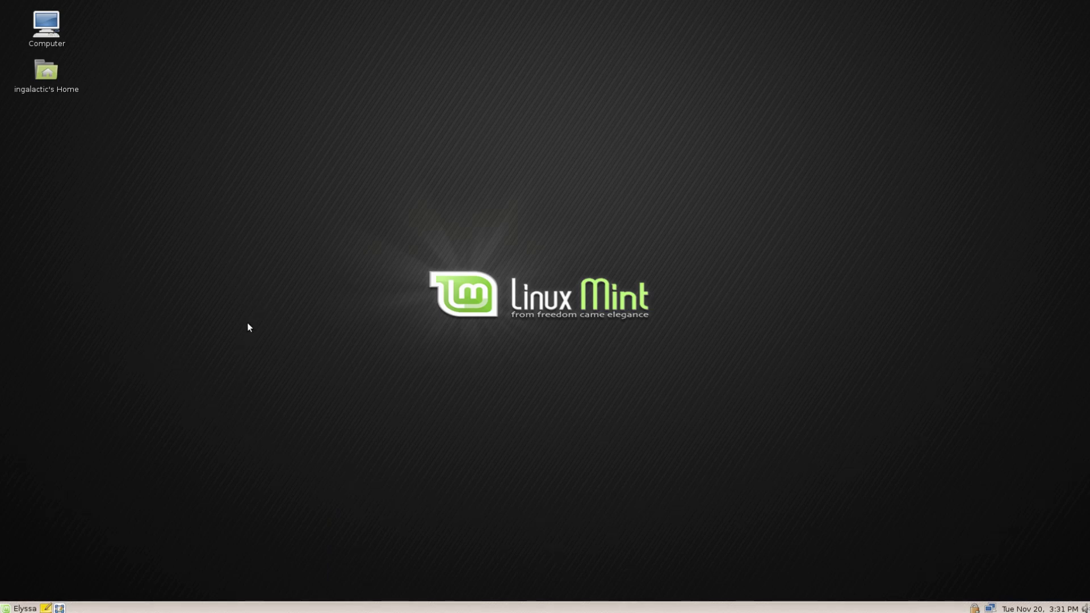
mouse_move(258, 312)
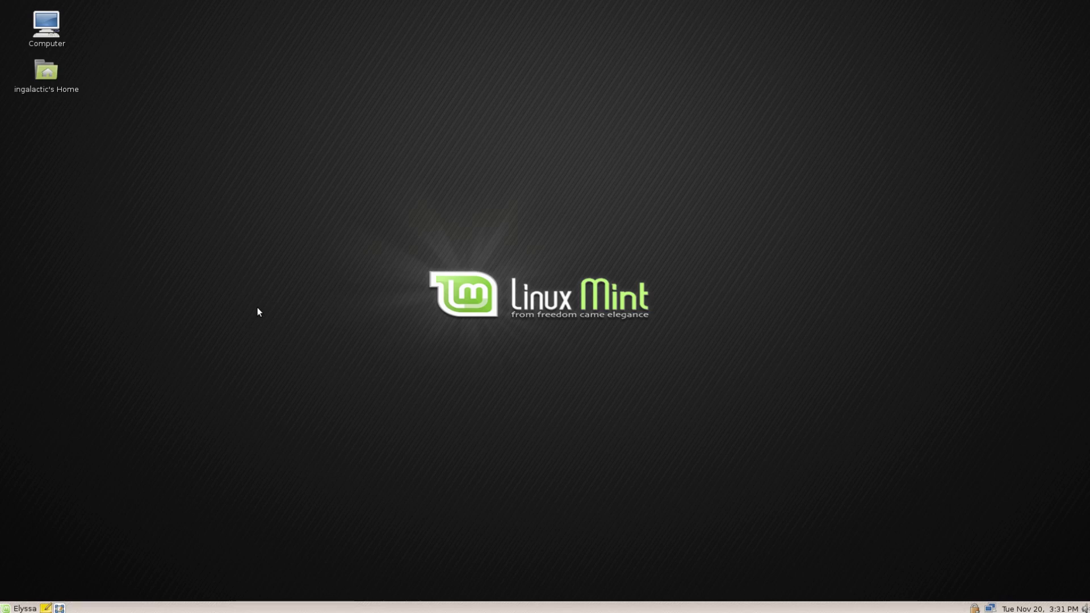
mouse_move(261, 309)
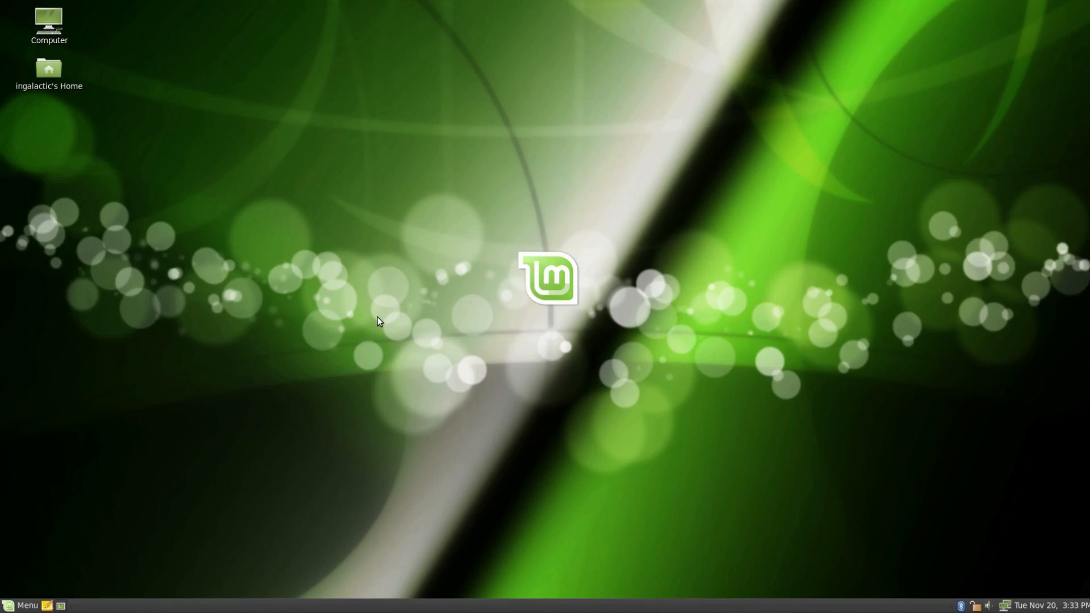
mouse_move(425, 332)
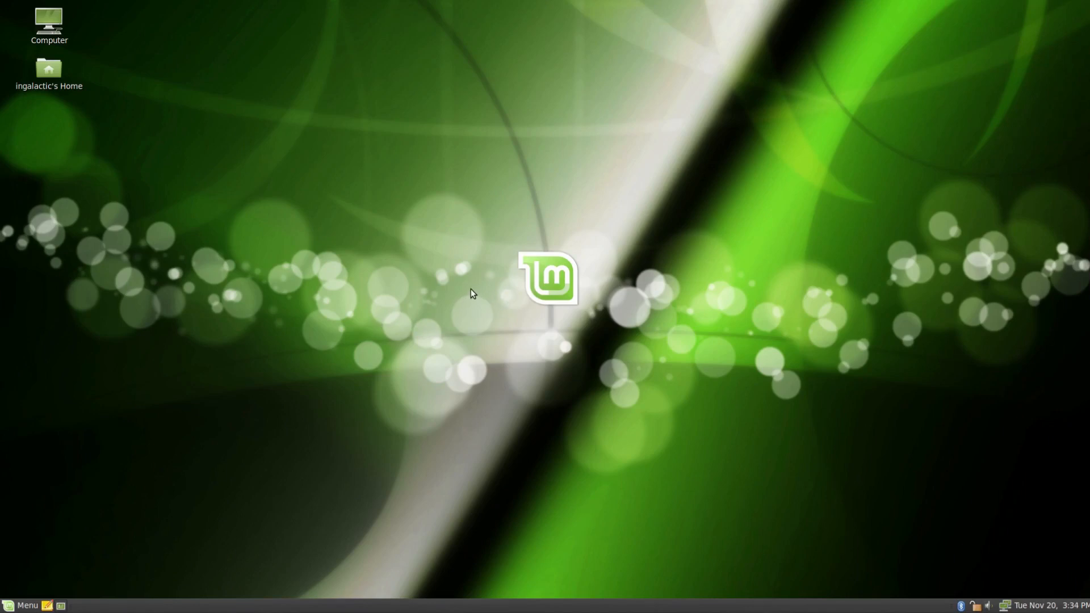
mouse_move(353, 210)
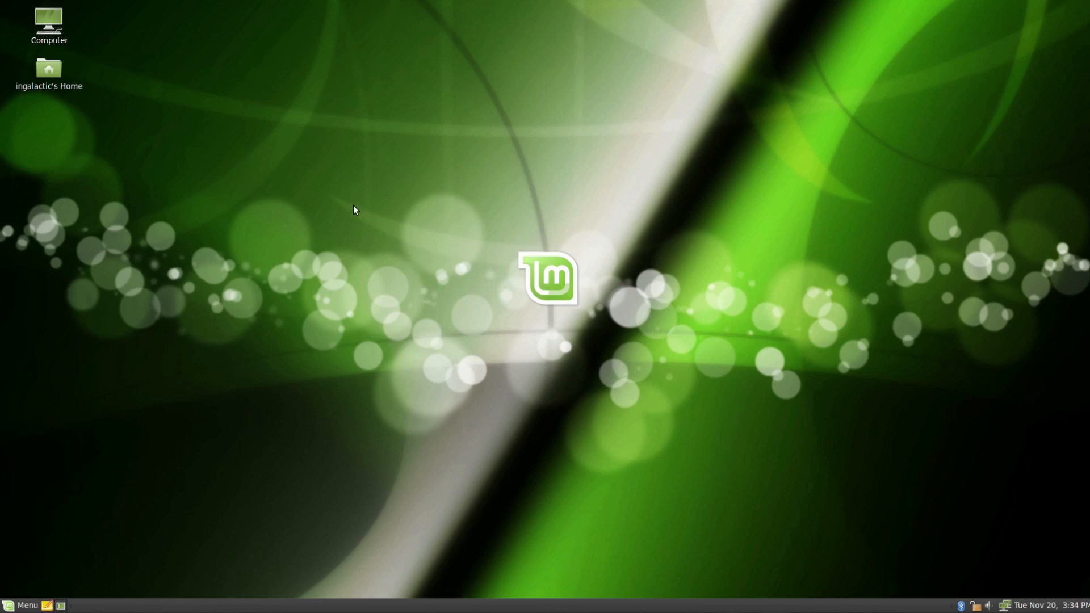
mouse_move(371, 207)
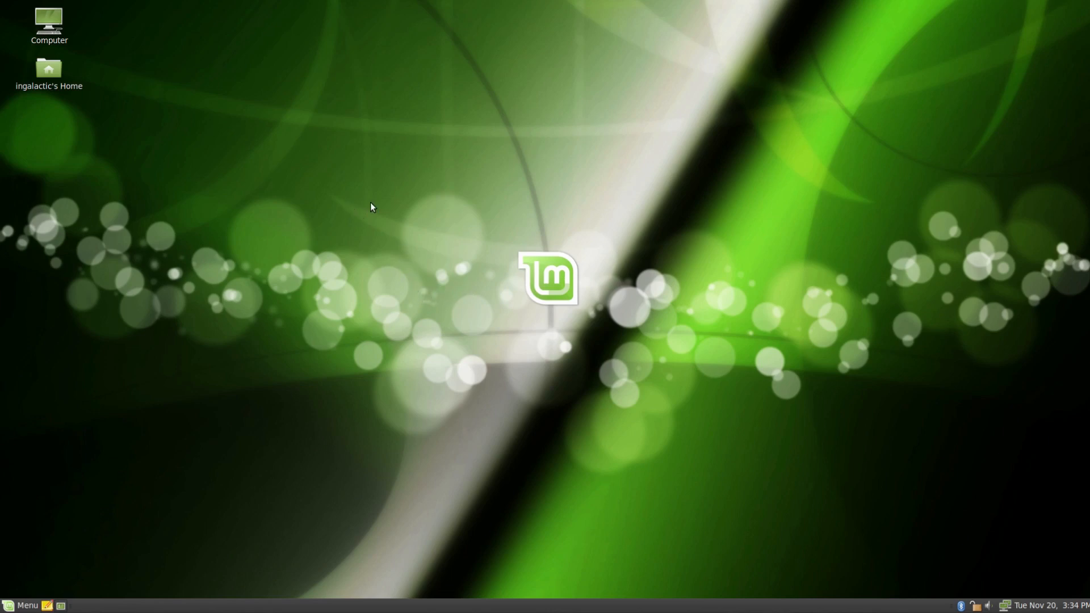
mouse_move(21, 606)
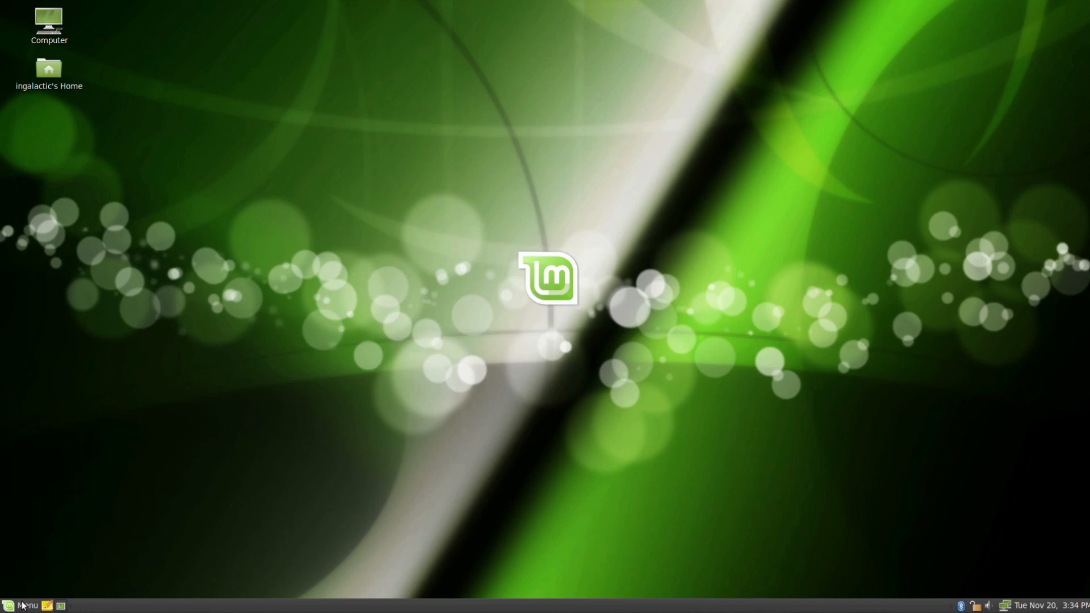
Launch the Software Manager from the System section of the Linux Mint 8 menu
left_click(22, 605)
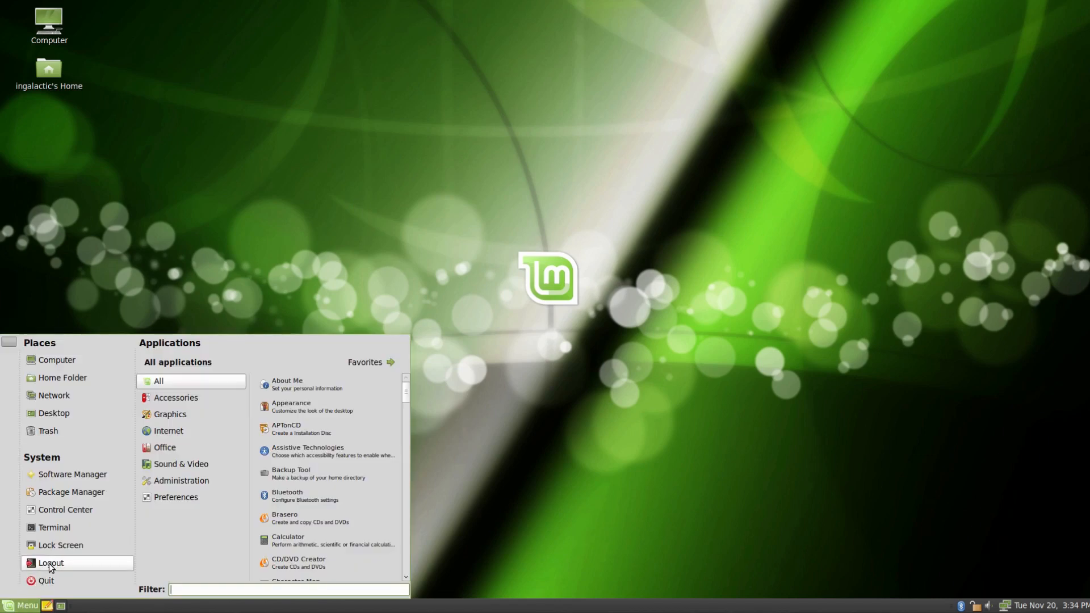
mouse_move(72, 474)
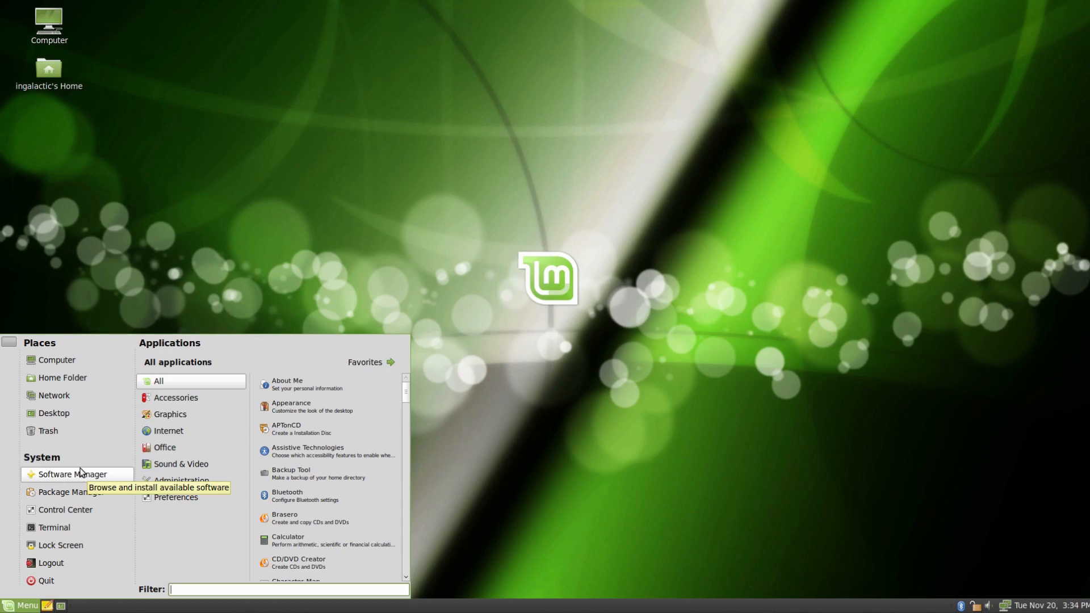
mouse_move(75, 479)
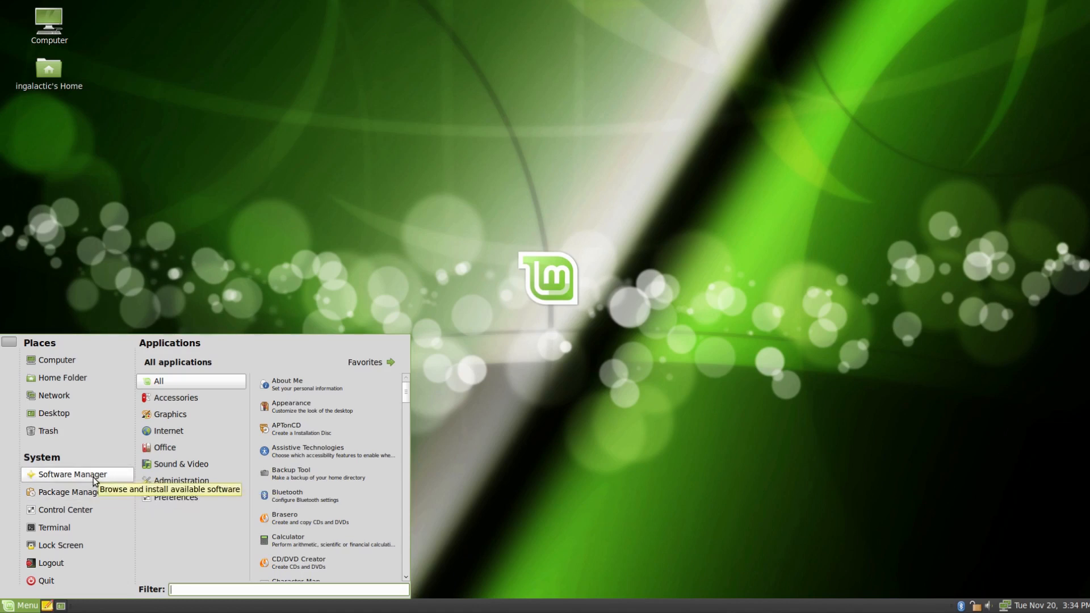
left_click(72, 474)
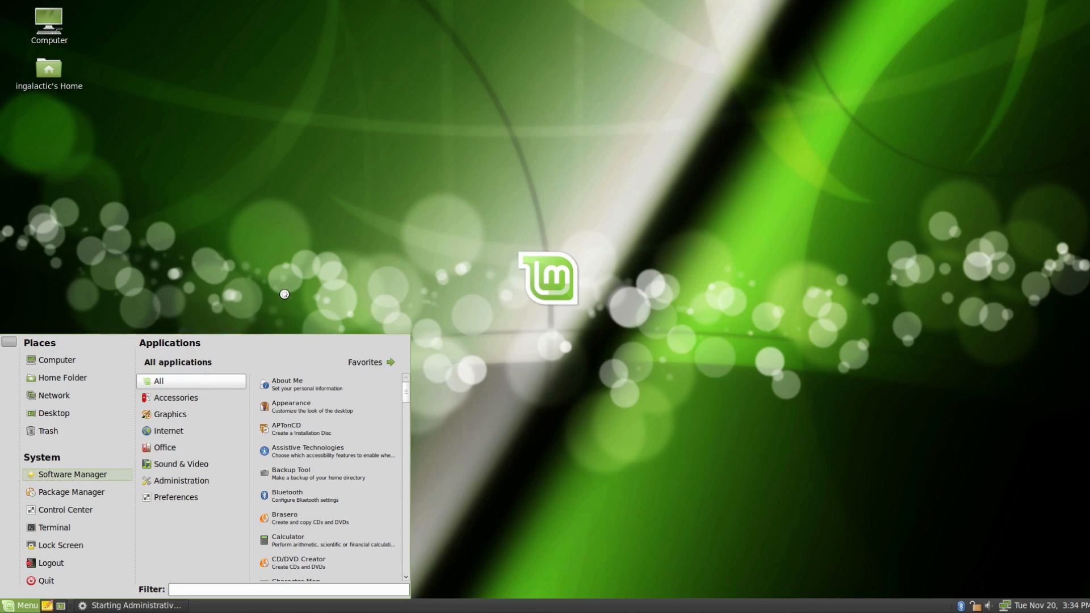
left_click(170, 414)
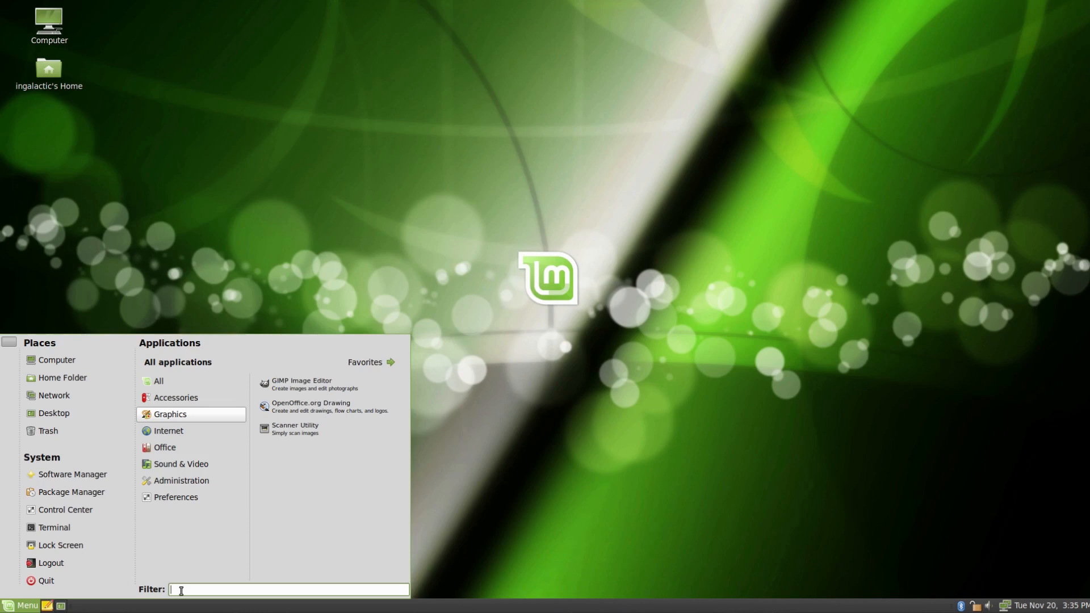
Filter the menu for 'htop' to reveal the Install package 'htop' option
type("htop")
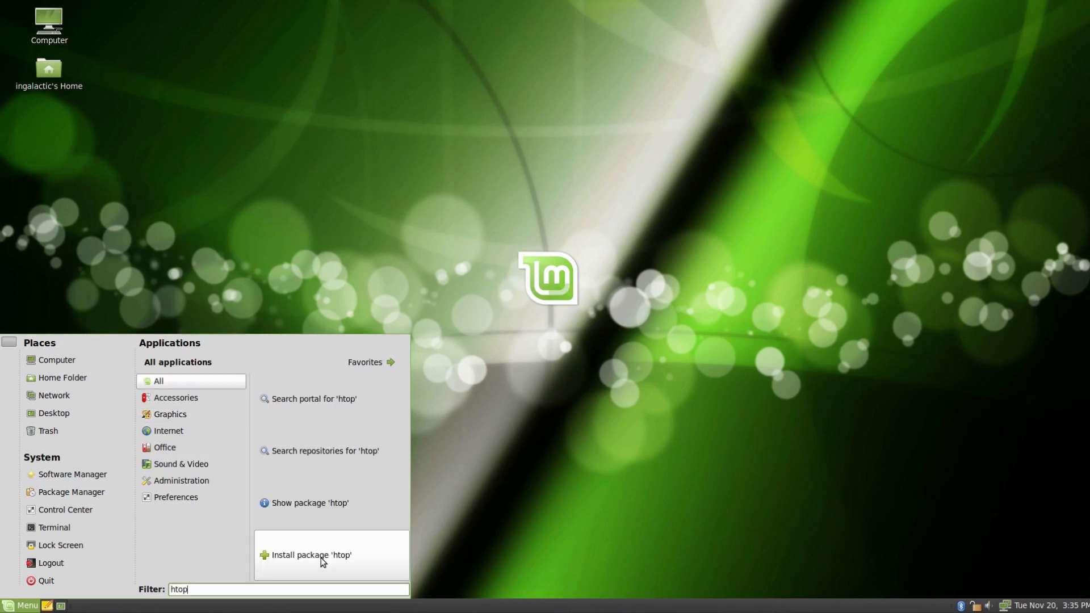
mouse_move(311, 555)
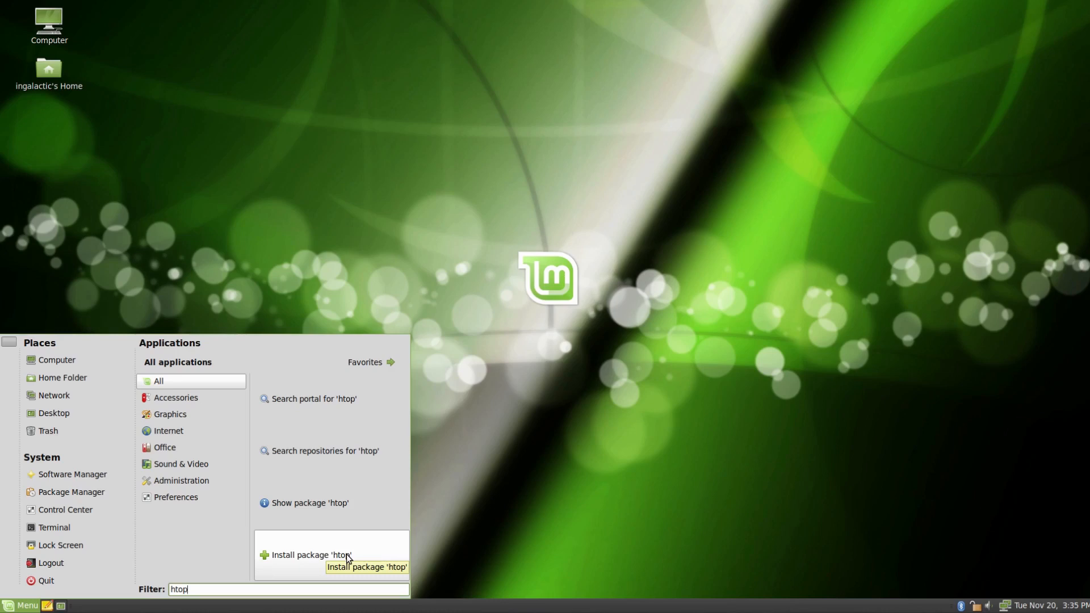
mouse_move(389, 234)
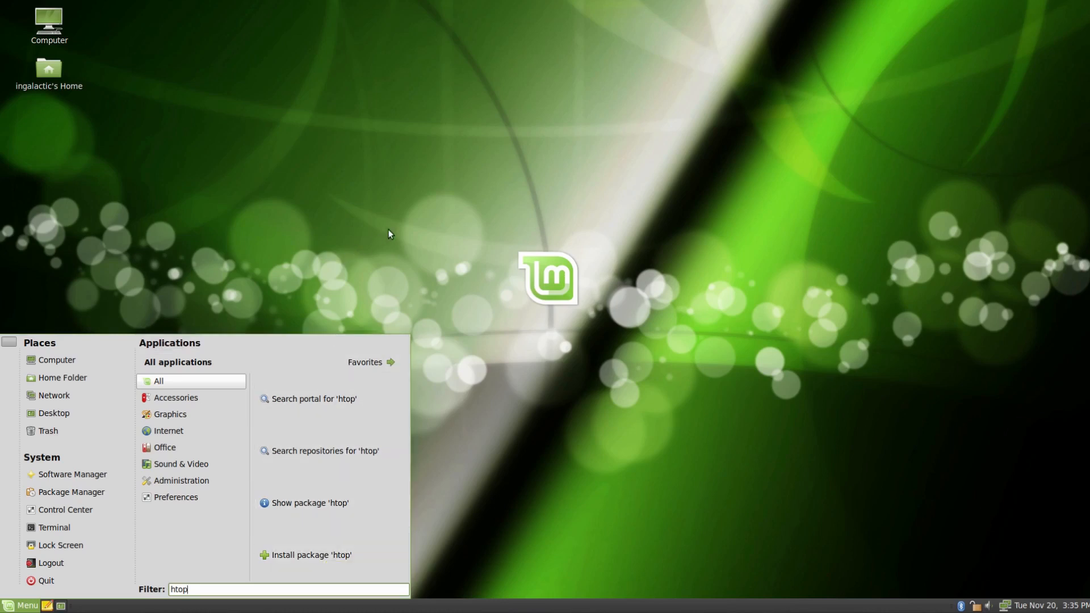
mouse_move(410, 230)
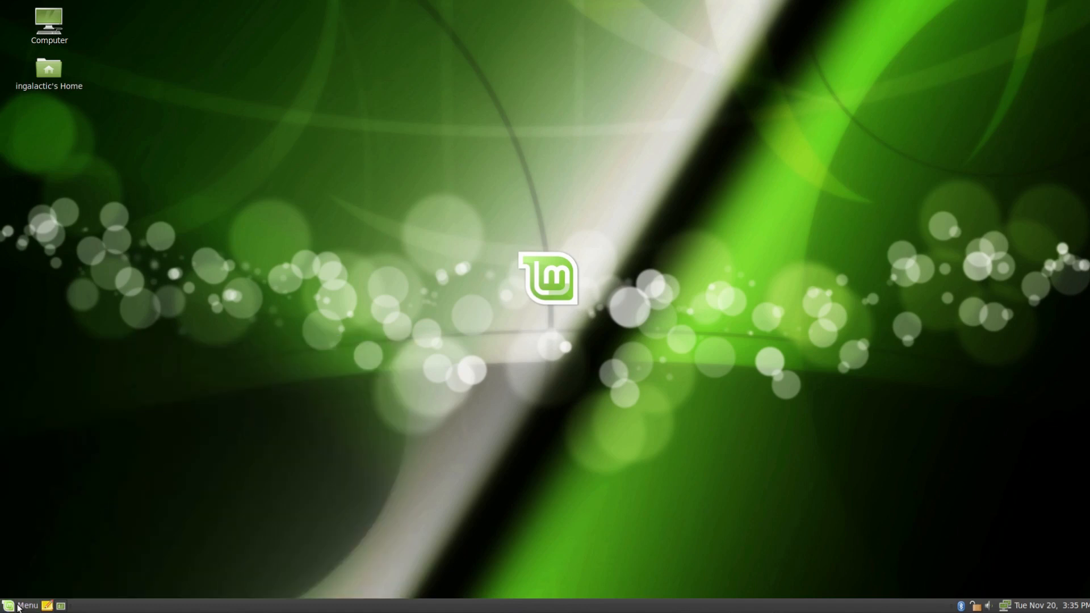
Confirm Software Manager is mintInstall 6.5.1 via About, then scroll its 436-application list
left_click(27, 606)
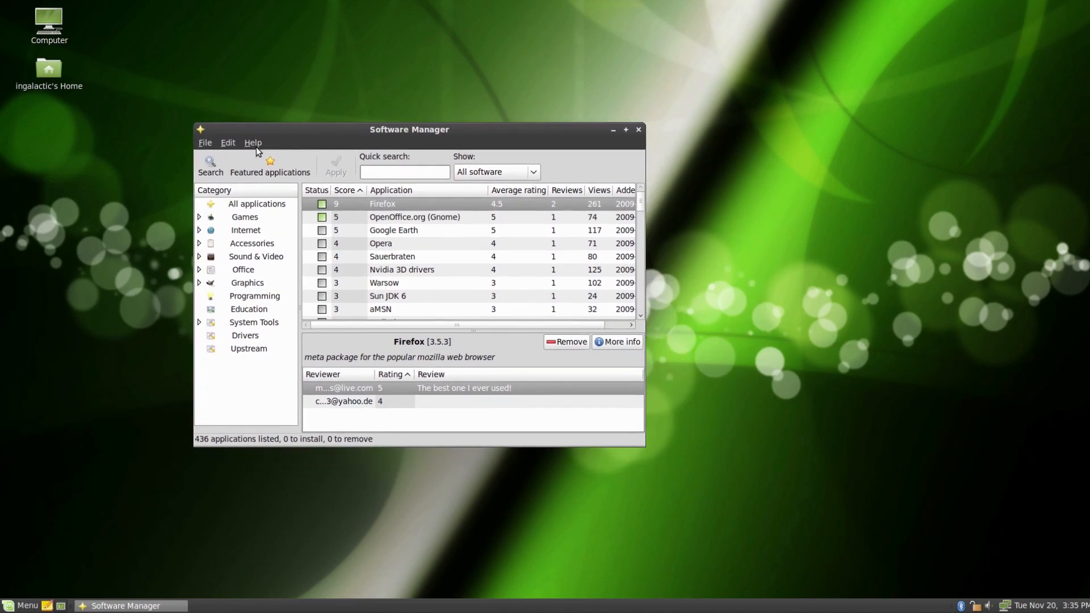
left_click(254, 142)
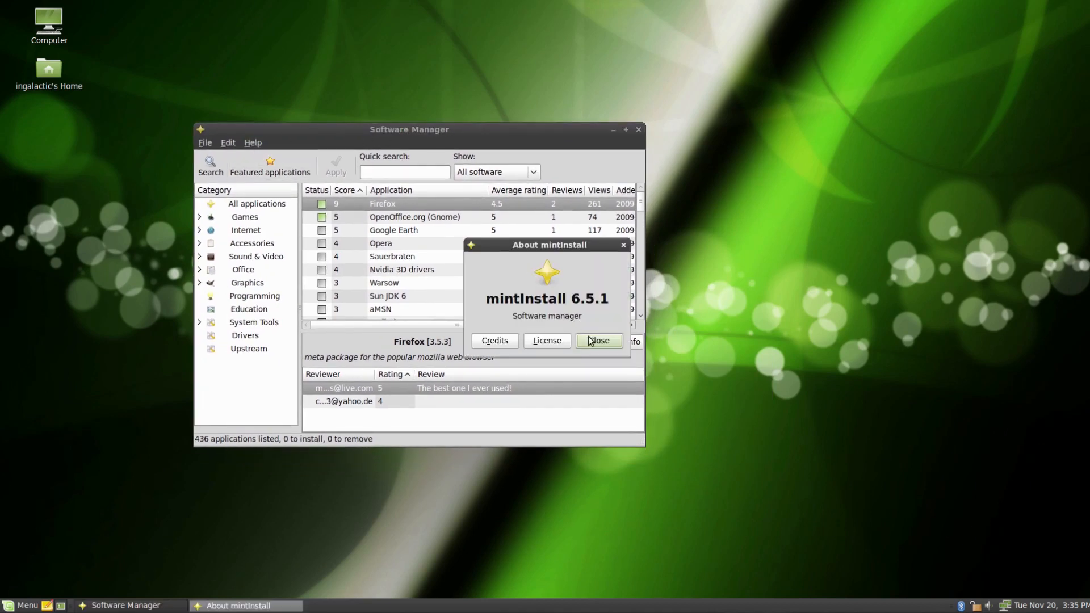
left_click(598, 341)
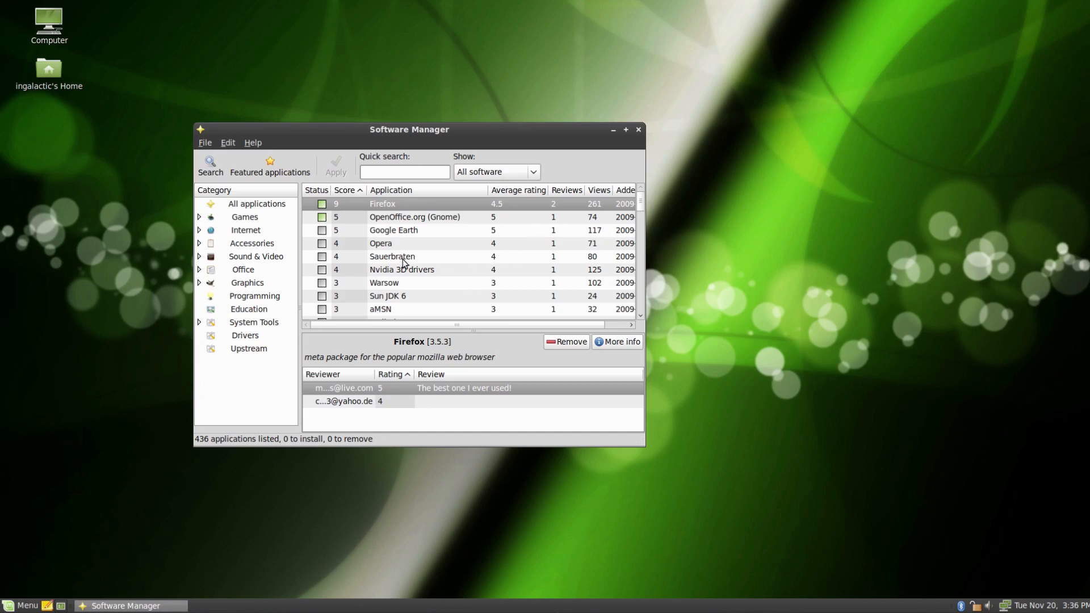
mouse_move(424, 301)
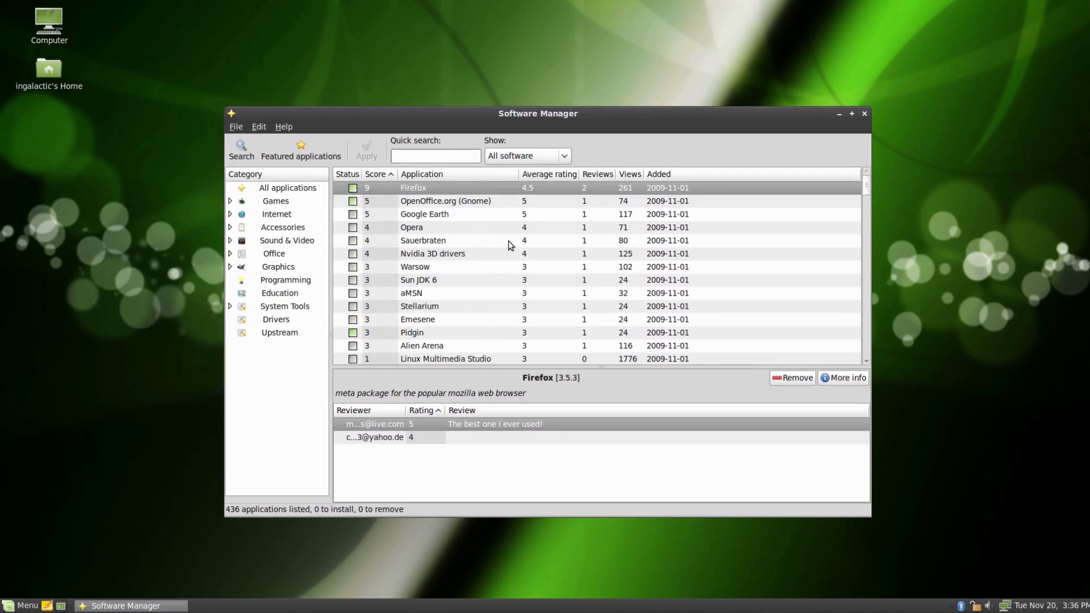
scroll("down", 3)
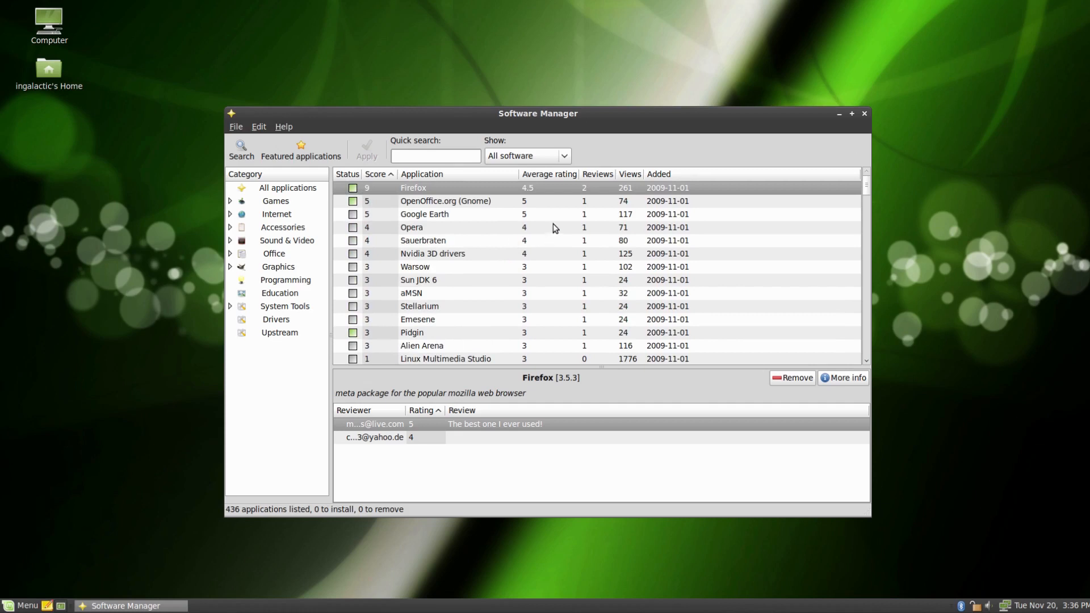
mouse_move(533, 218)
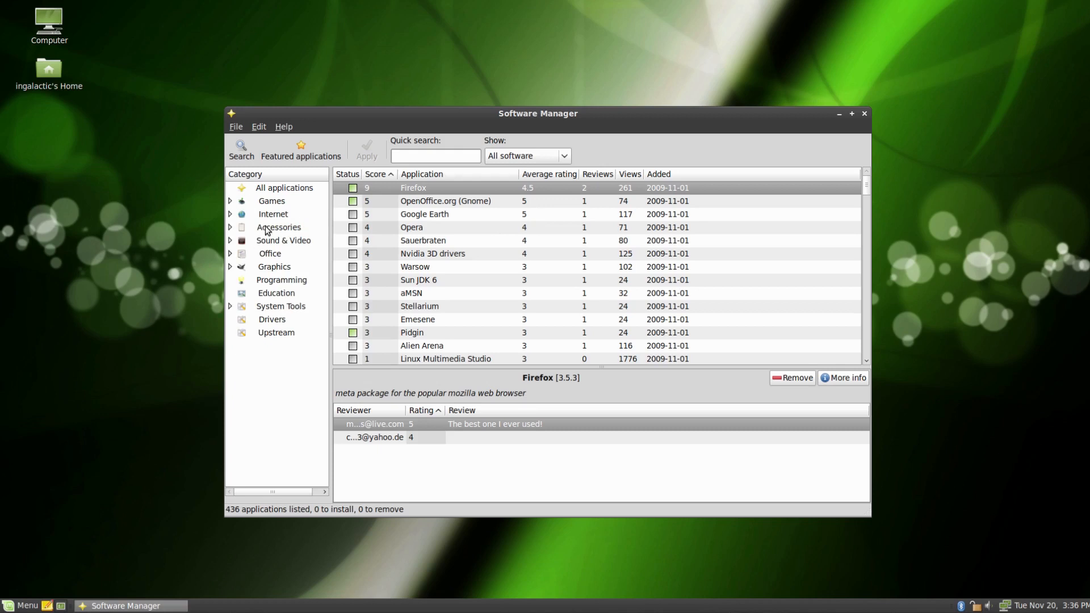
Browse the featured applications such as Adobe Reader, Skype and VLC, then close the list
left_click(301, 150)
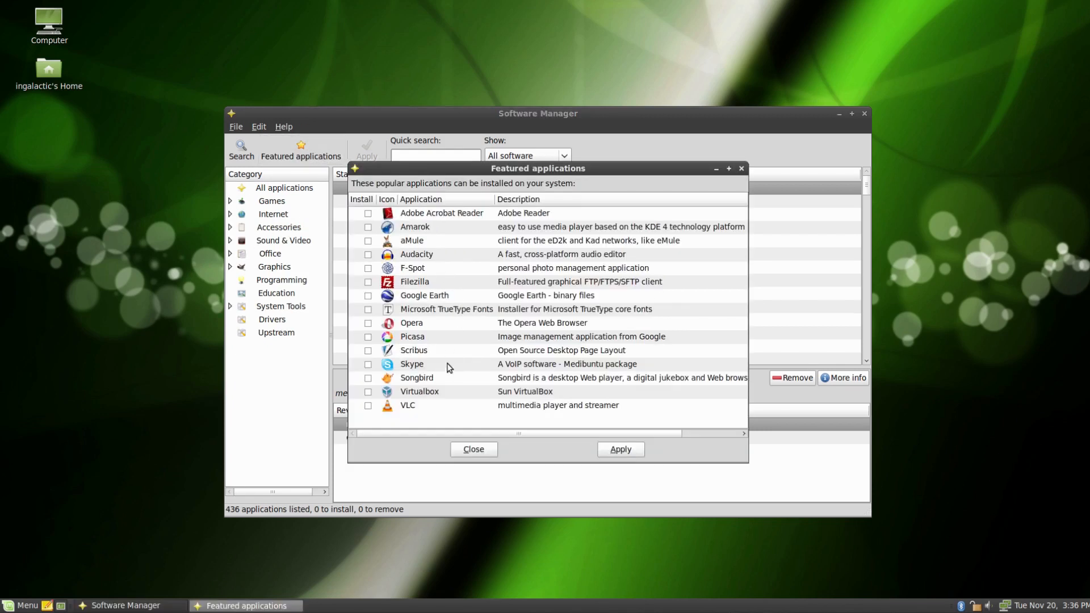
mouse_move(408, 288)
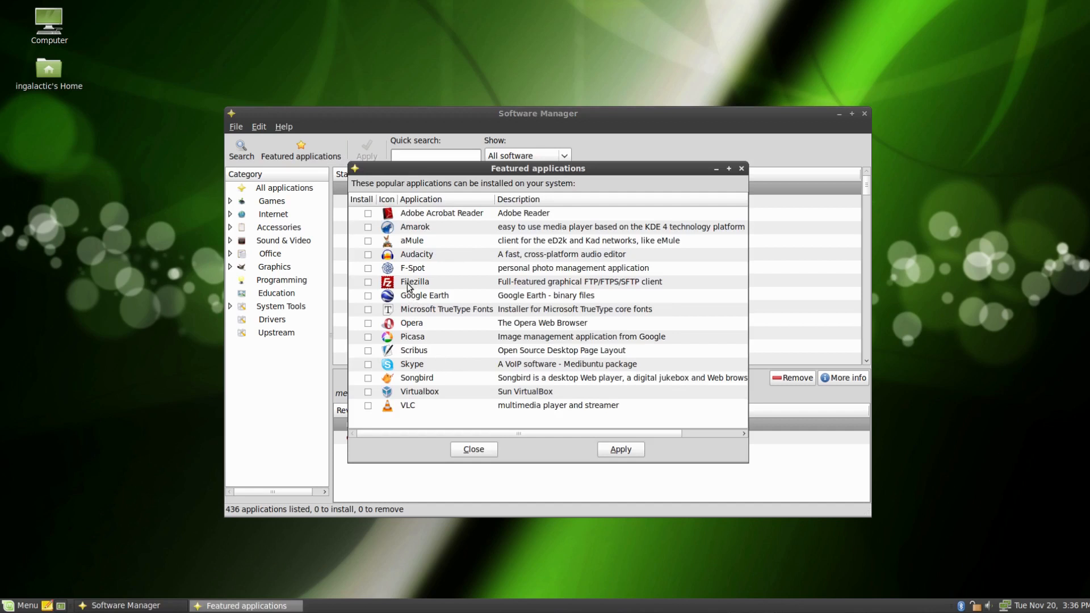
mouse_move(402, 266)
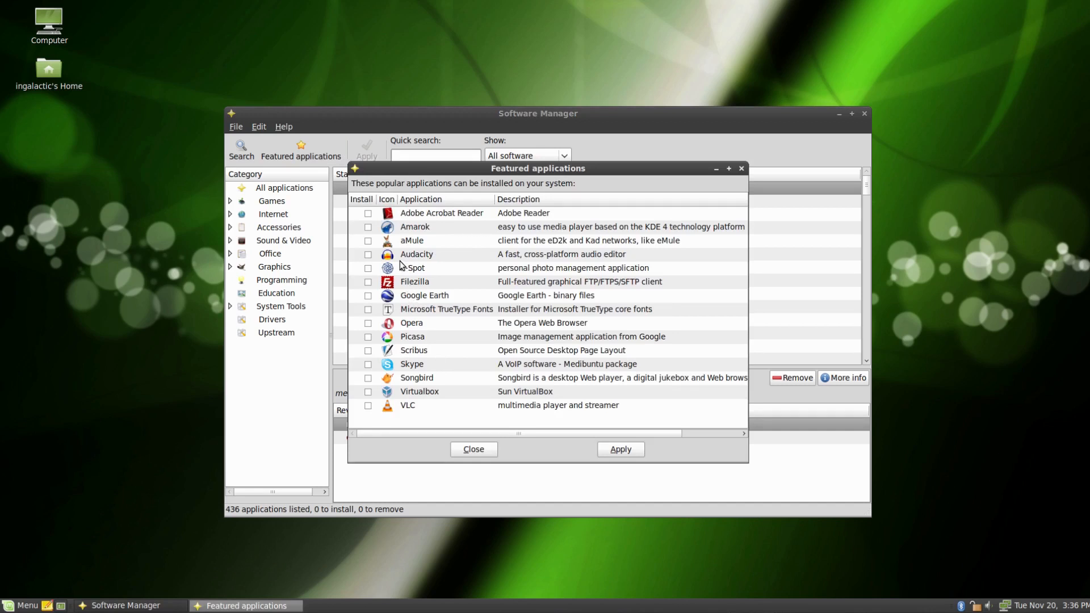
mouse_move(426, 266)
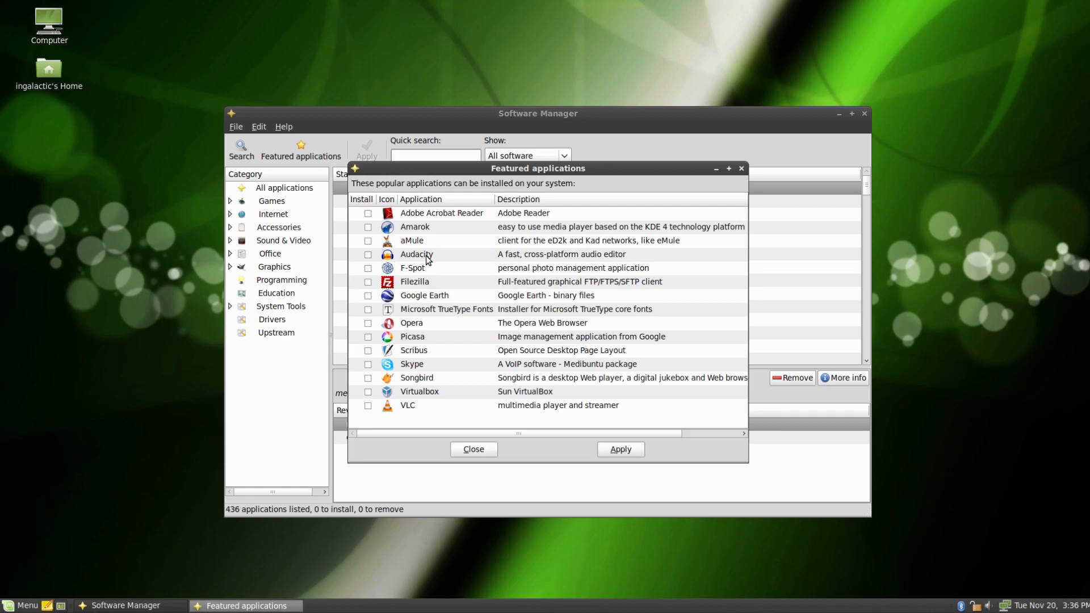
mouse_move(464, 282)
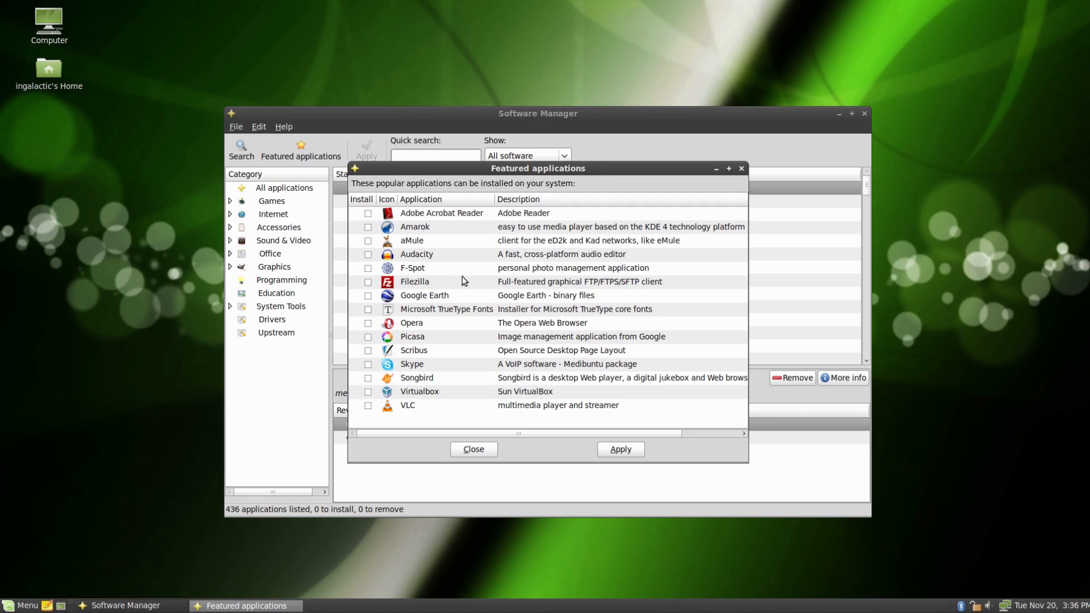
mouse_move(543, 334)
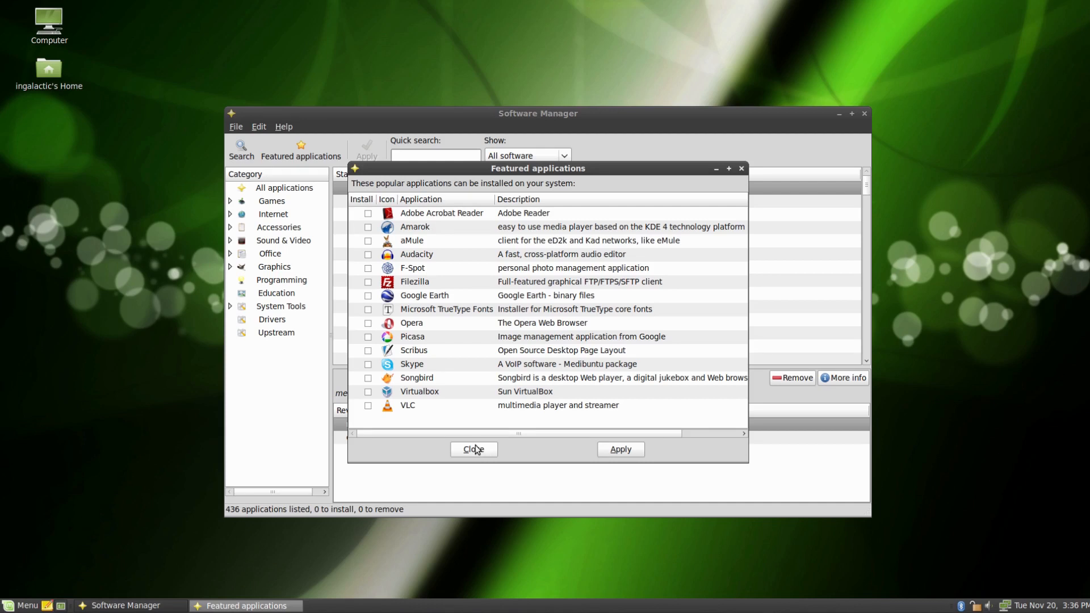
left_click(474, 449)
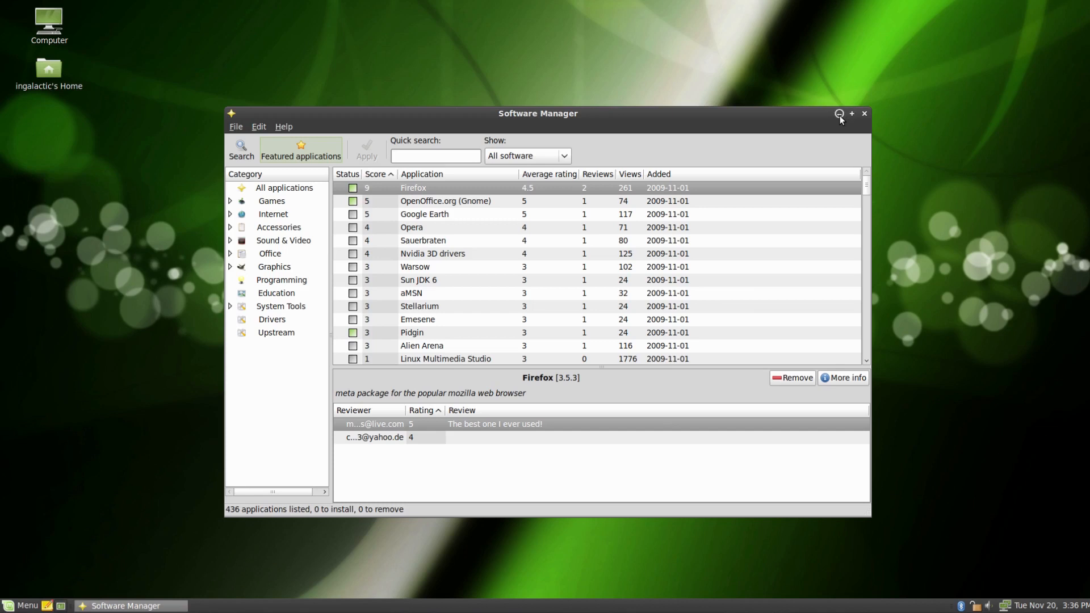
mouse_move(767, 121)
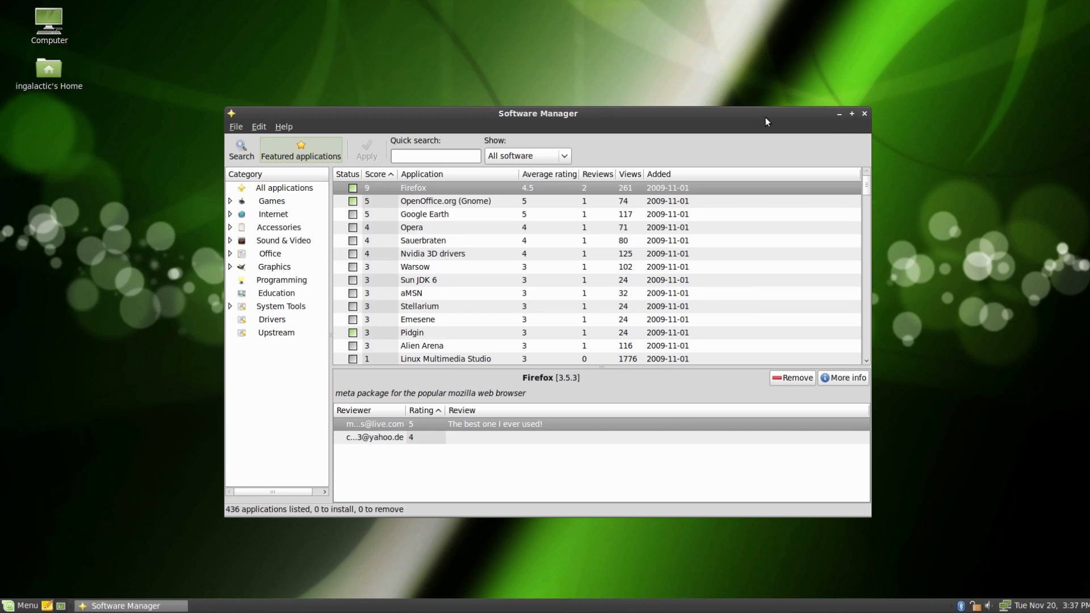
mouse_move(807, 118)
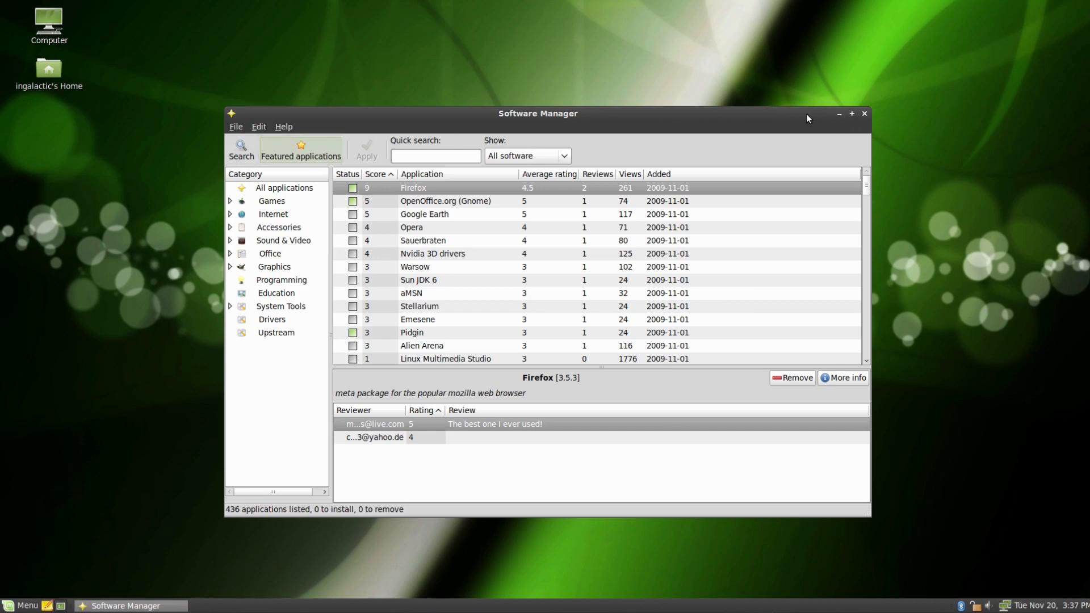
Close Software Manager, then filter the Menu's applications by 'mint'
left_click(864, 114)
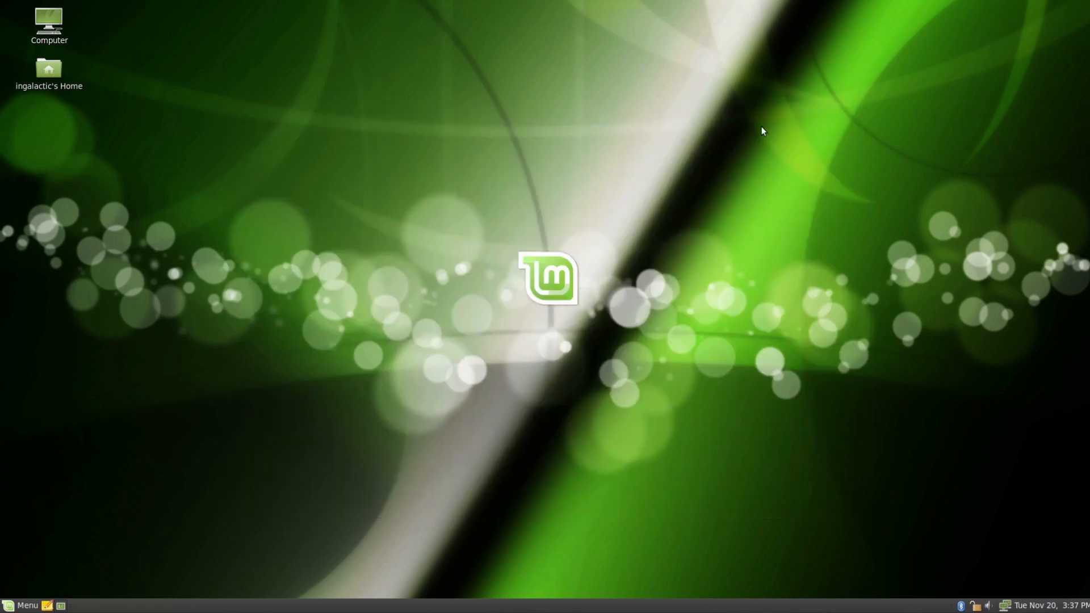
mouse_move(108, 468)
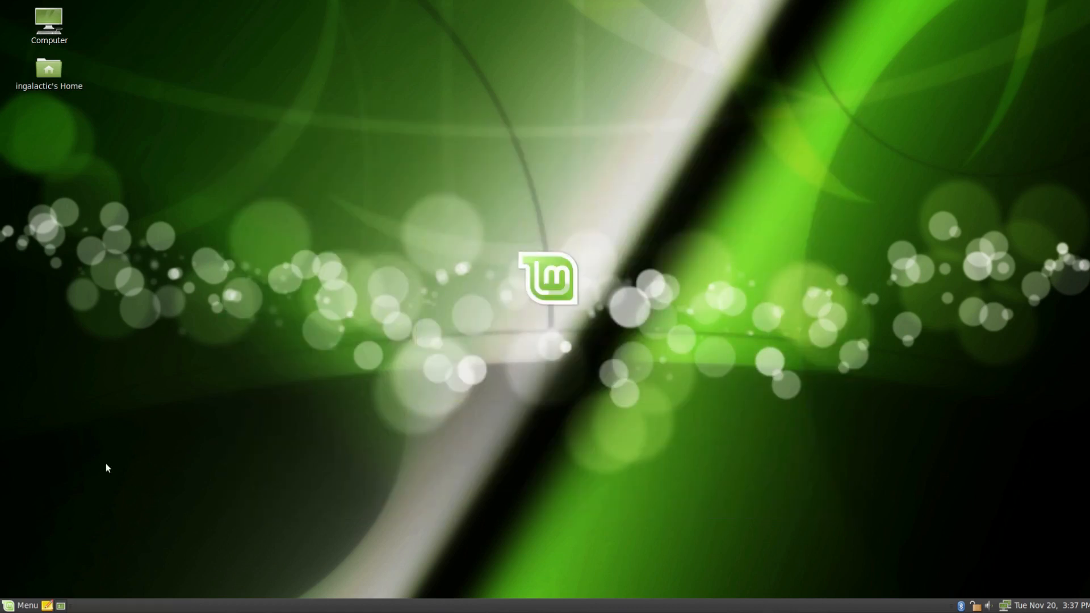
left_click(21, 605)
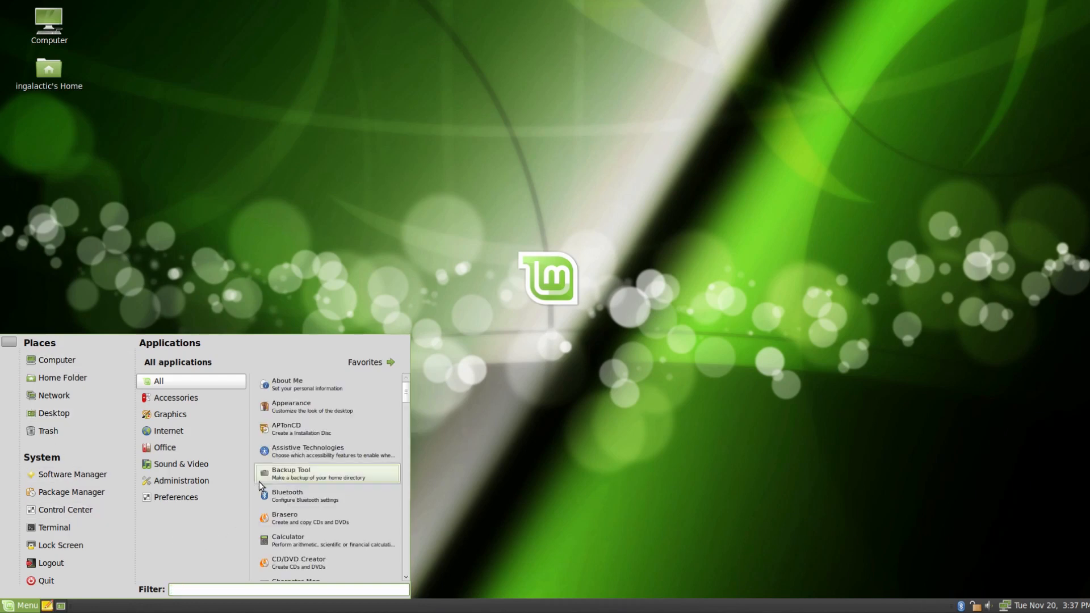
scroll("down", 3)
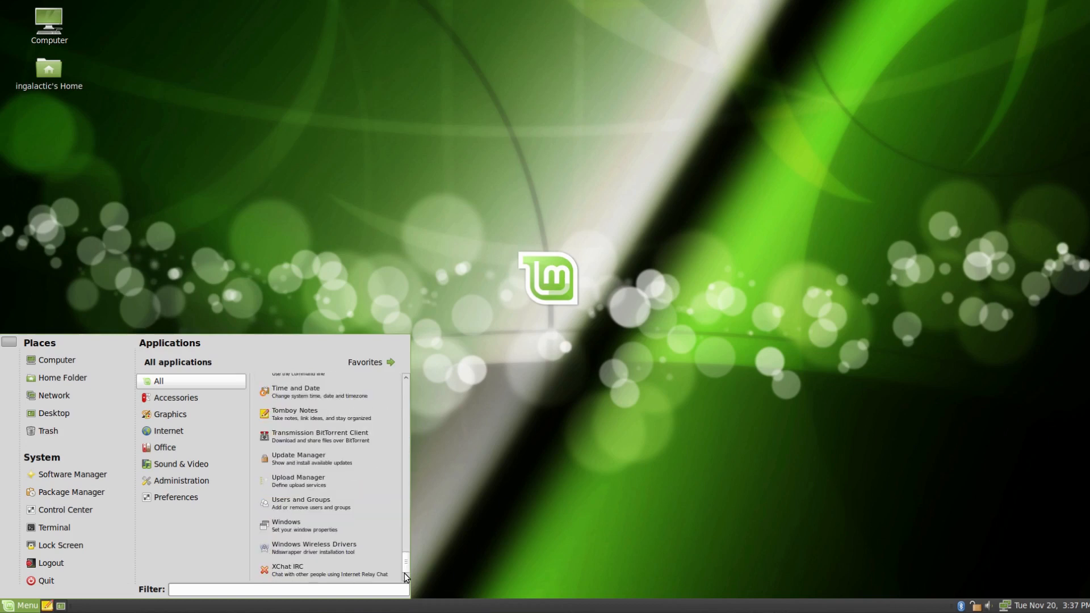
type("mint")
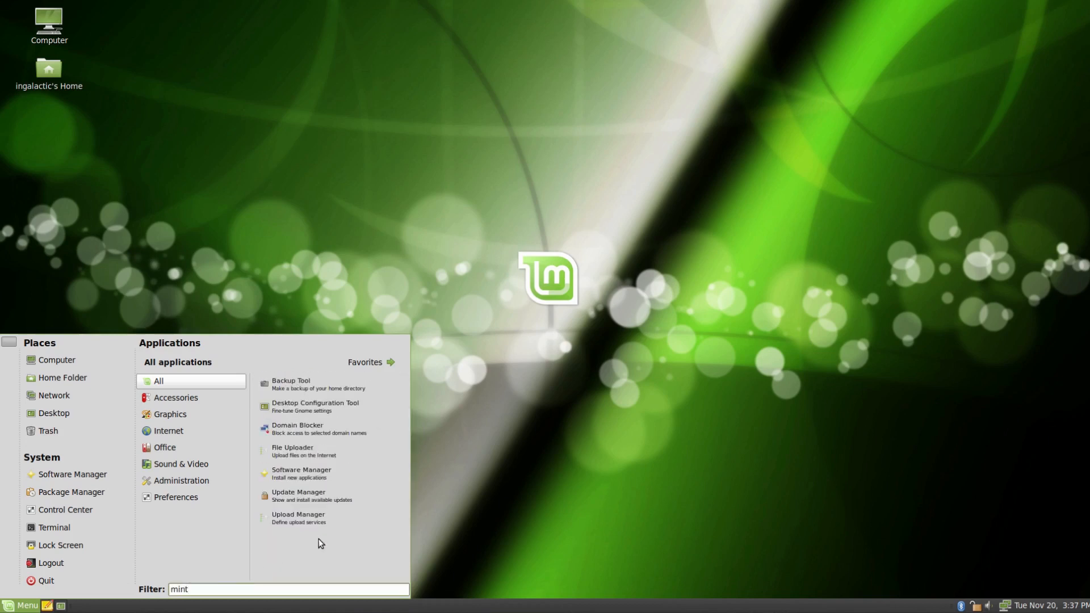
mouse_move(354, 385)
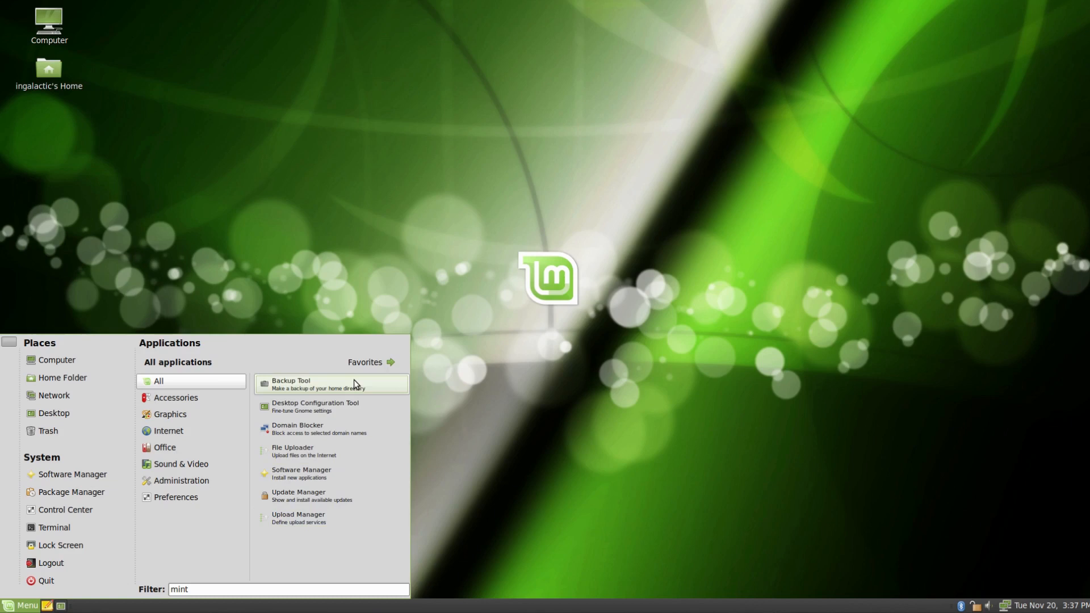
mouse_move(342, 450)
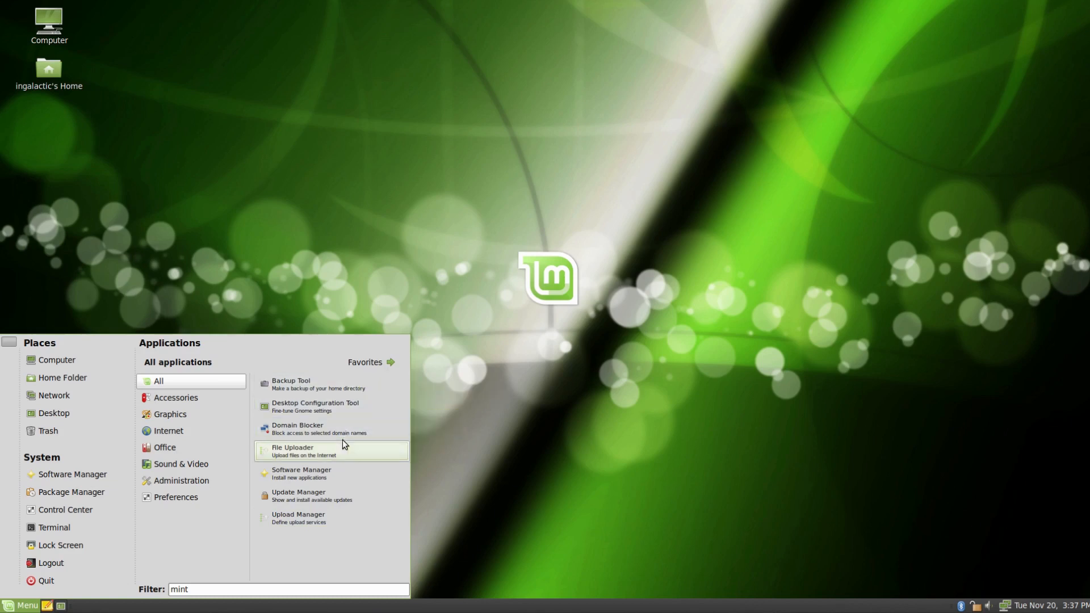
mouse_move(337, 498)
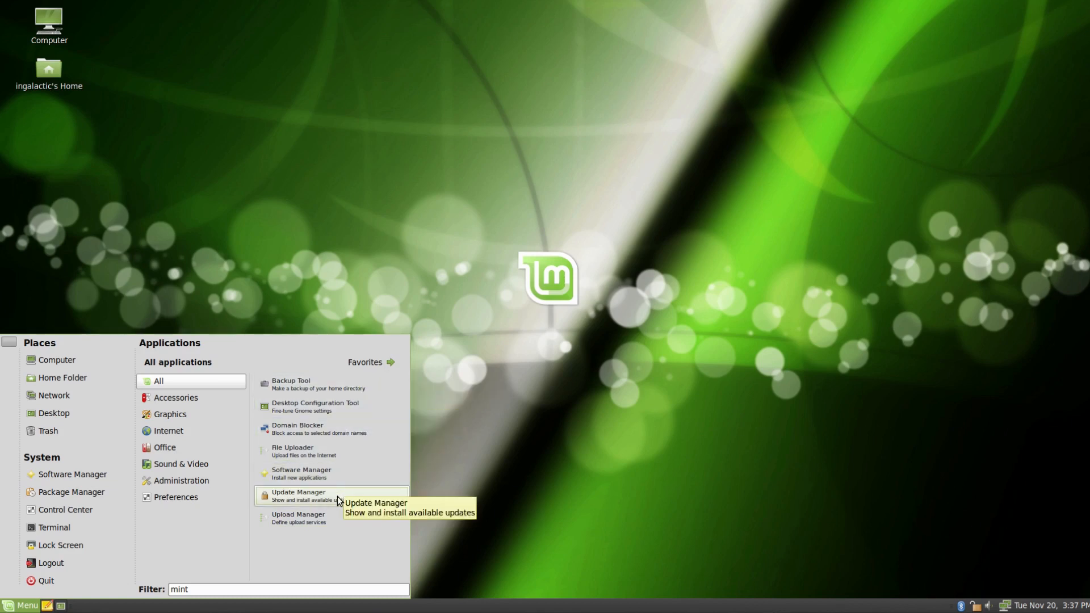
mouse_move(327, 518)
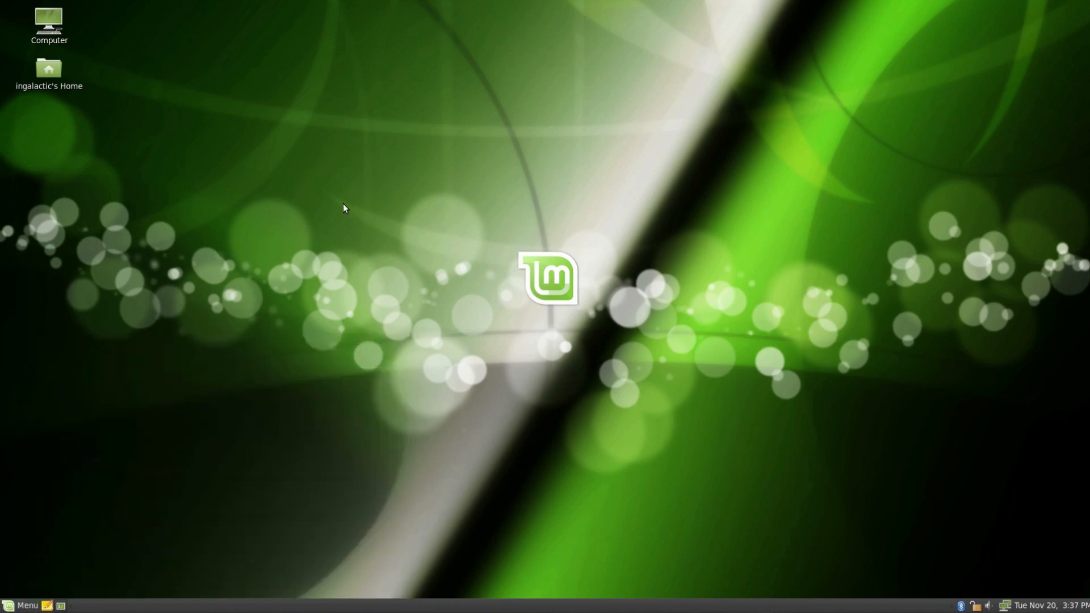
mouse_move(397, 184)
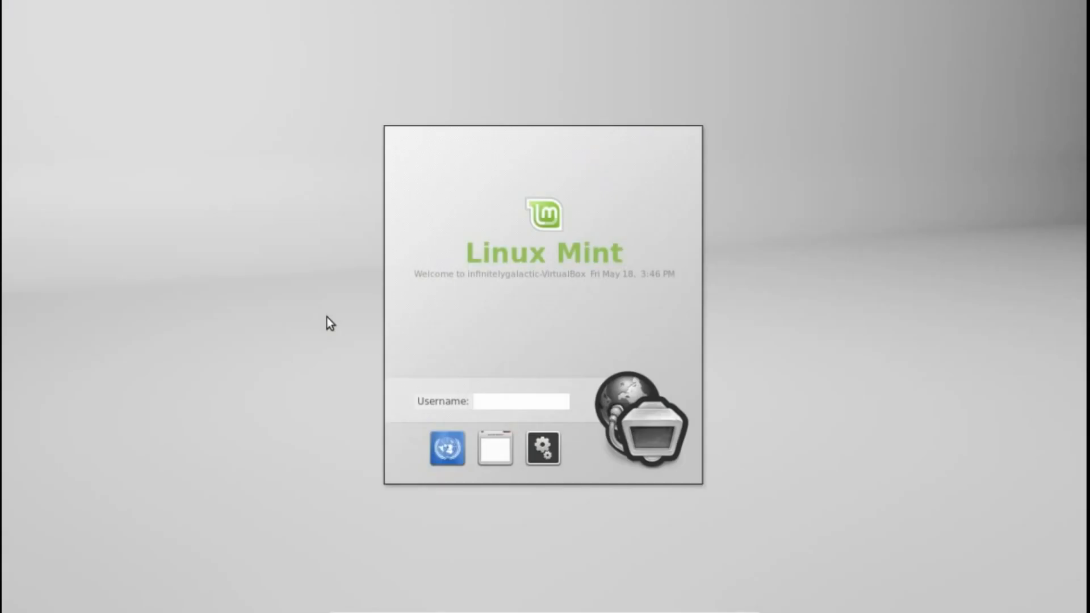
Enter the username 'infinitelygalac' at the Linux Mint 13 login screen
left_click(521, 402)
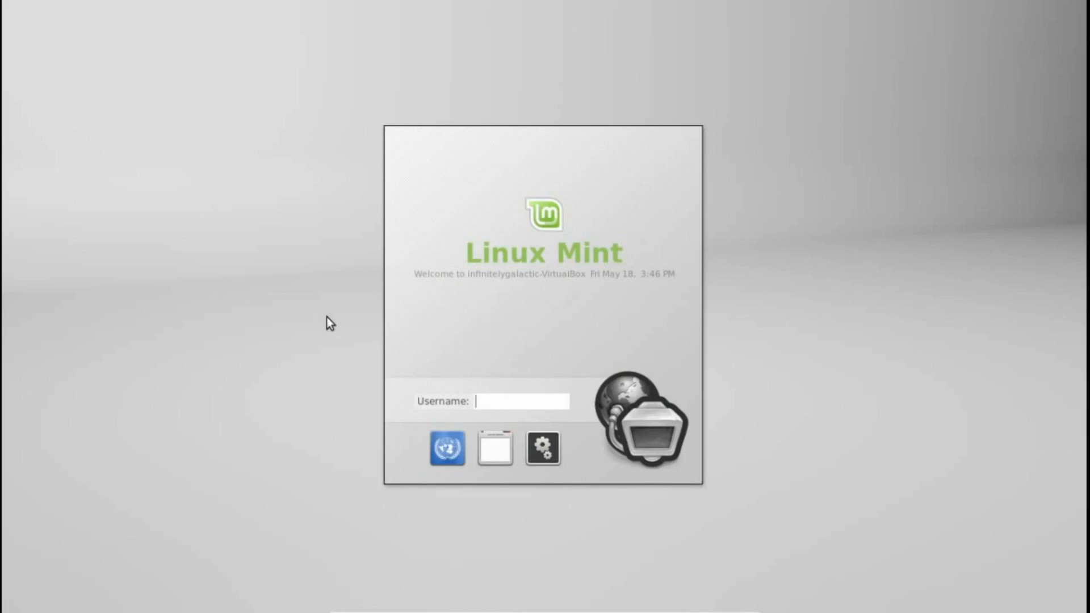
type("infin")
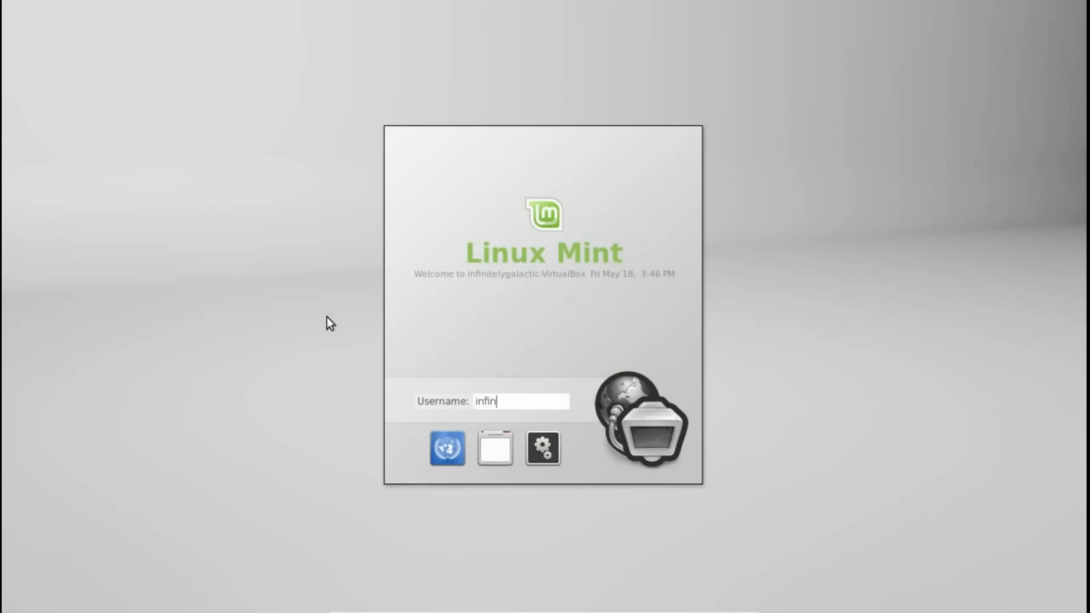
type("itelygalac")
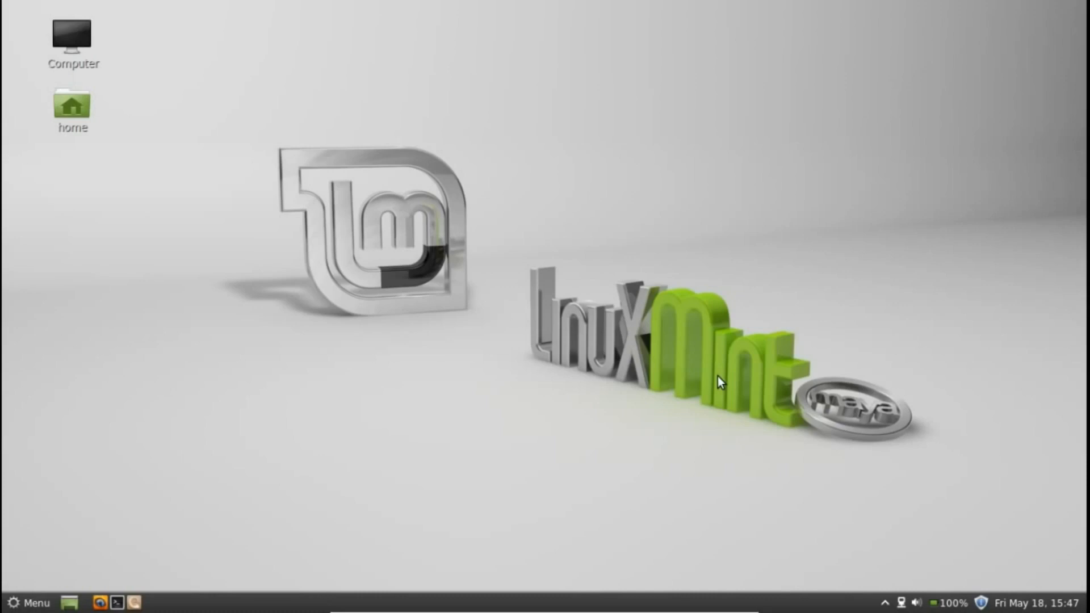
mouse_move(89, 568)
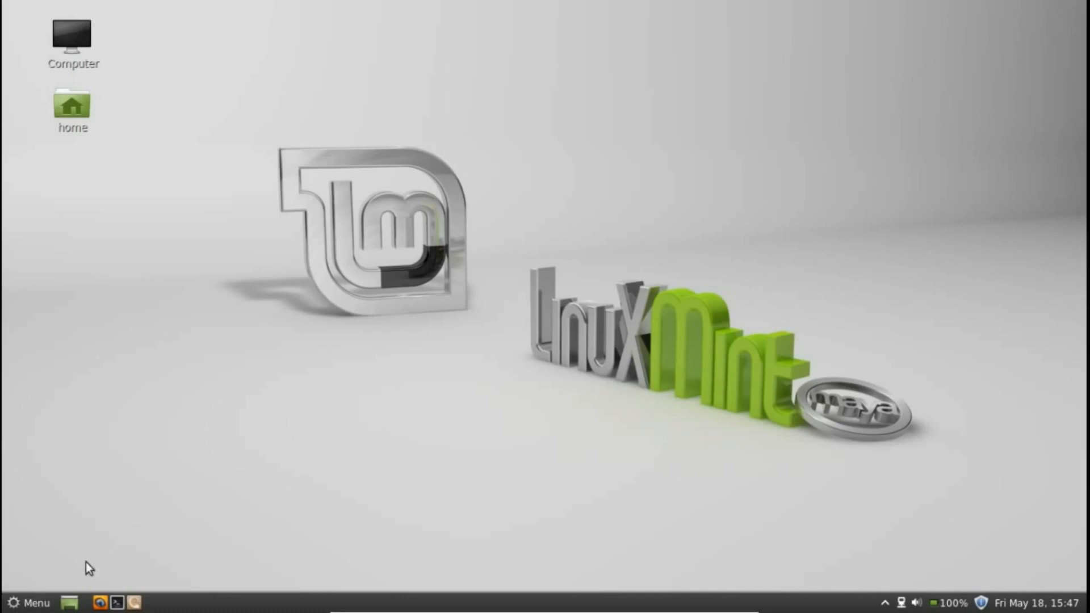
Launch Appearance from the Cinnamon Menu and nudge its window slightly left
left_click(28, 603)
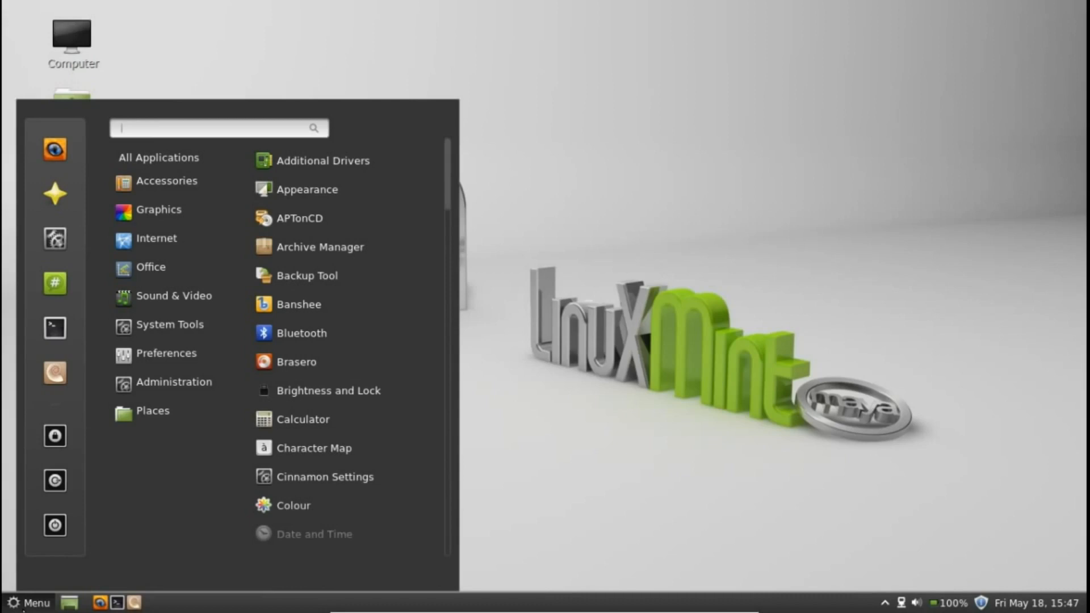
left_click(442, 195)
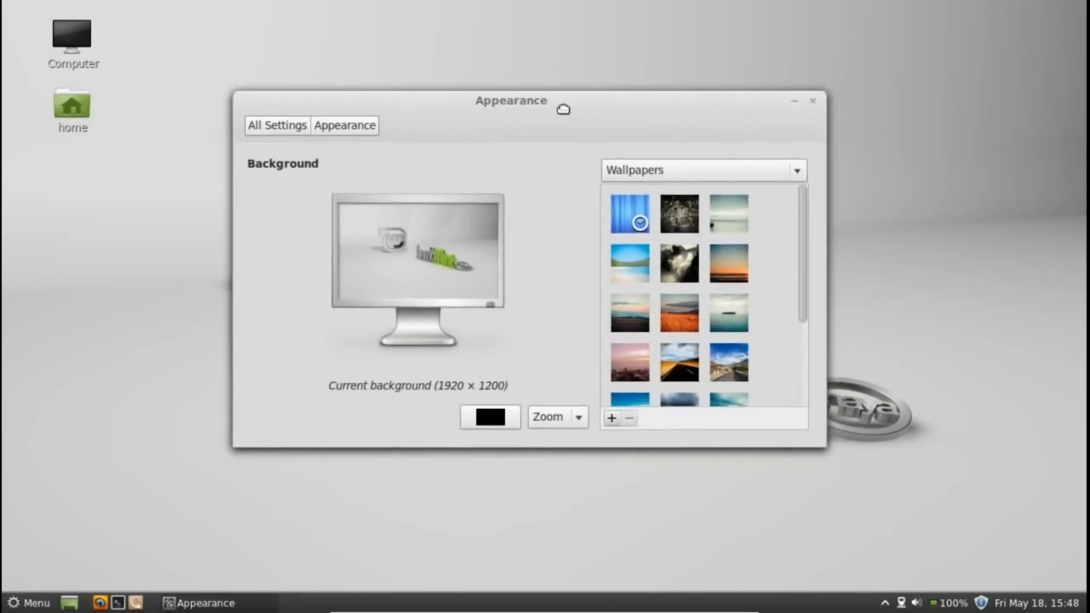
left_click_drag(511, 100, 482, 96)
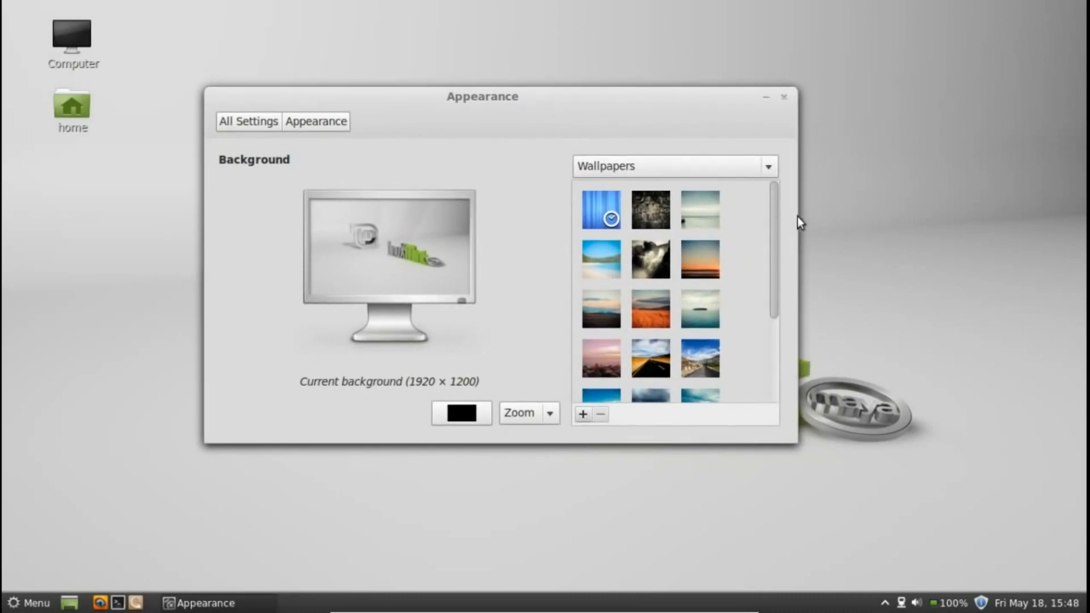
mouse_move(363, 489)
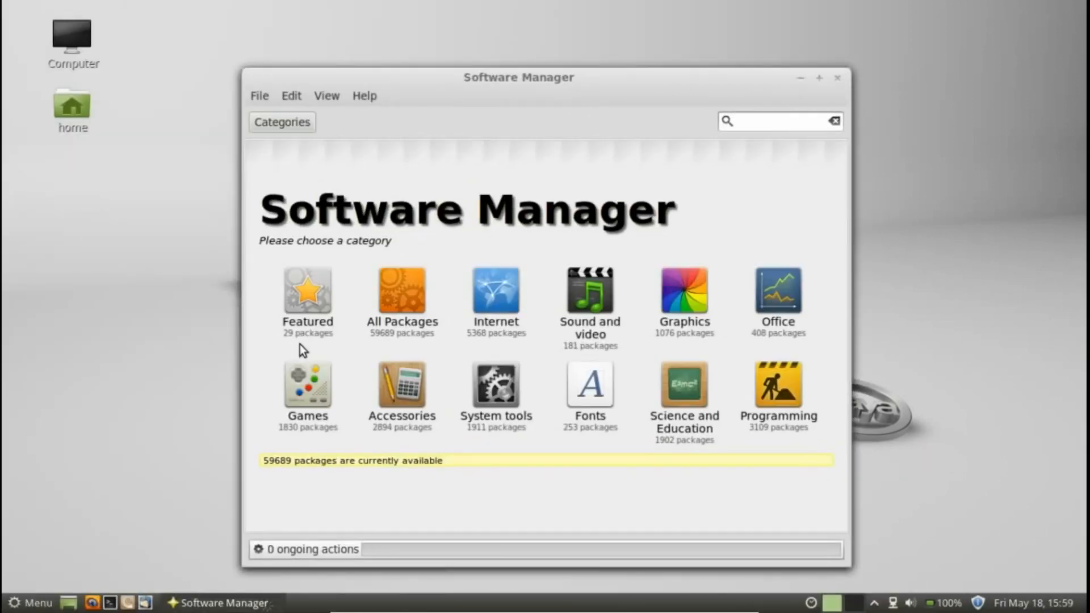
mouse_move(582, 293)
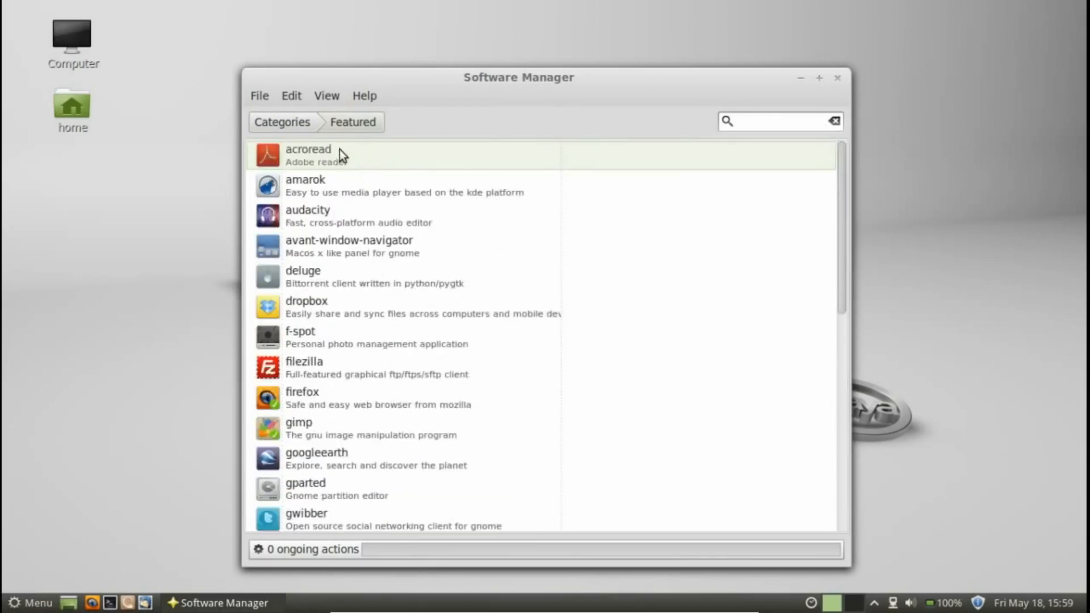
Scroll down and back up through the Featured packages list
scroll("down", 3)
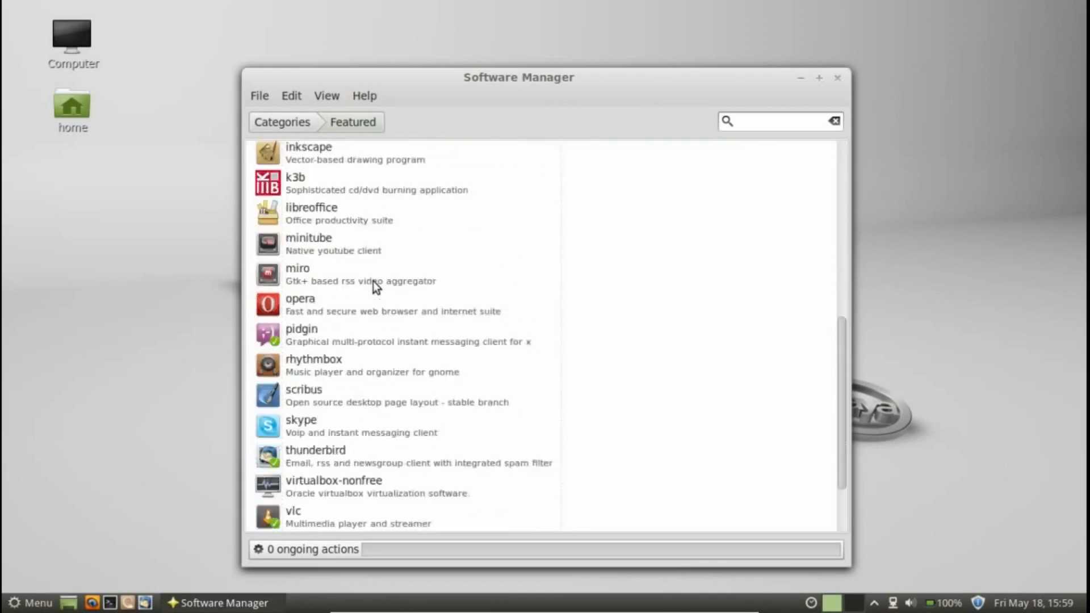
scroll("down", 3)
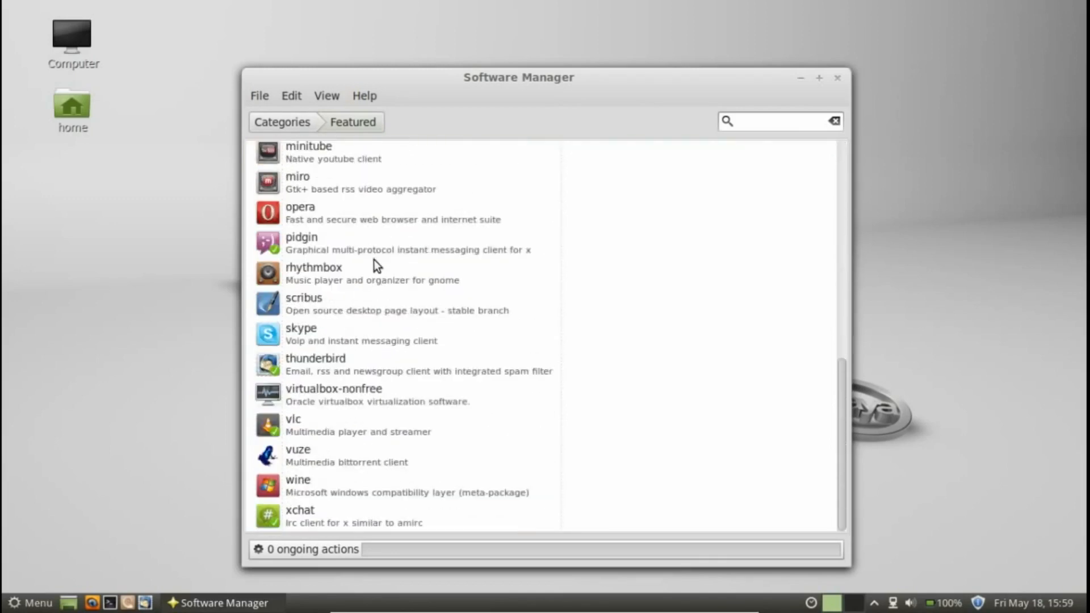
mouse_move(387, 318)
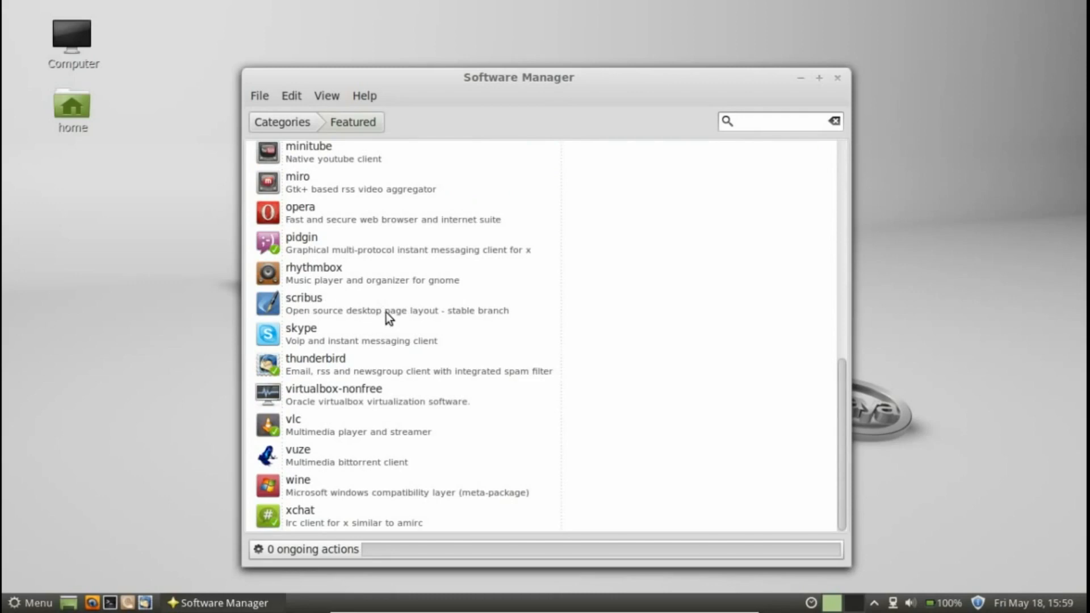
scroll("up", 3)
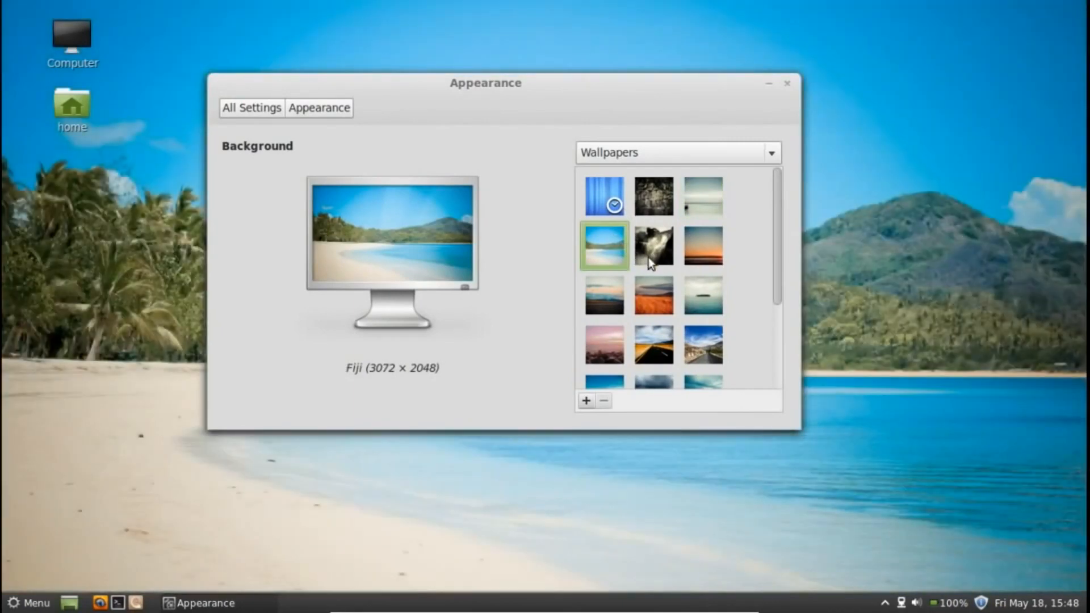
Try the Inch Beach, default blue and other wallpapers, settling on Ancient
left_click(702, 244)
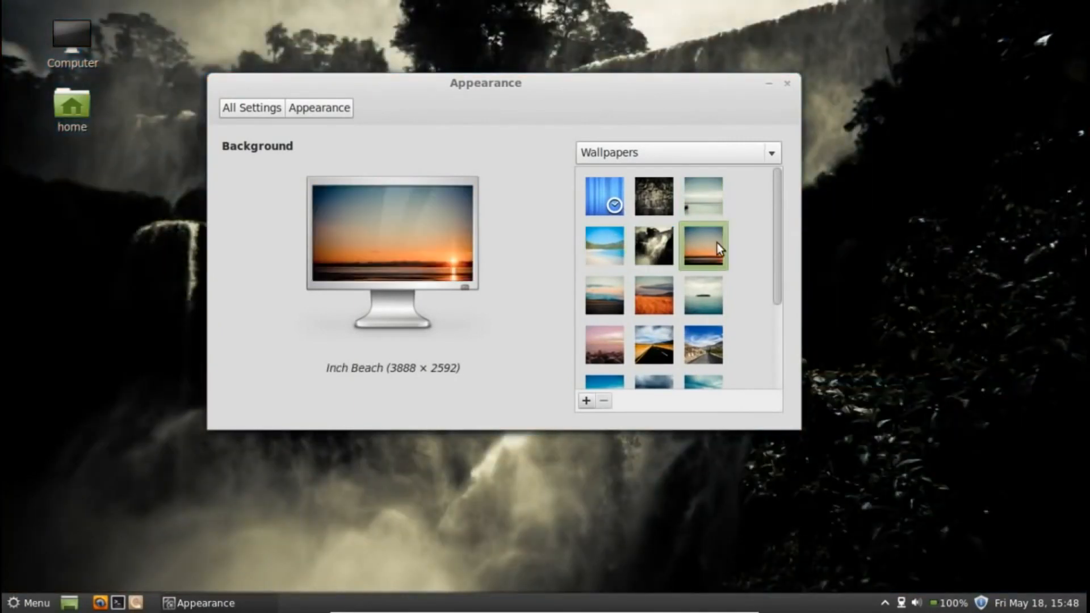
scroll("down", 3)
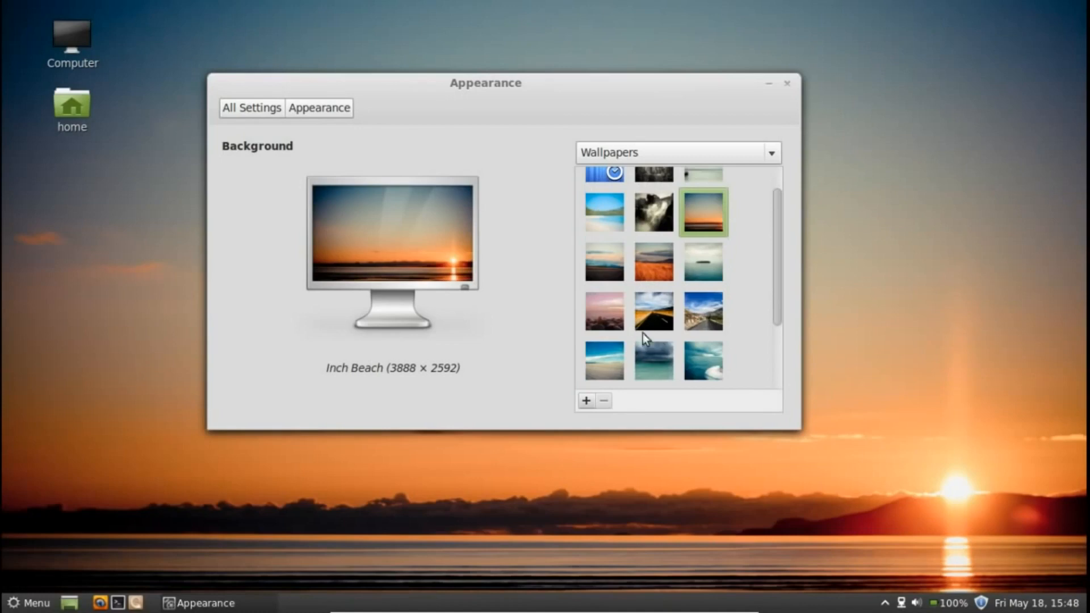
left_click(703, 360)
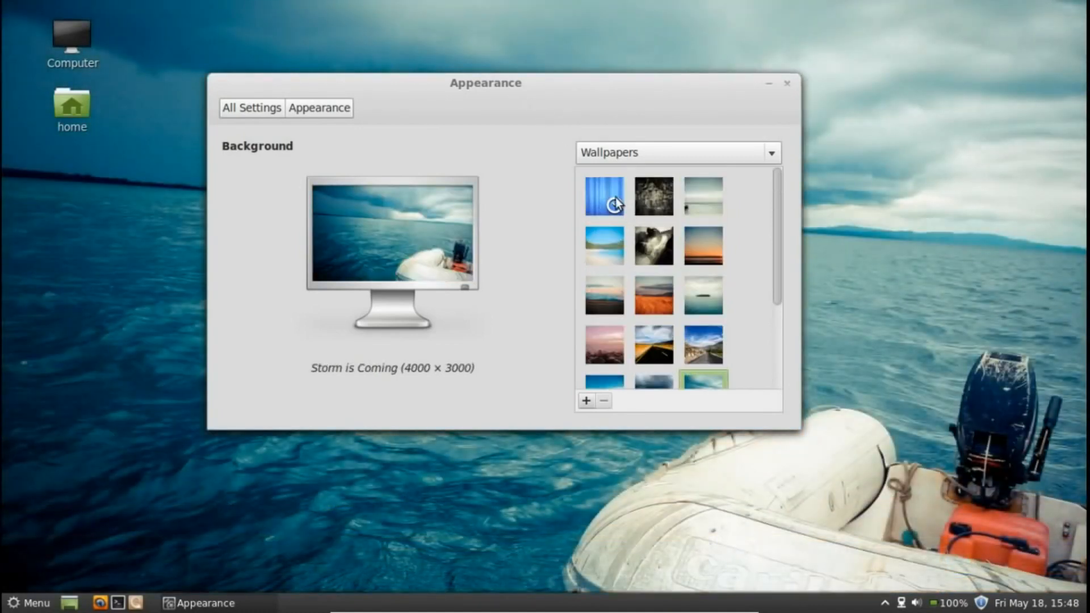
left_click(604, 196)
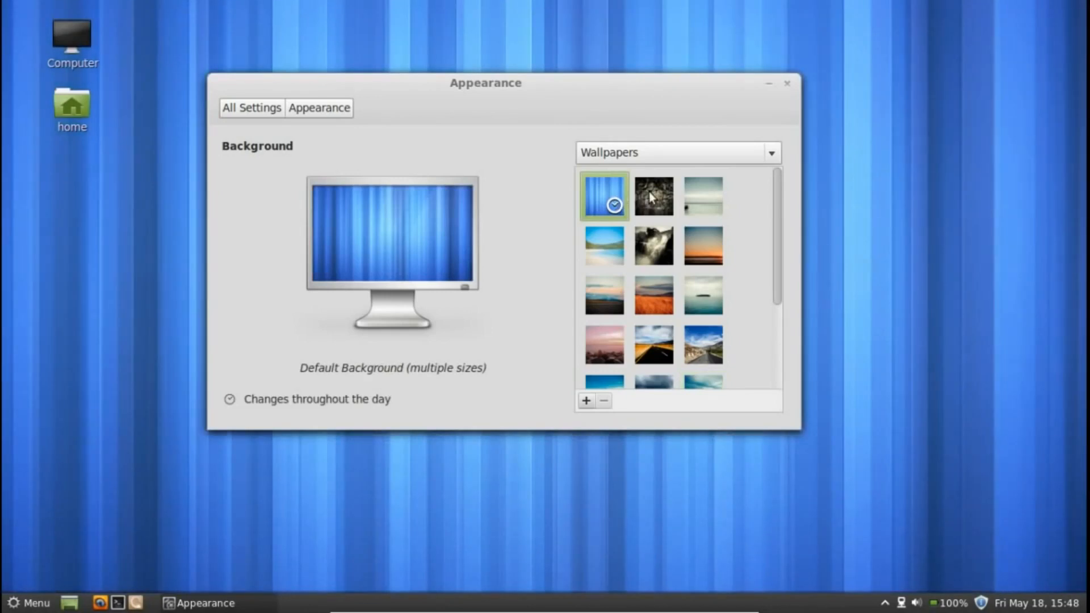
left_click(651, 195)
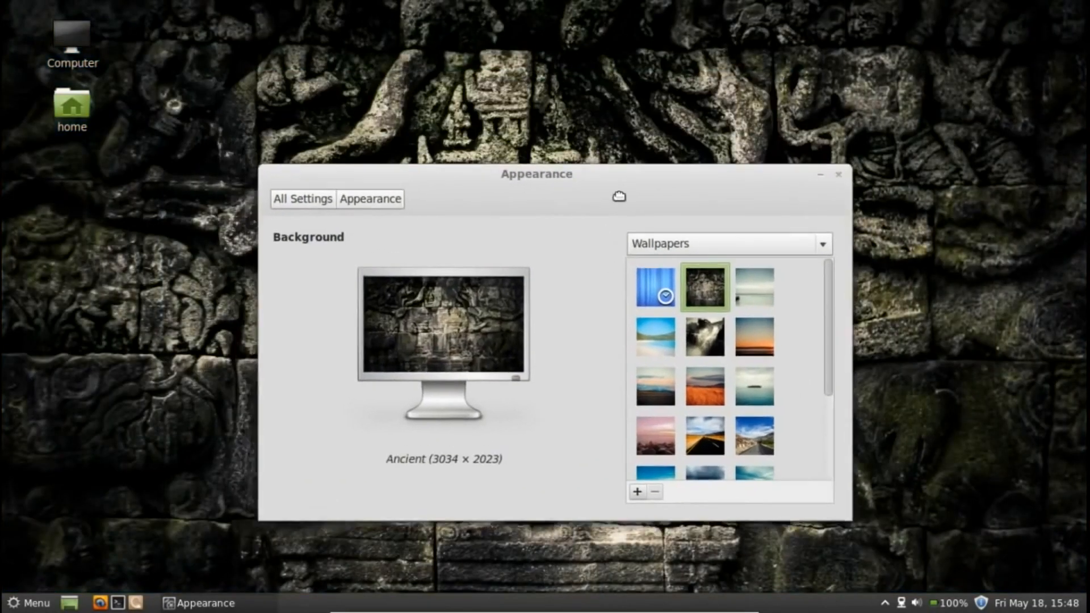
left_click(302, 199)
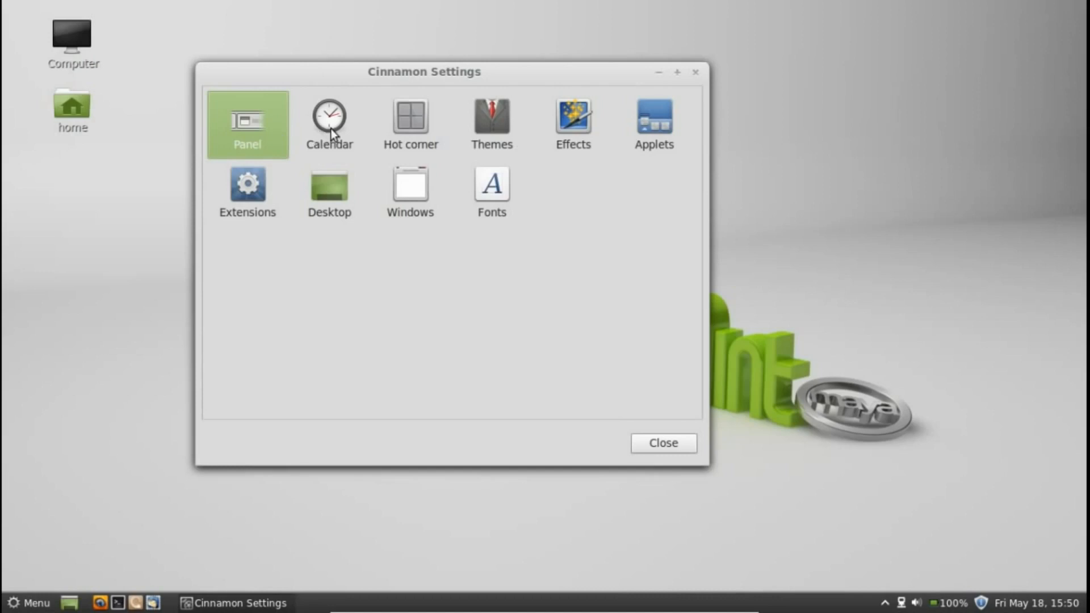
View the Calendar settings, return to All Settings, and open Hot corner
left_click(328, 116)
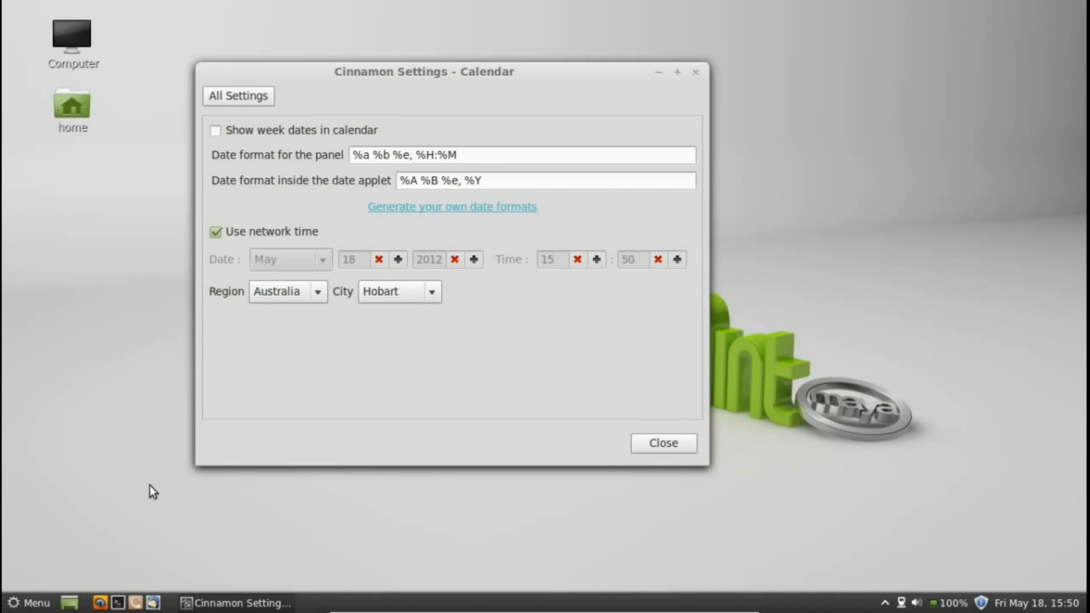
left_click(238, 96)
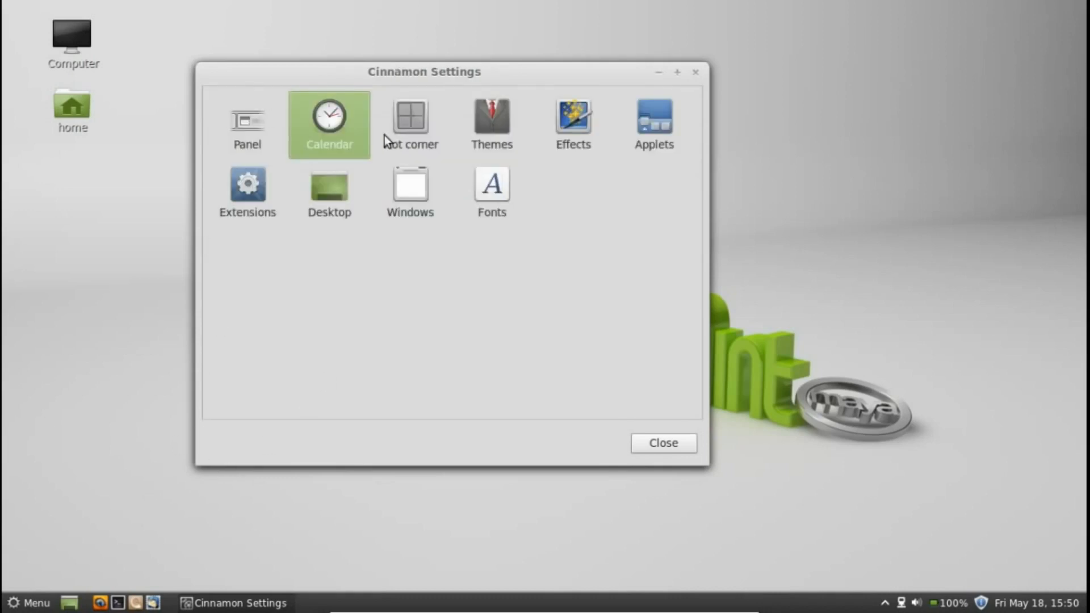
left_click(410, 121)
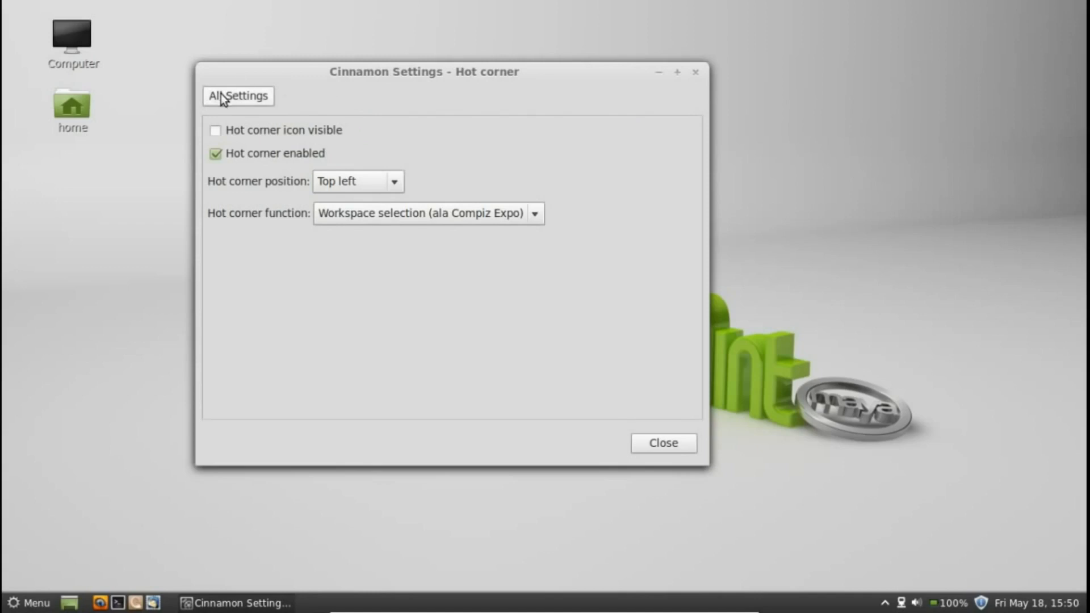
mouse_move(248, 89)
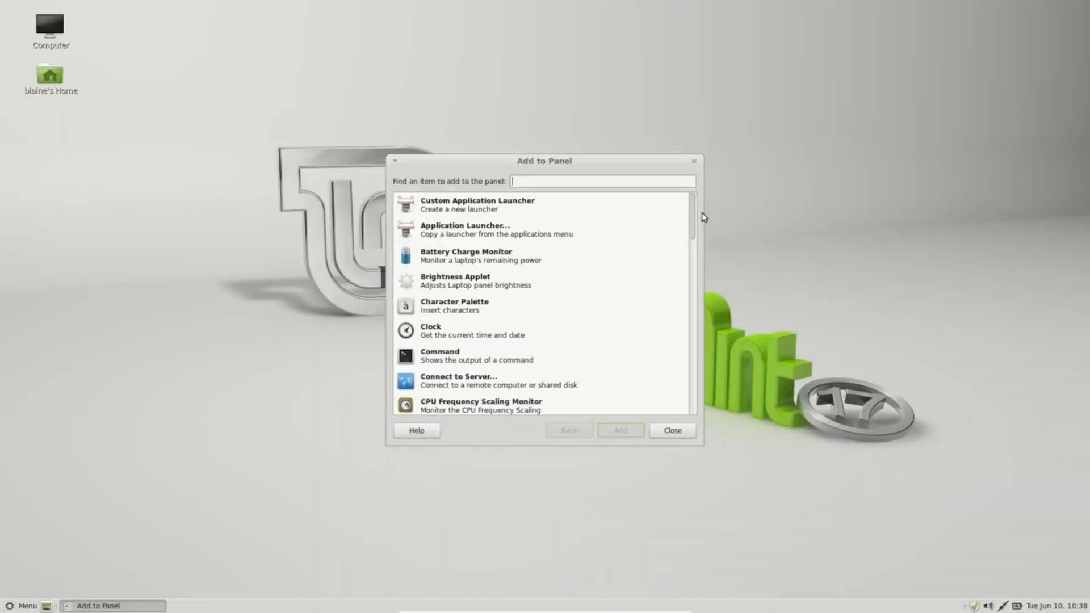
scroll("down", 3)
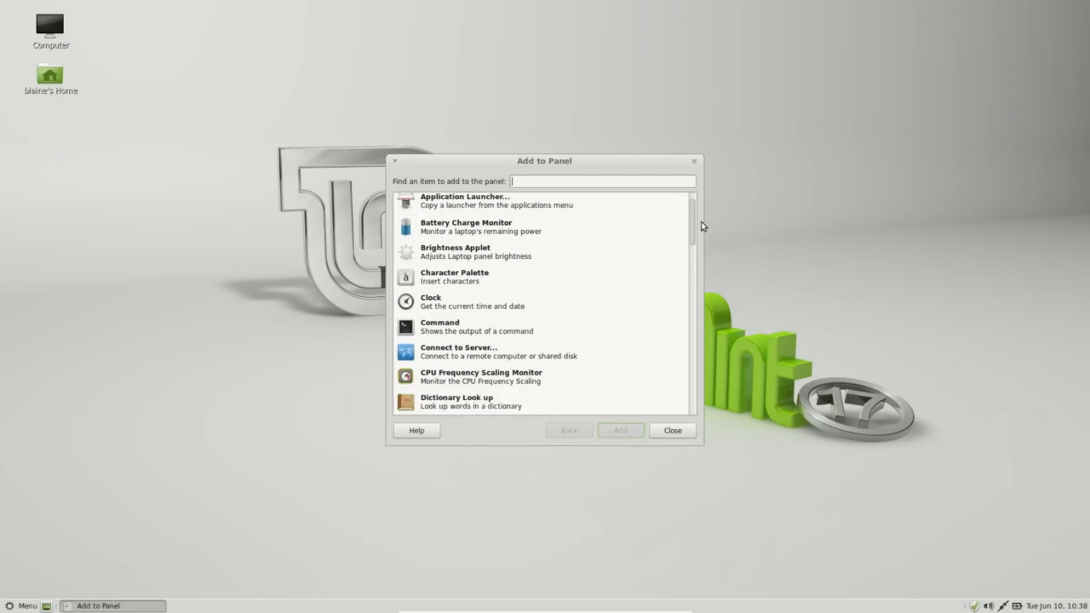
scroll("down", 3)
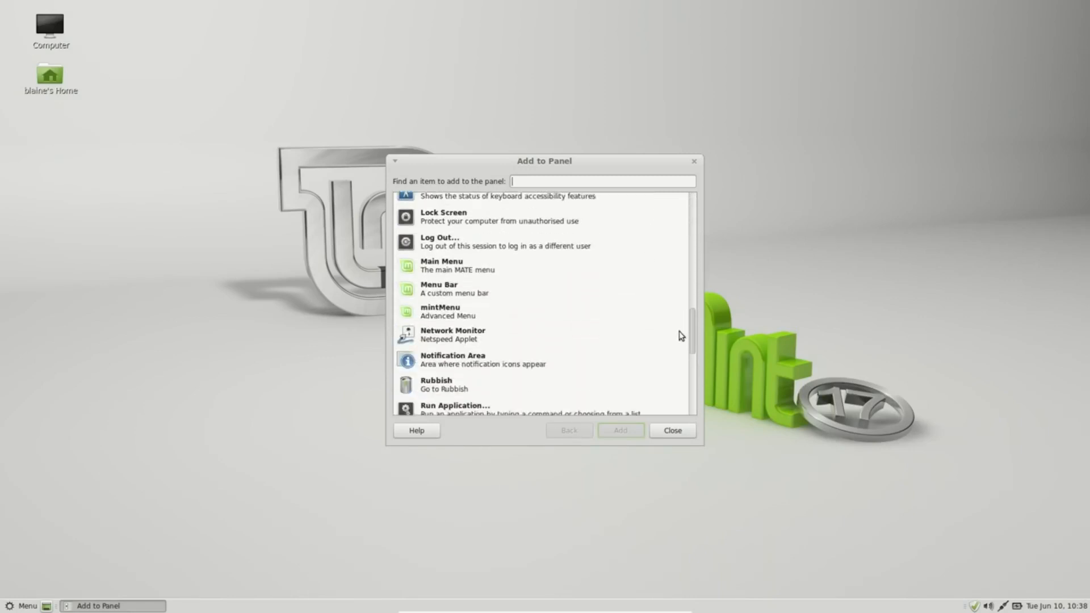
scroll("down", 3)
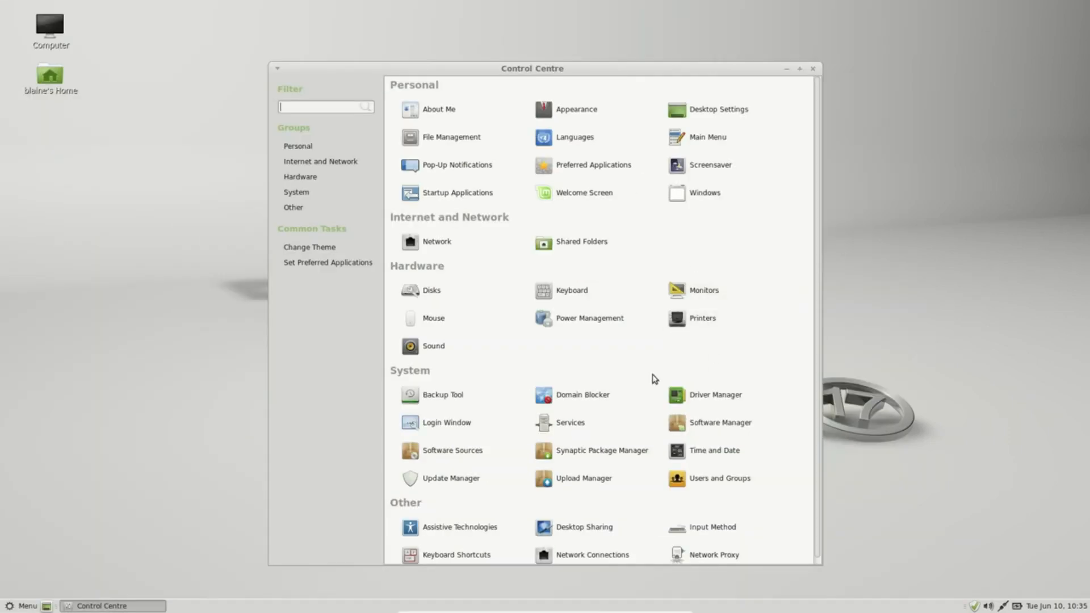
mouse_move(755, 340)
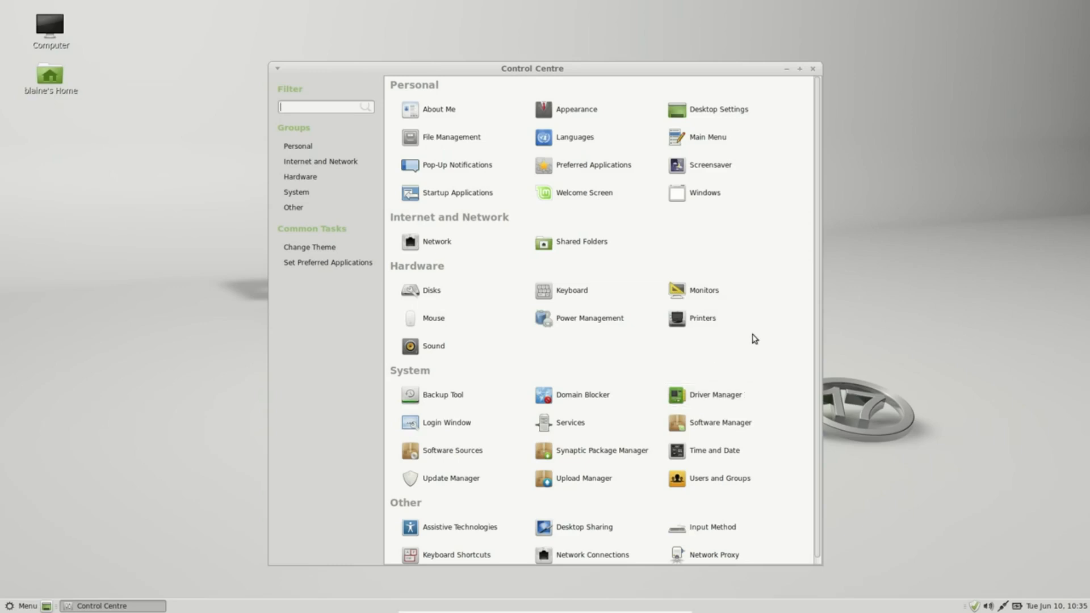
Authenticate into Driver Manager and close it, then launch Software Sources with the password
left_click(714, 395)
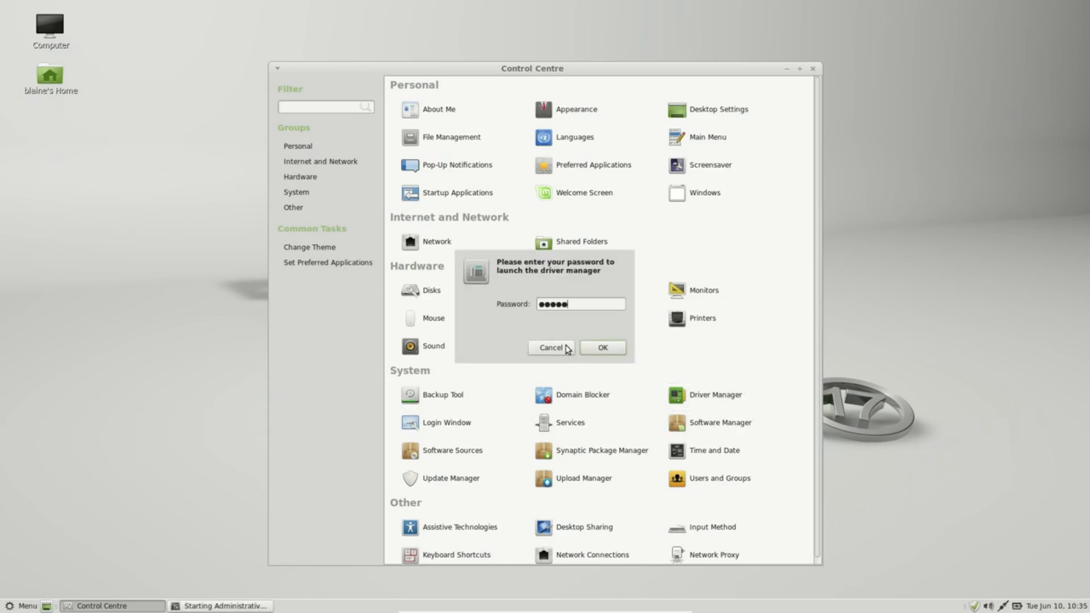
type("•••")
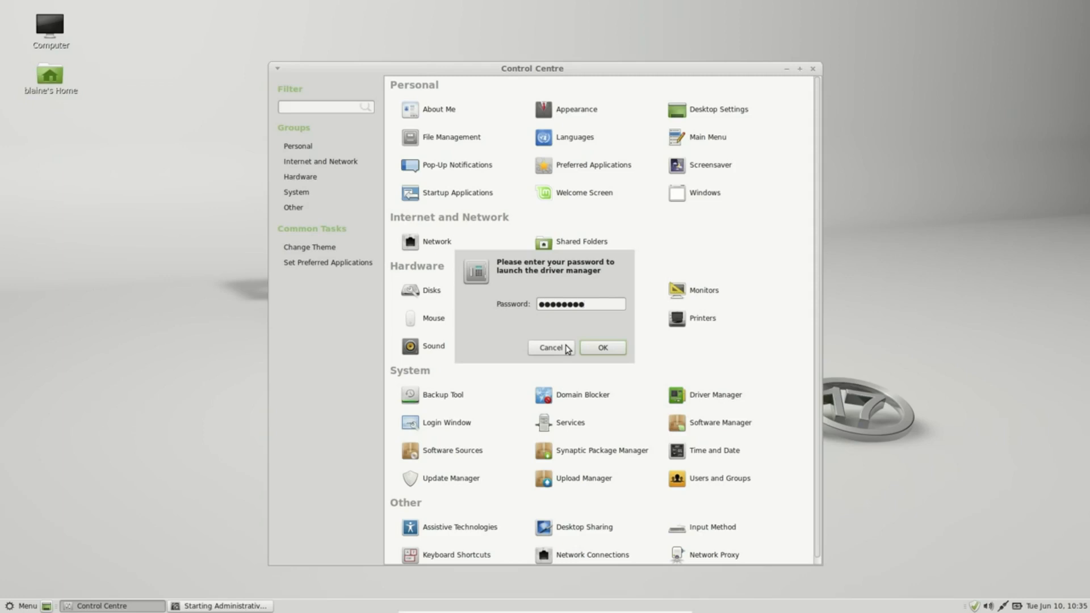
left_click(602, 347)
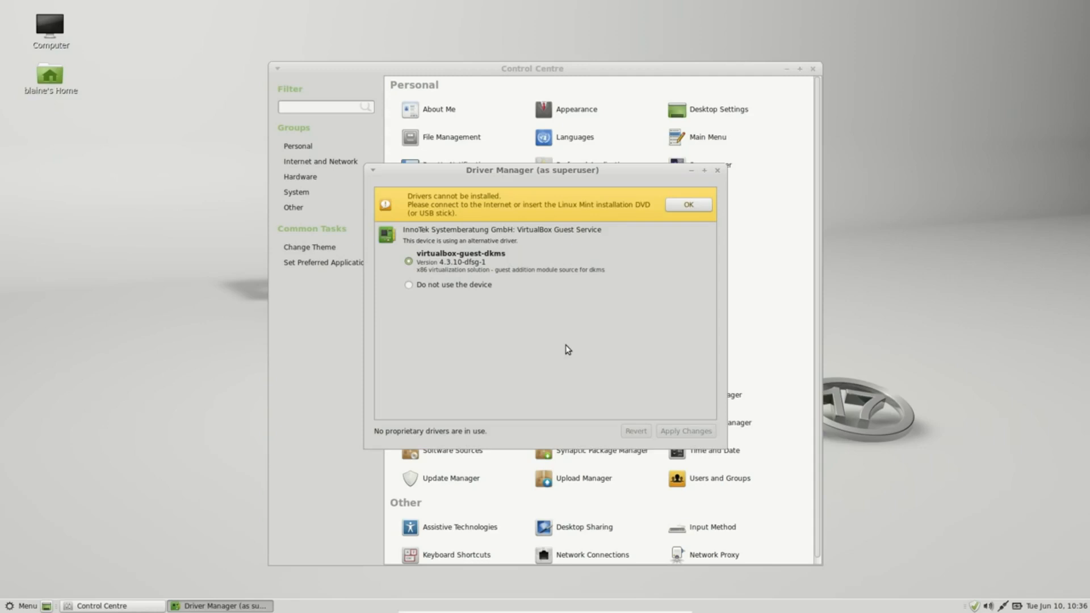
left_click(687, 205)
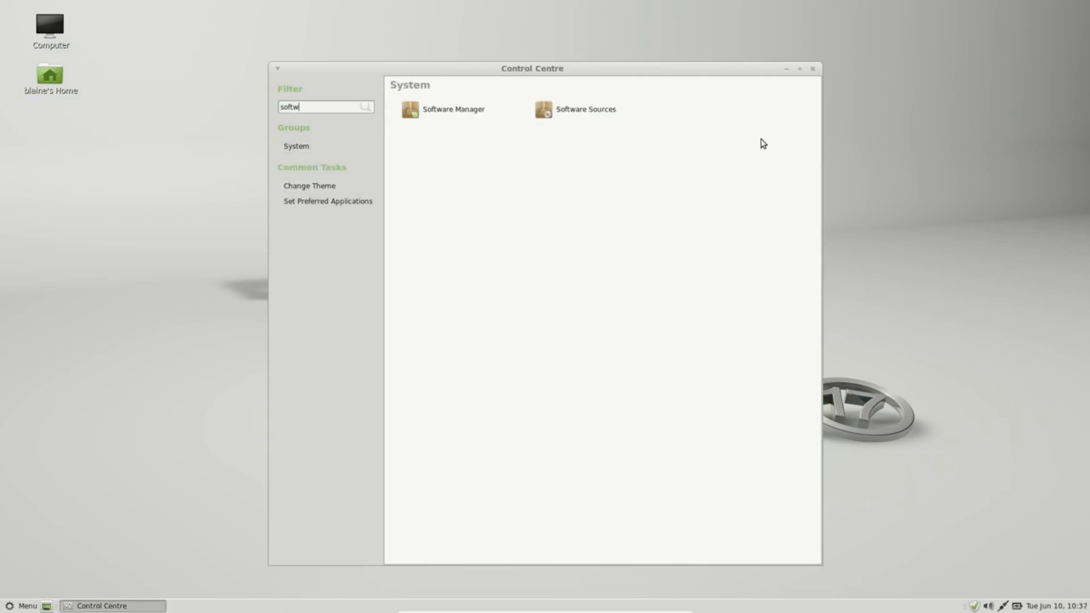
double_click(586, 109)
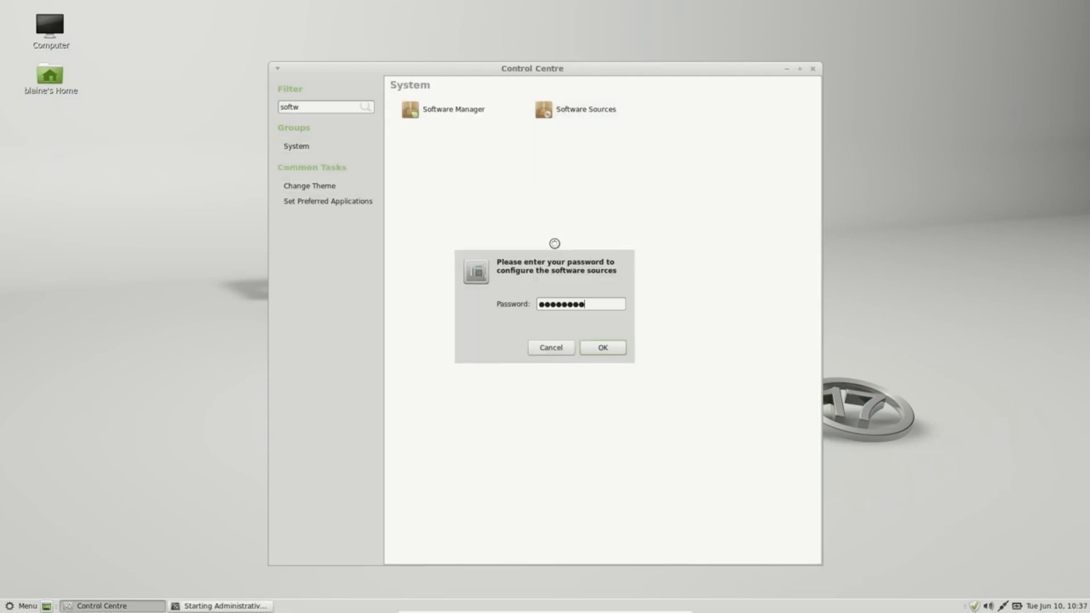
left_click(602, 347)
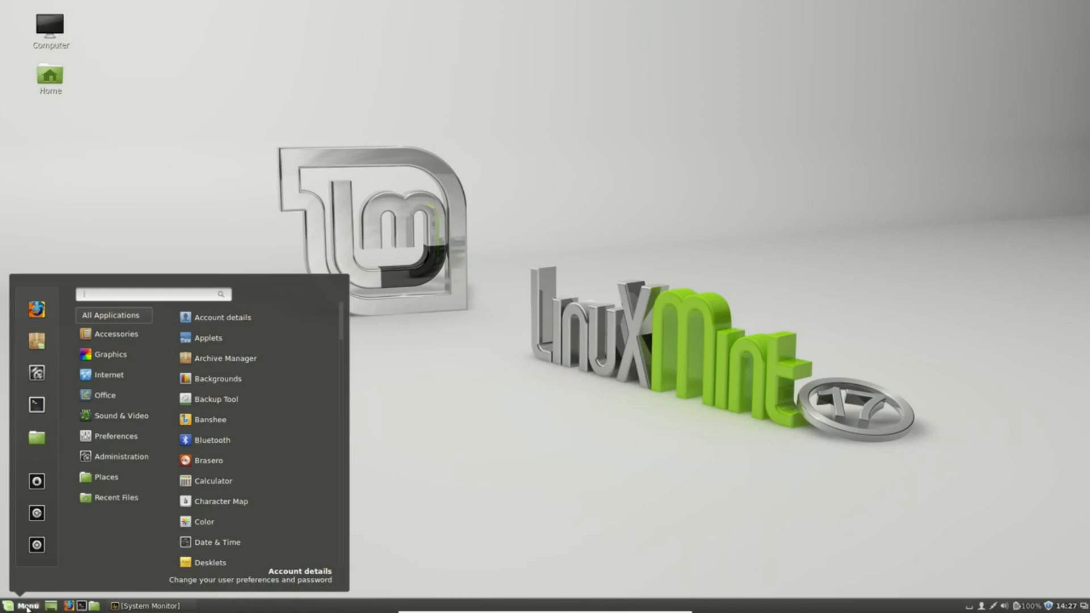
Dismiss the Menu and reposition the System Monitor window on the desktop
left_click(24, 606)
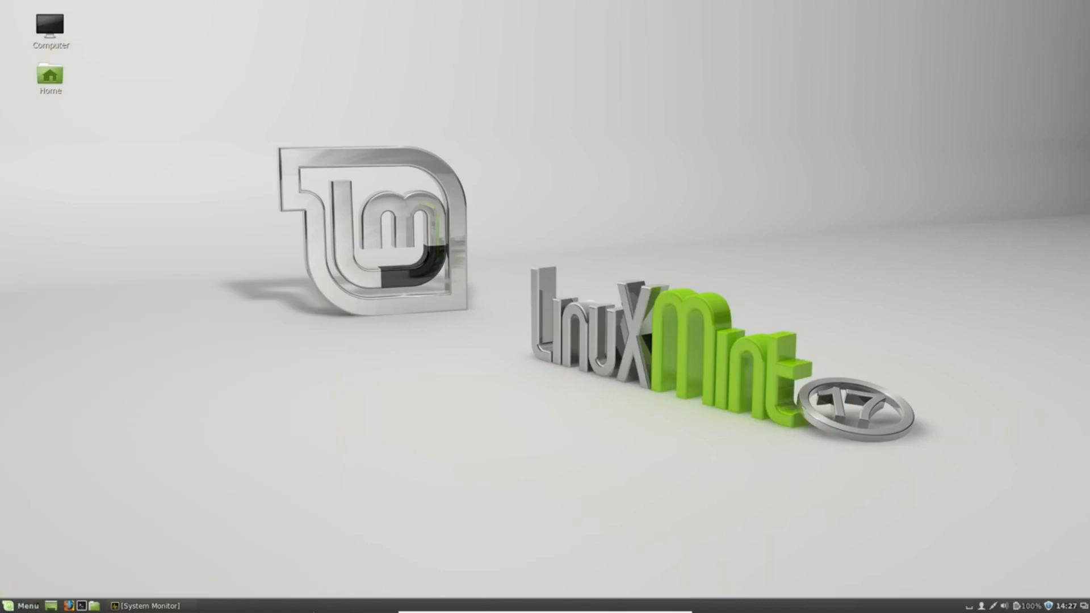
mouse_move(233, 569)
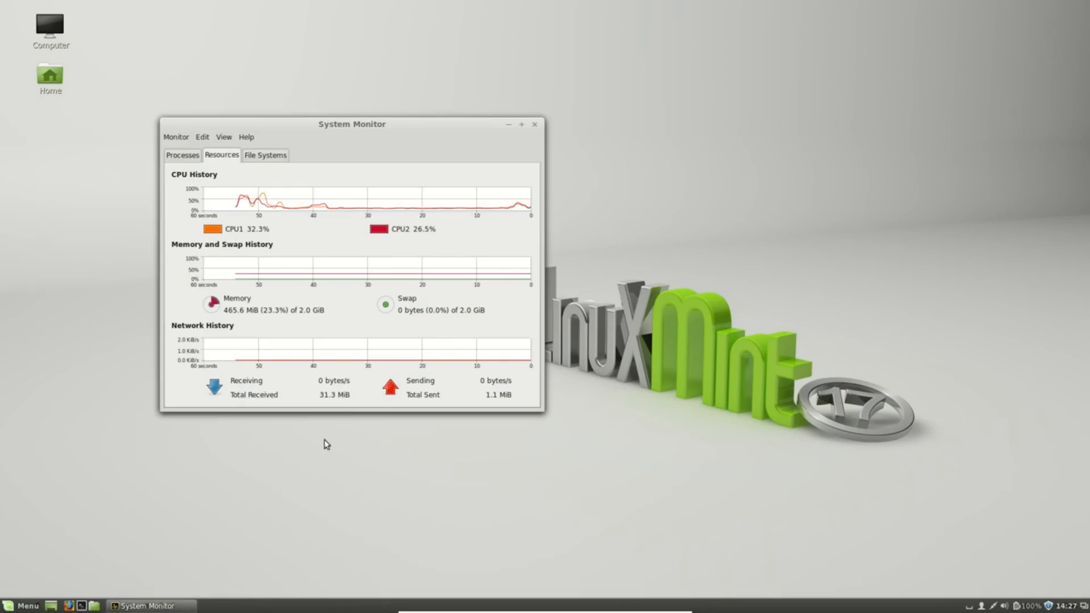
mouse_move(243, 350)
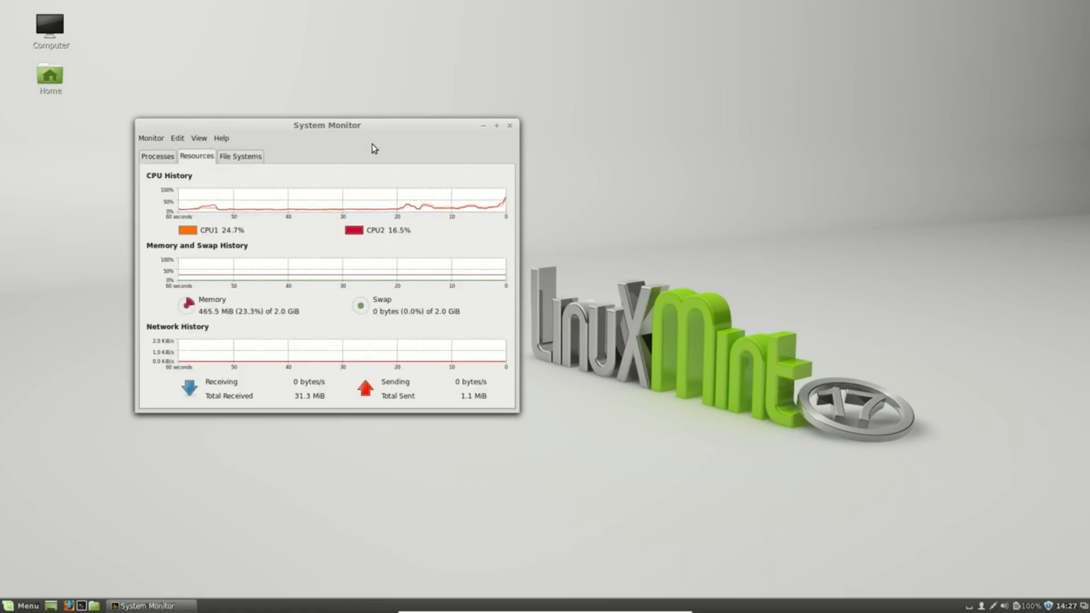
left_click_drag(326, 124, 393, 151)
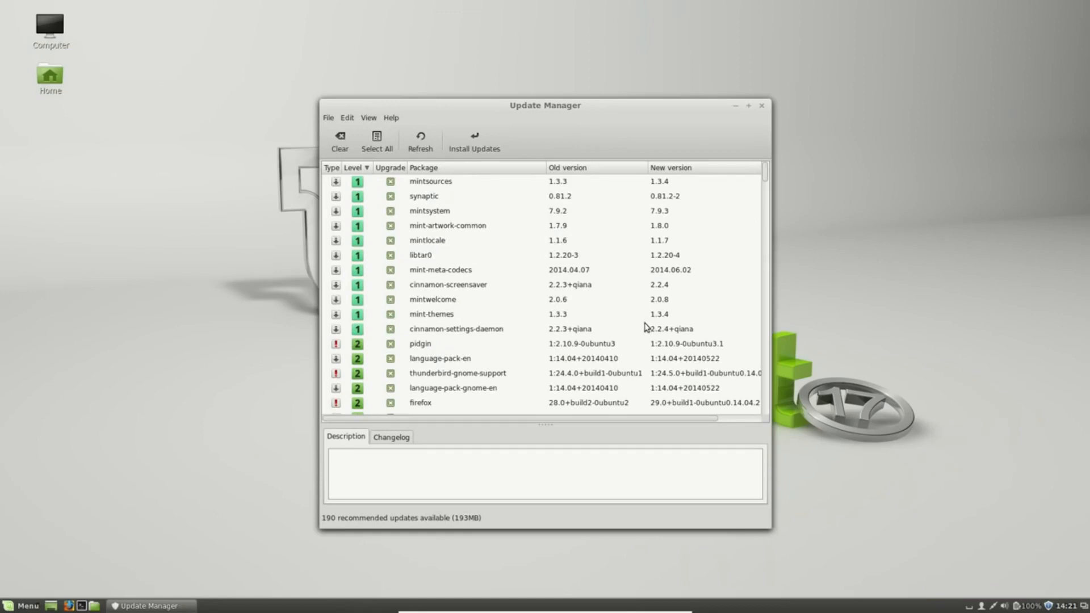
mouse_move(640, 328)
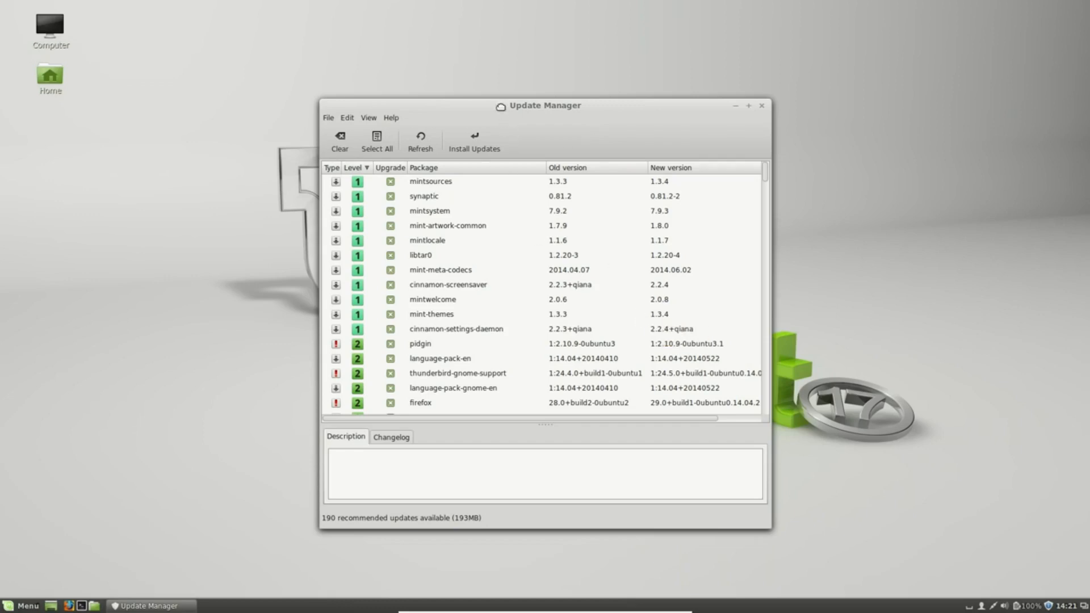
Shift the Update Manager window slightly upward
left_click_drag(545, 105, 533, 91)
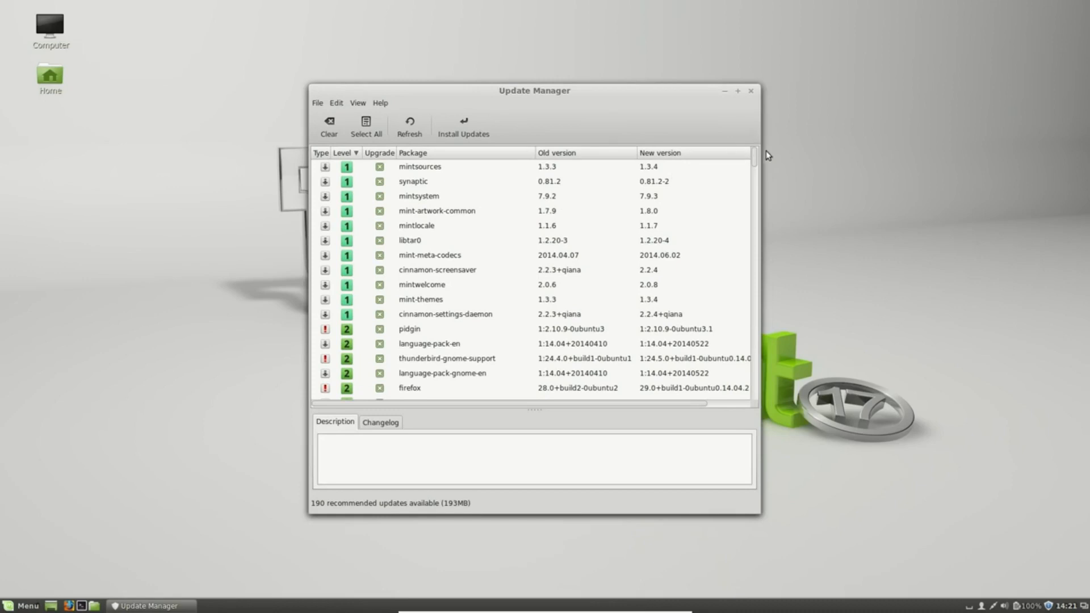
mouse_move(754, 159)
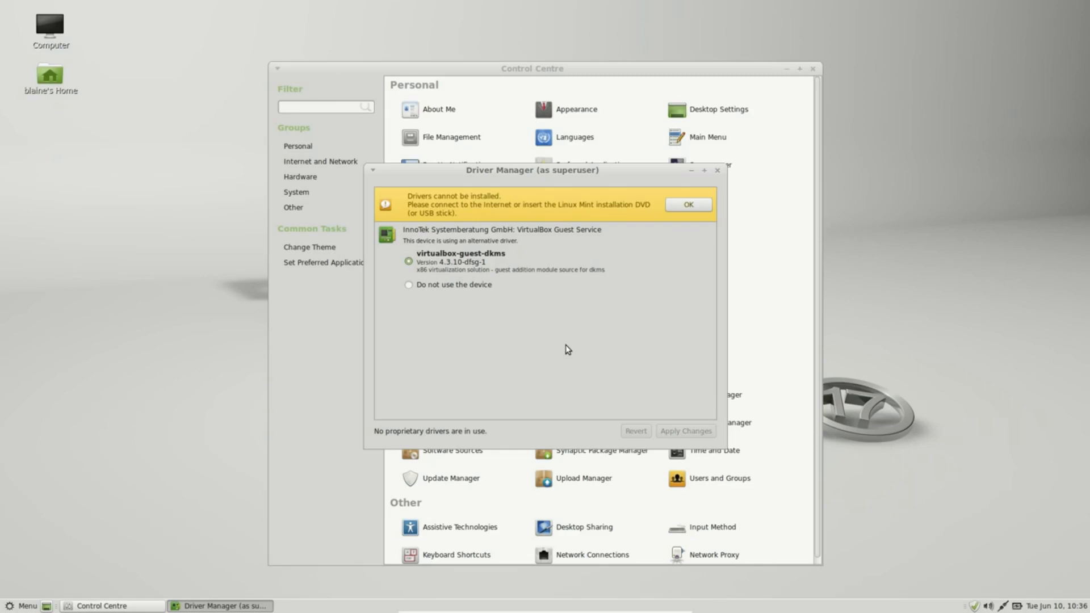
mouse_move(717, 170)
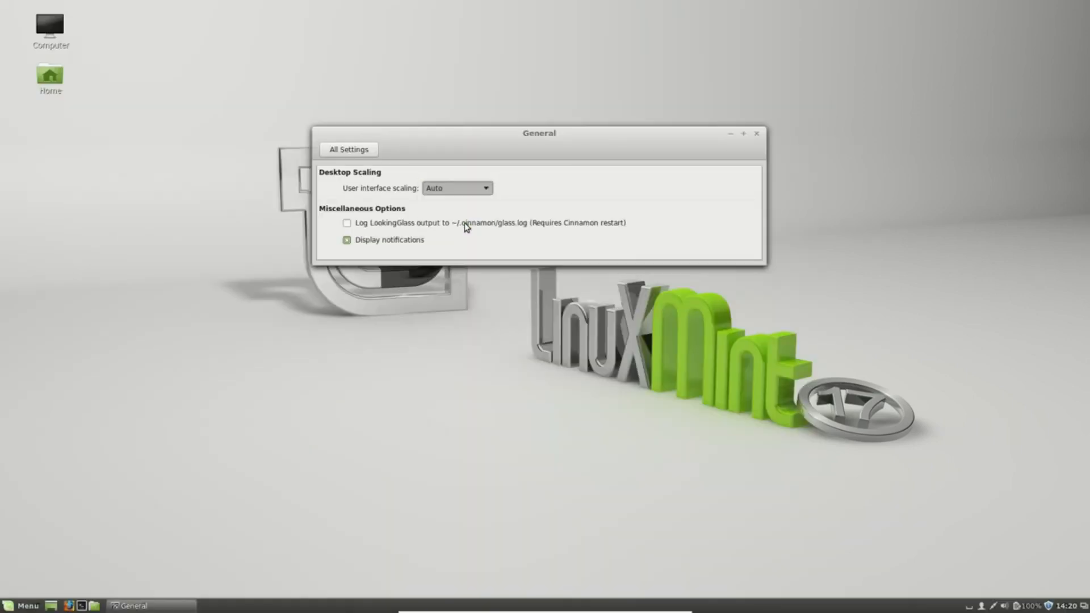
Show the Appearance Preferences Fonts page with Noto Sans fonts and rendering options
left_click(457, 188)
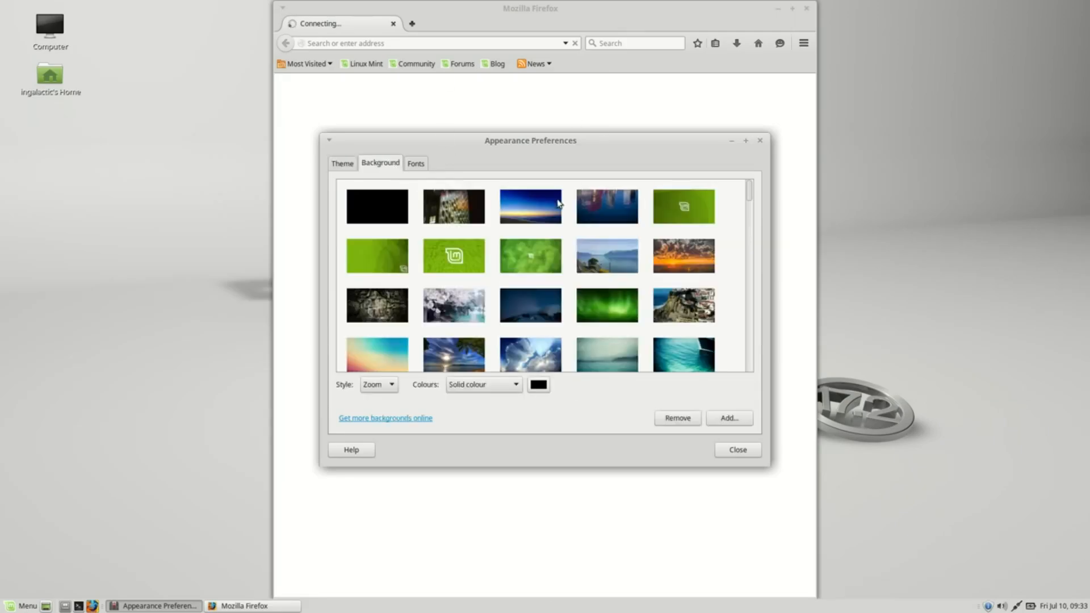
left_click(415, 163)
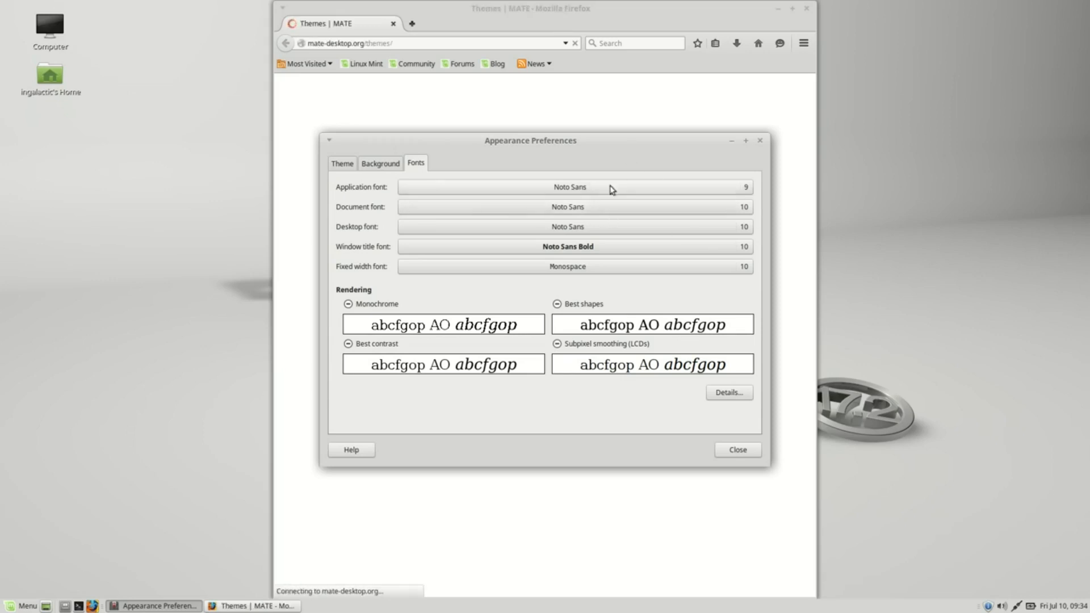
mouse_move(374, 313)
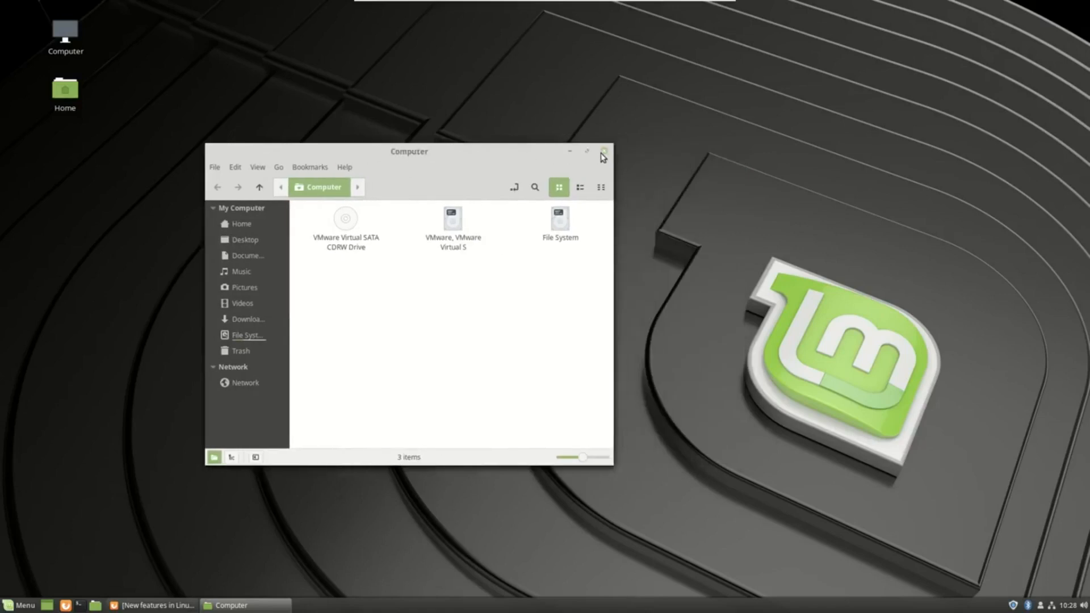
Close the Computer window and browse the Cinnamon menu to Sound & Video applications
left_click(602, 152)
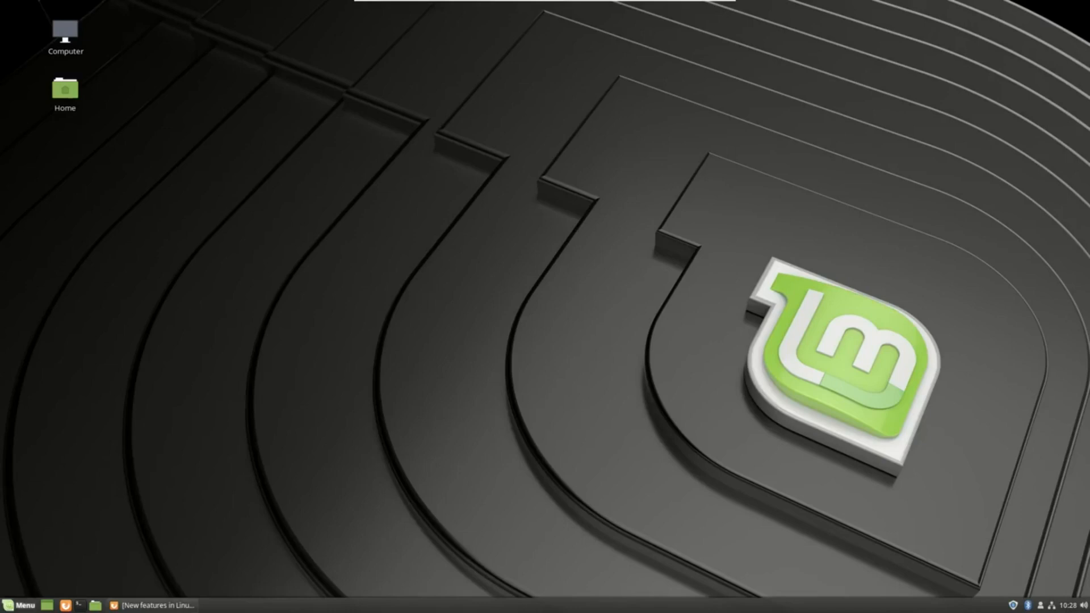
left_click(21, 605)
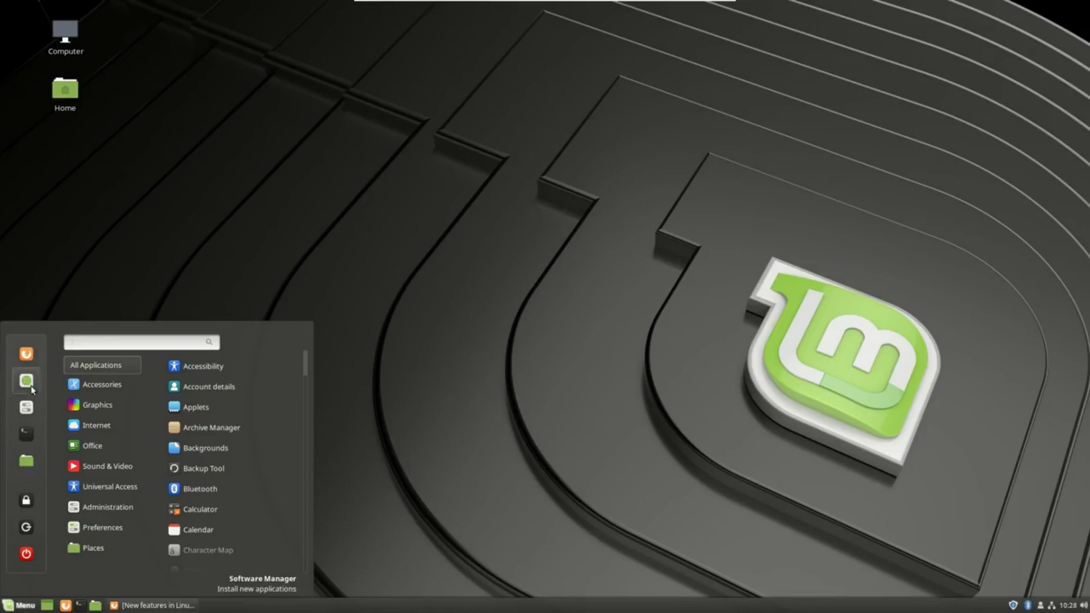
mouse_move(27, 501)
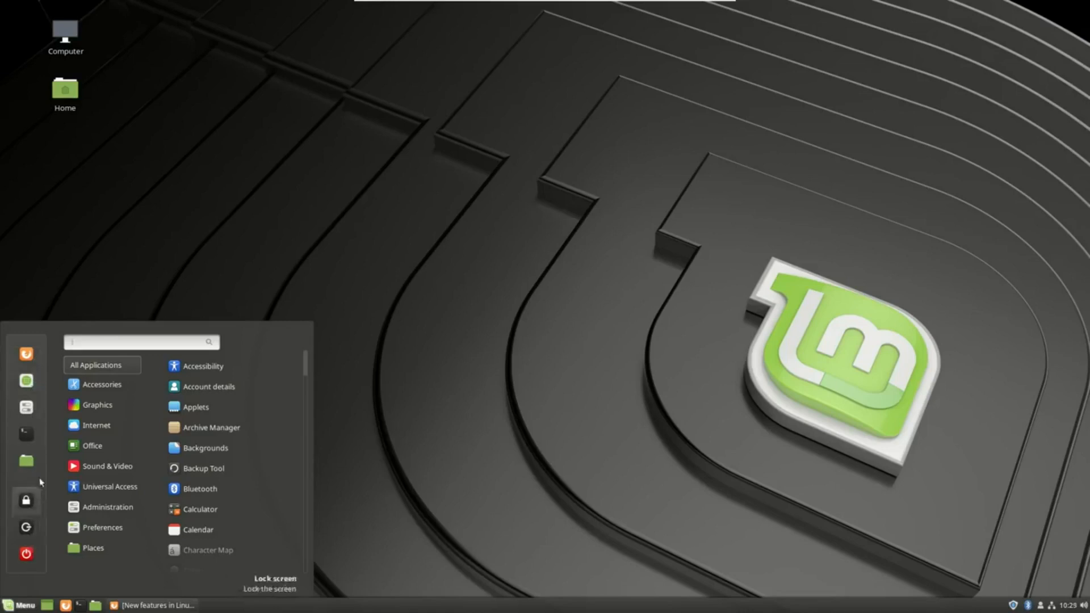
mouse_move(208, 387)
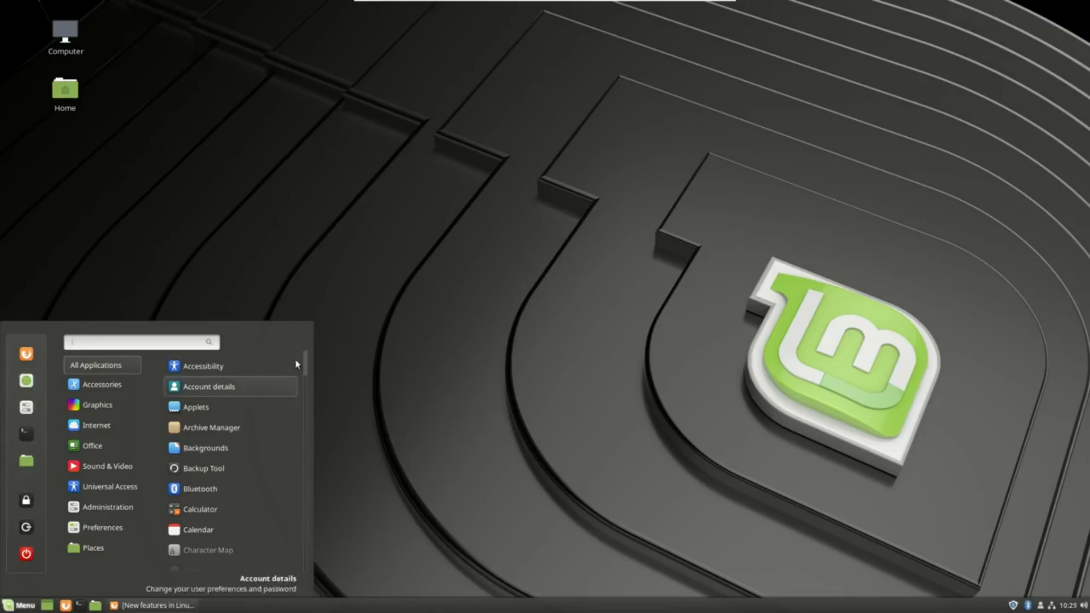
scroll("down", 3)
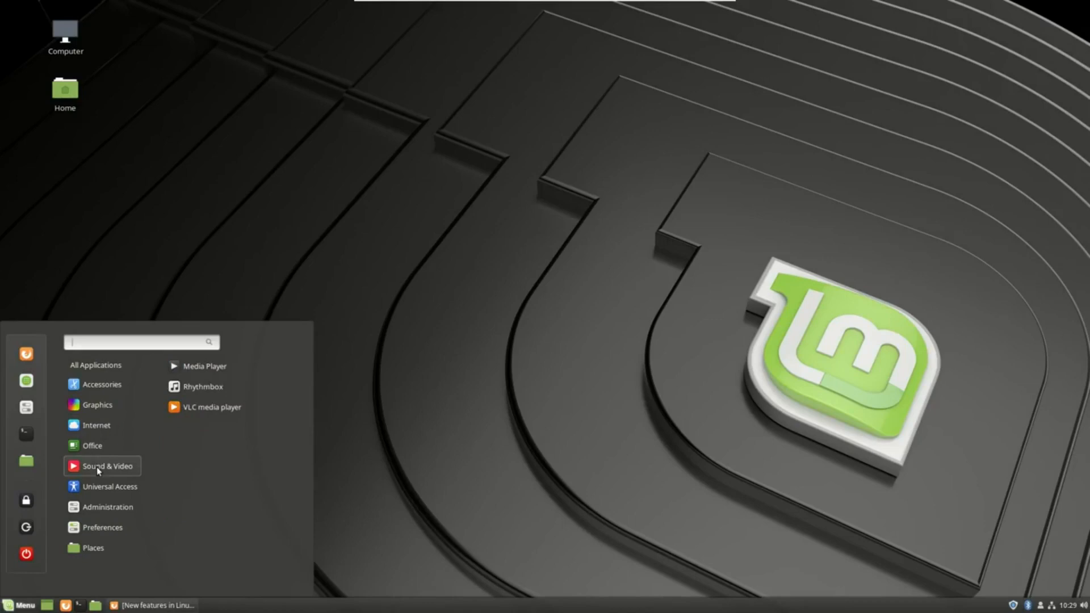
mouse_move(109, 486)
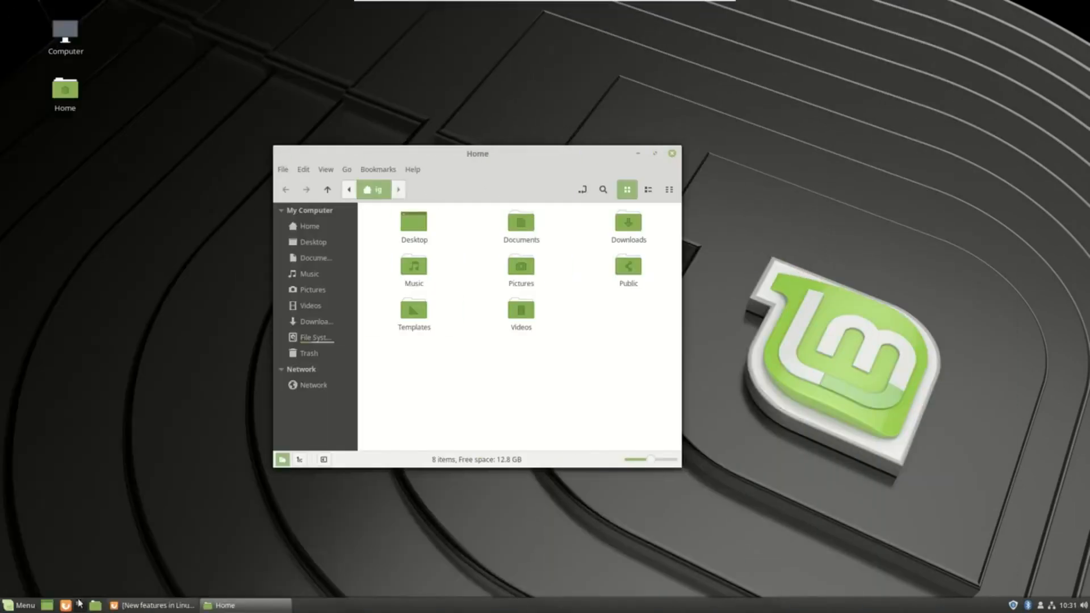
mouse_move(96, 578)
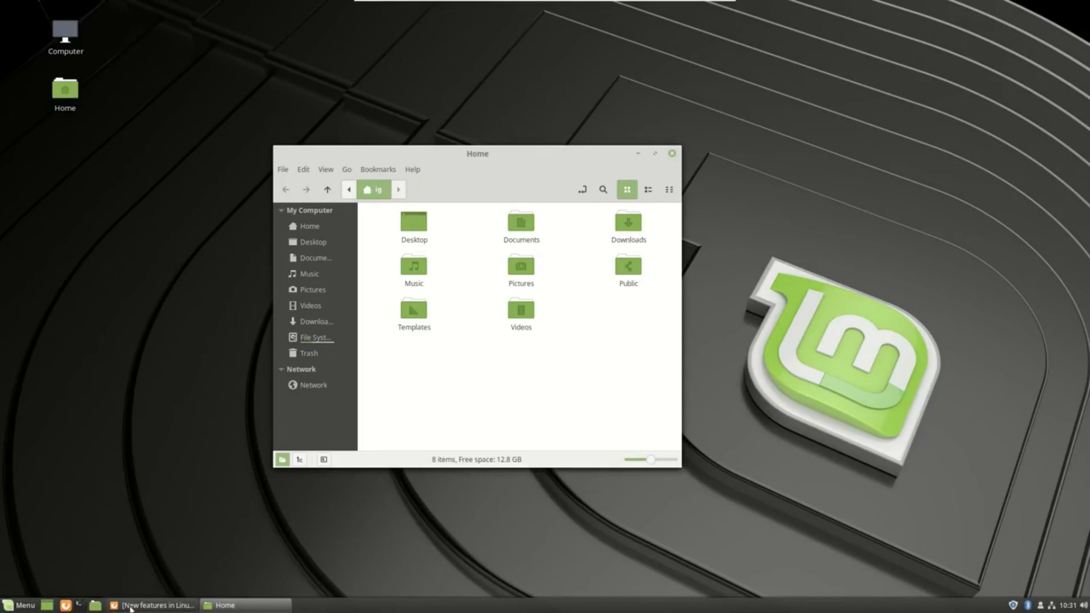
Select BTRFS in the Timeshift wizard, then scroll the release notes to Software Manager
left_click(150, 606)
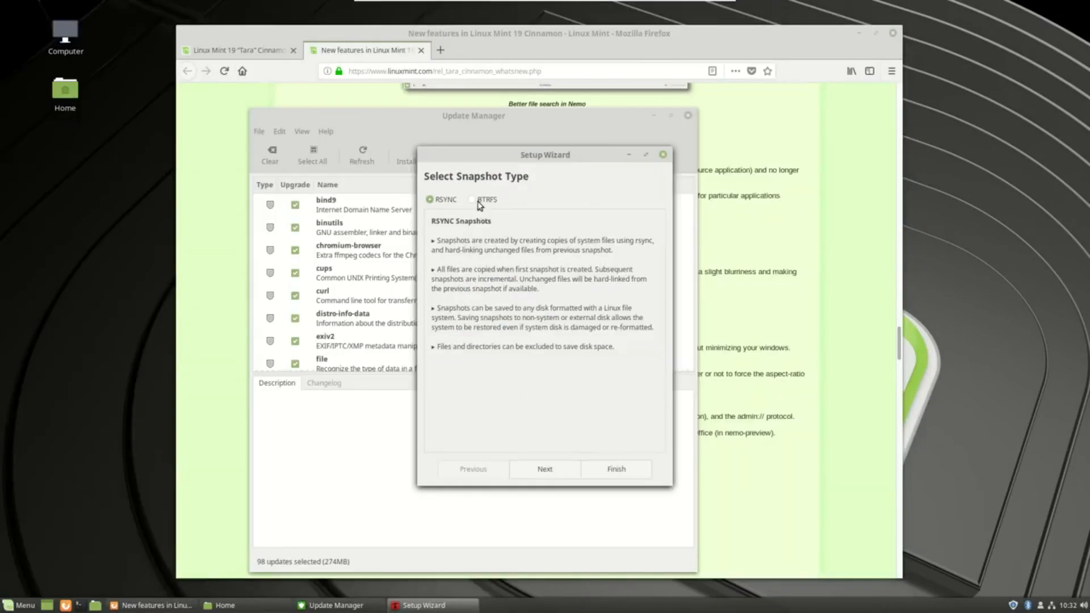
left_click(473, 199)
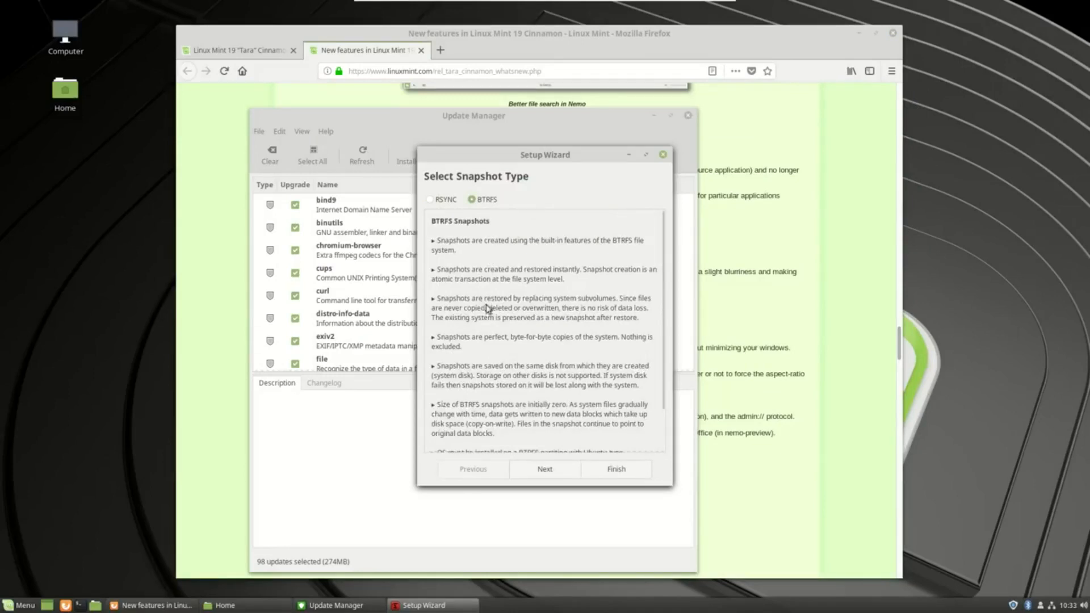
mouse_move(485, 324)
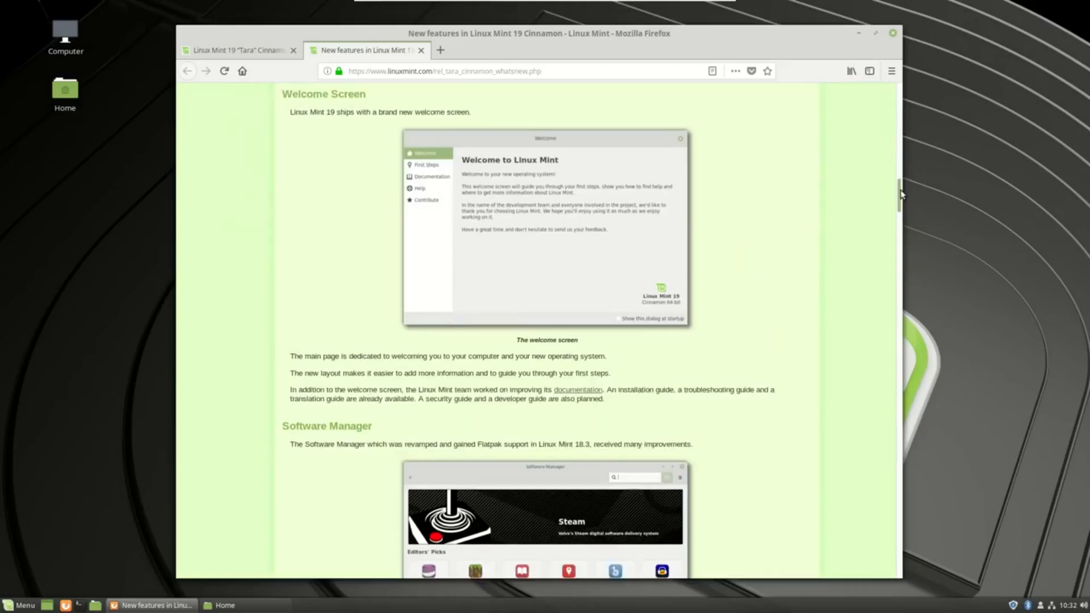
scroll("down", 3)
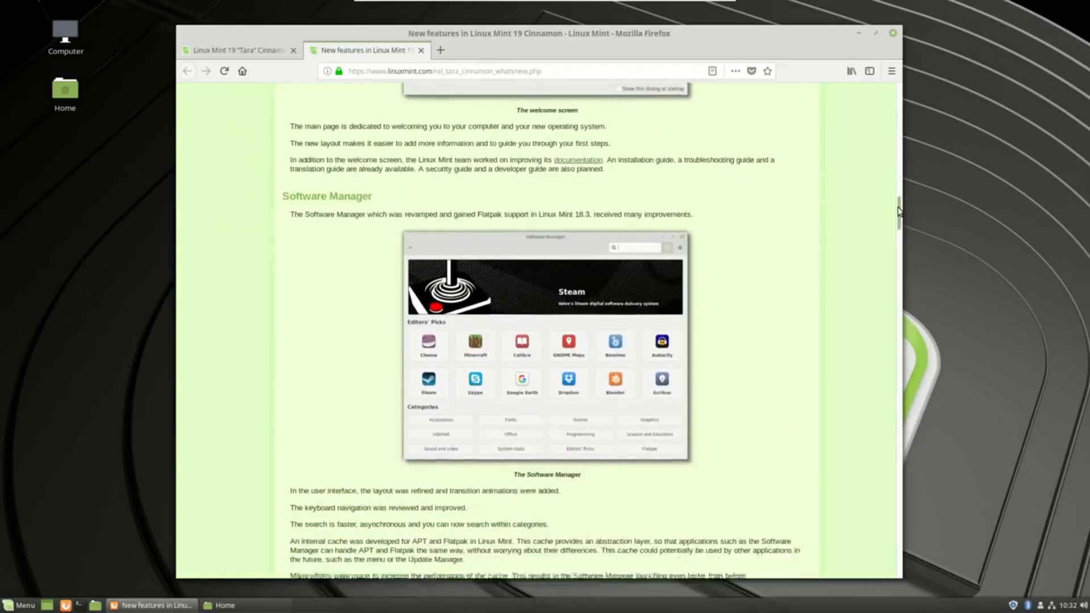
scroll("down", 3)
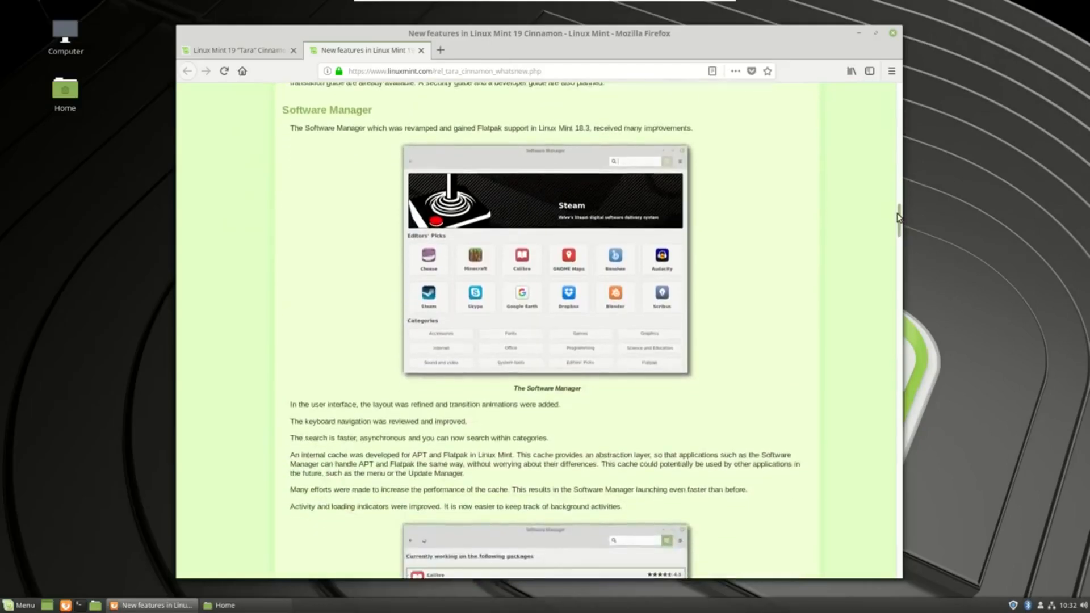
scroll("down", 3)
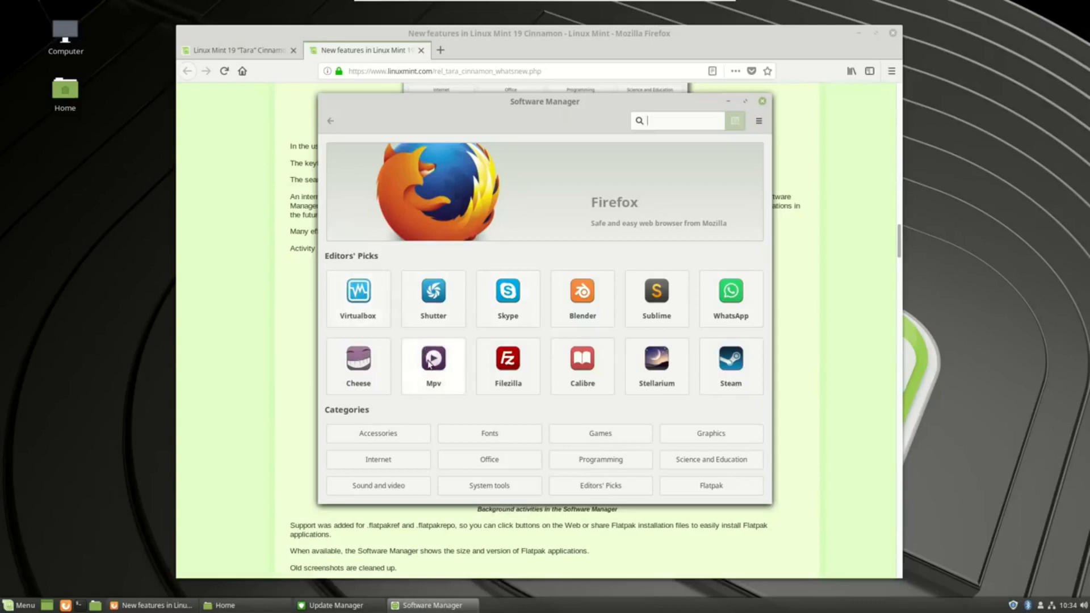
mouse_move(434, 300)
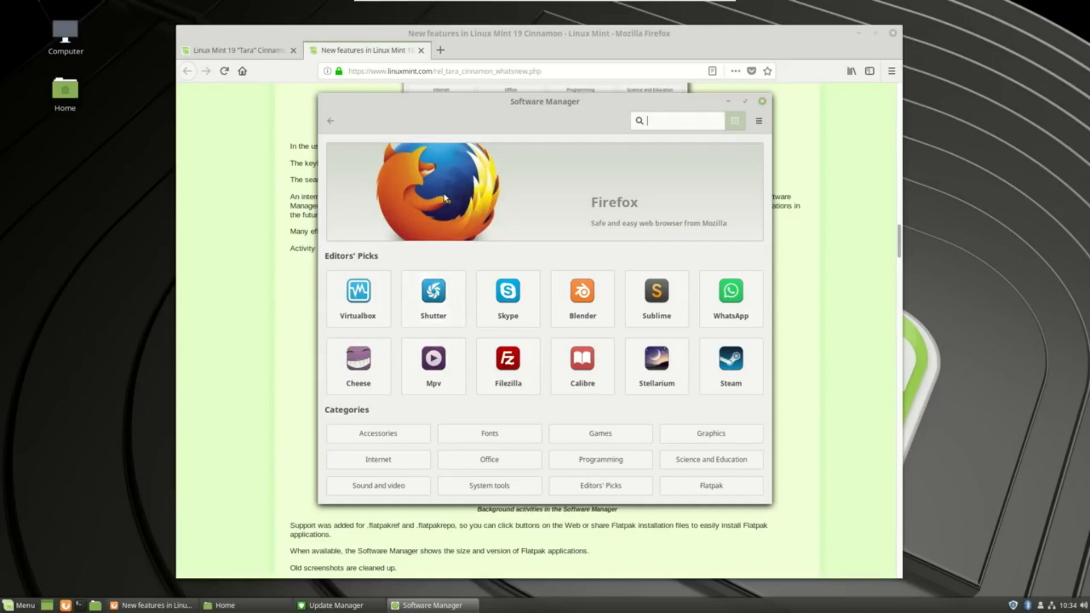
mouse_move(547, 308)
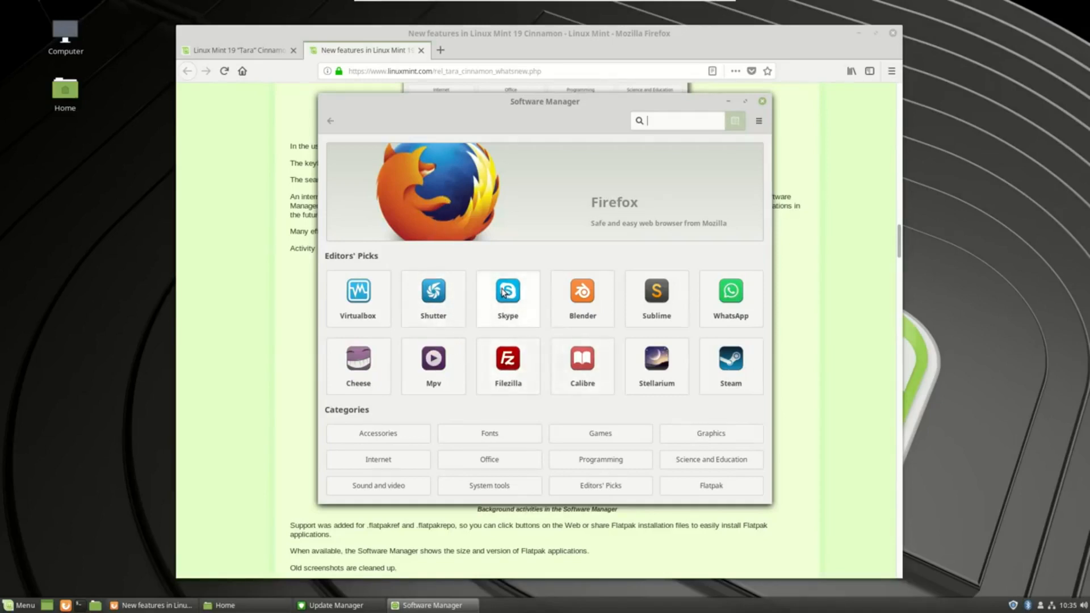
Close Software Manager and move Update Manager's window listing 98 updates
left_click(508, 290)
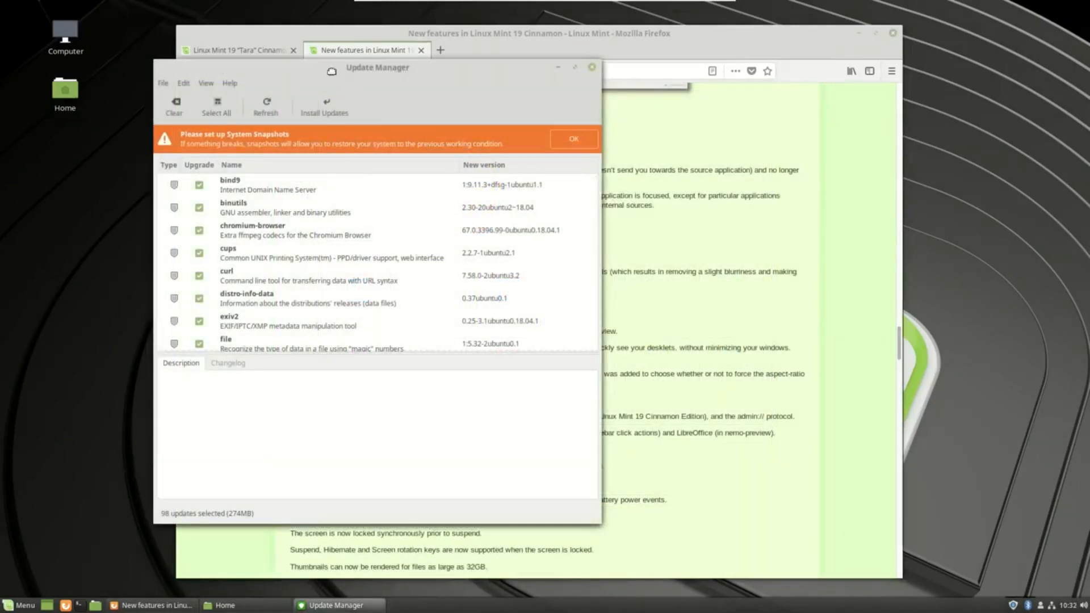
left_click_drag(378, 67, 473, 115)
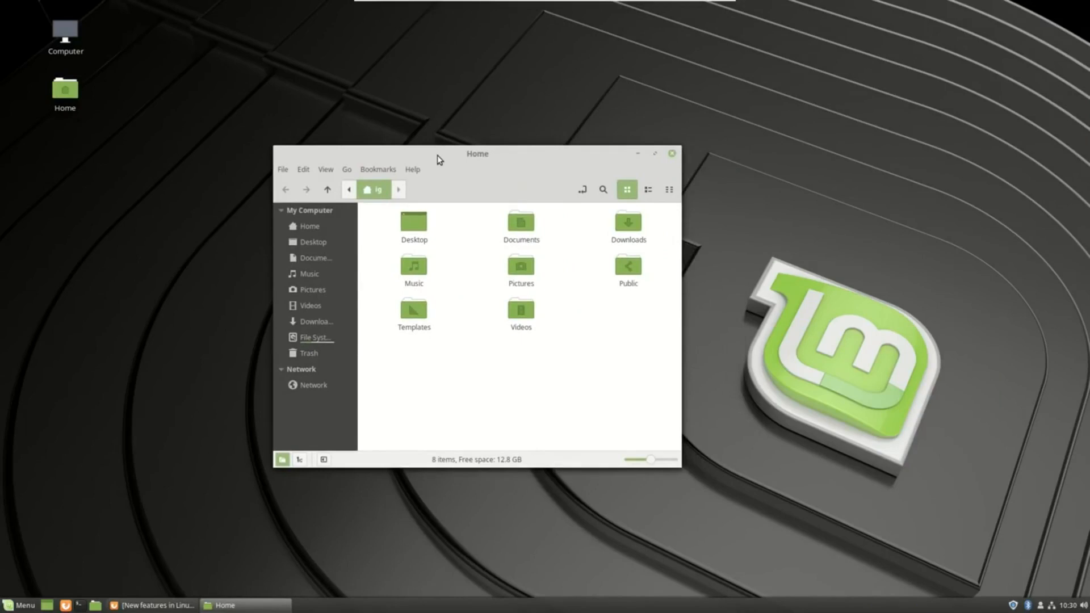
mouse_move(99, 514)
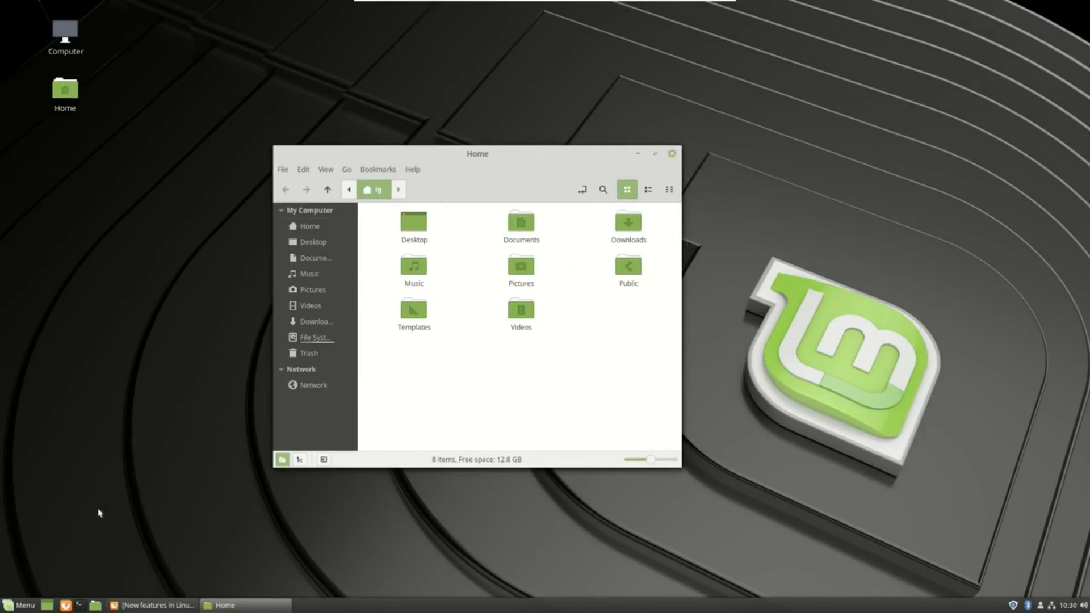
left_click(21, 605)
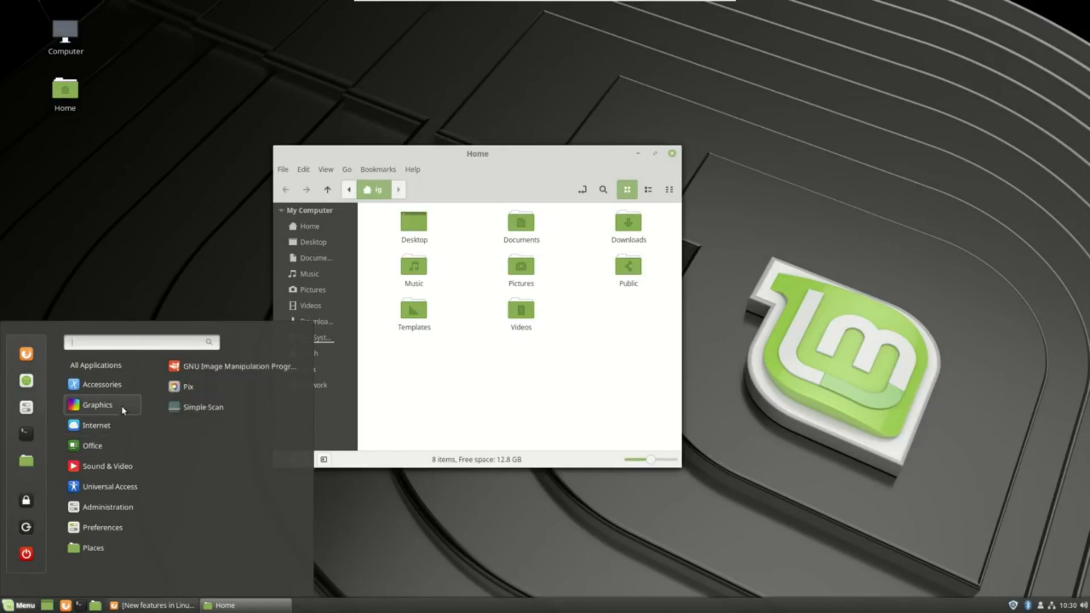
mouse_move(121, 398)
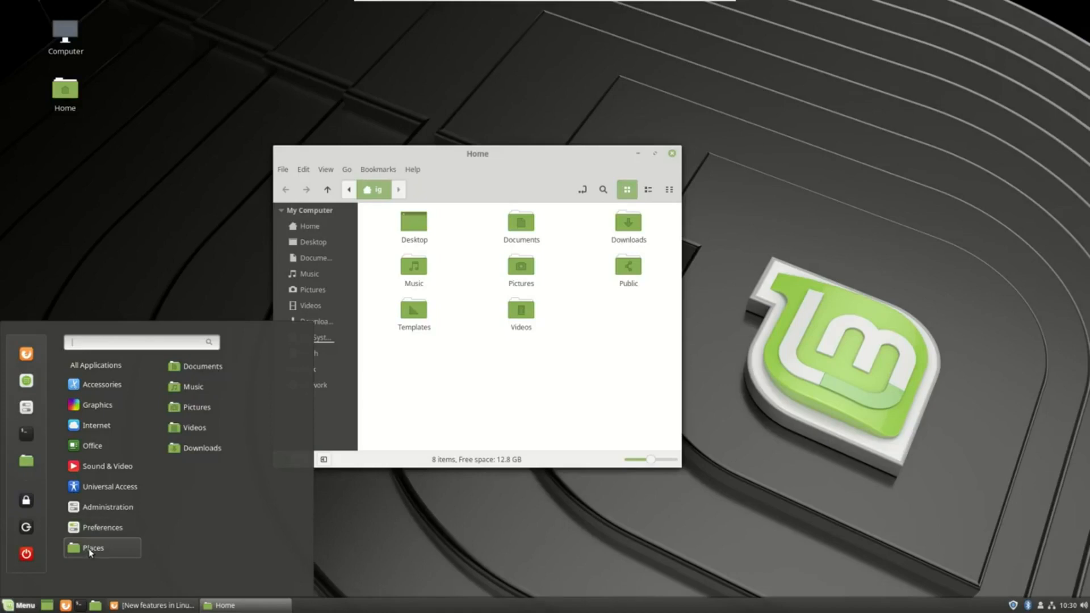
mouse_move(87, 553)
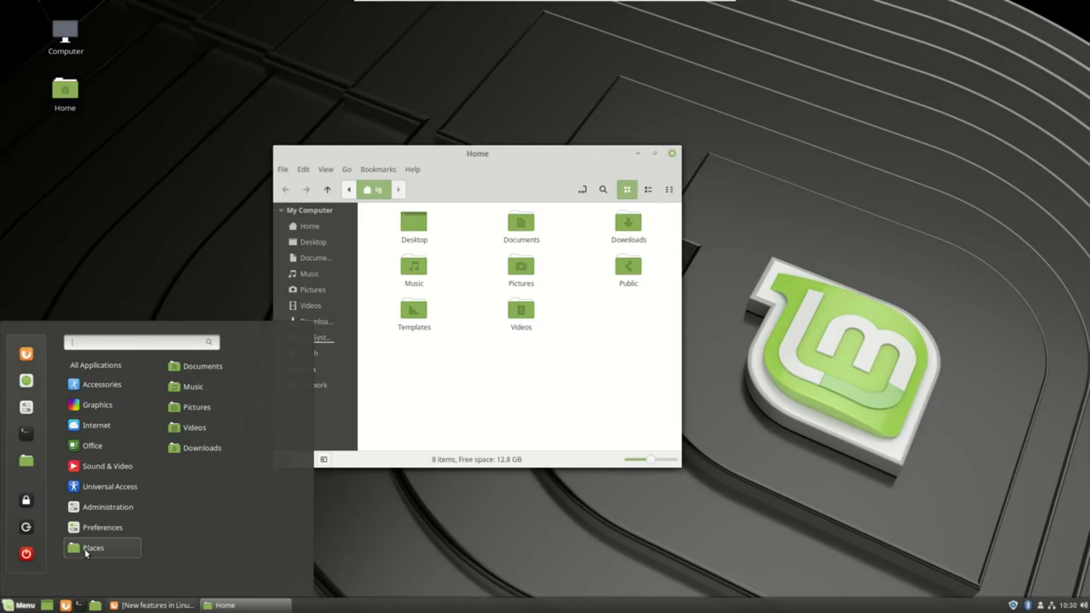
left_click(102, 527)
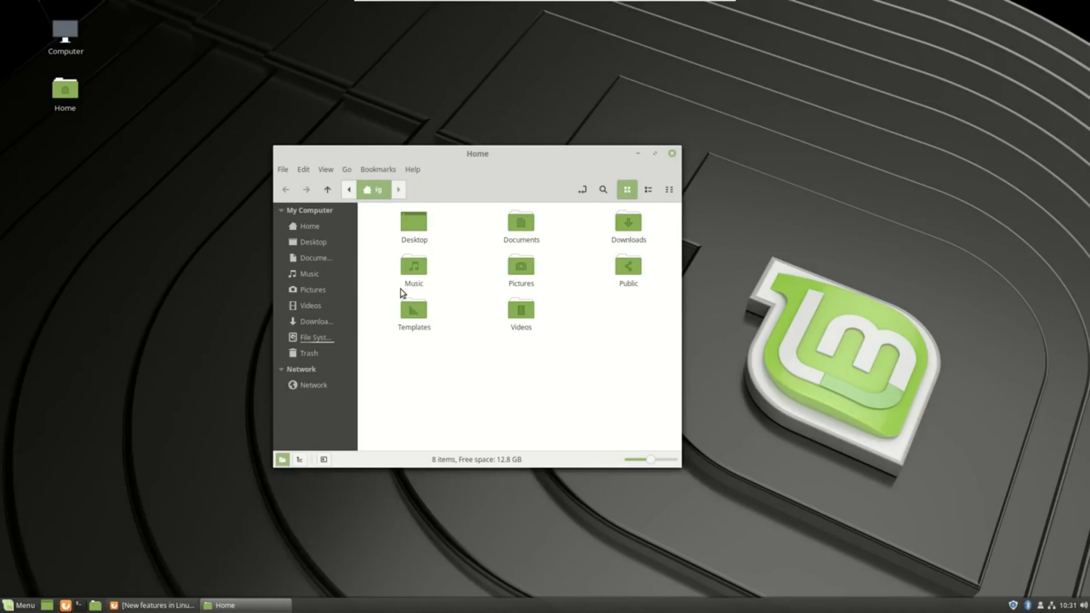
mouse_move(87, 382)
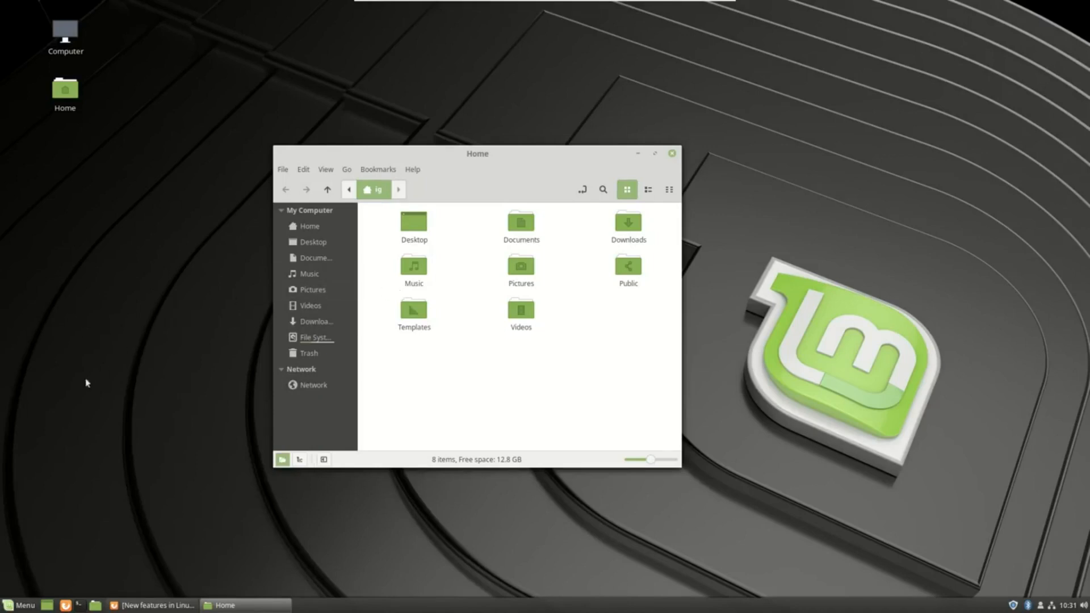
mouse_move(45, 529)
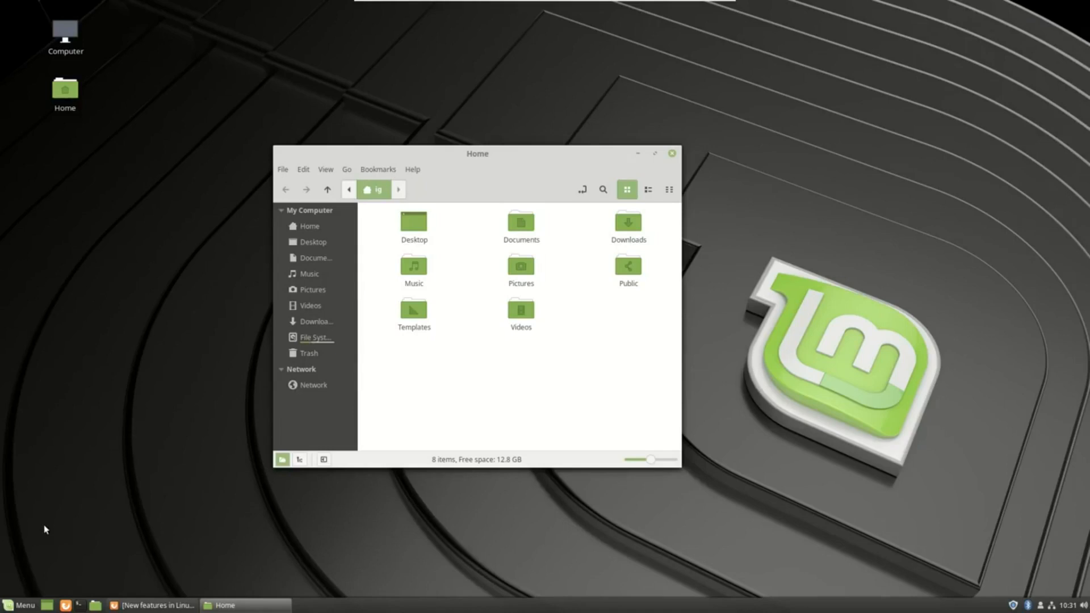
mouse_move(152, 477)
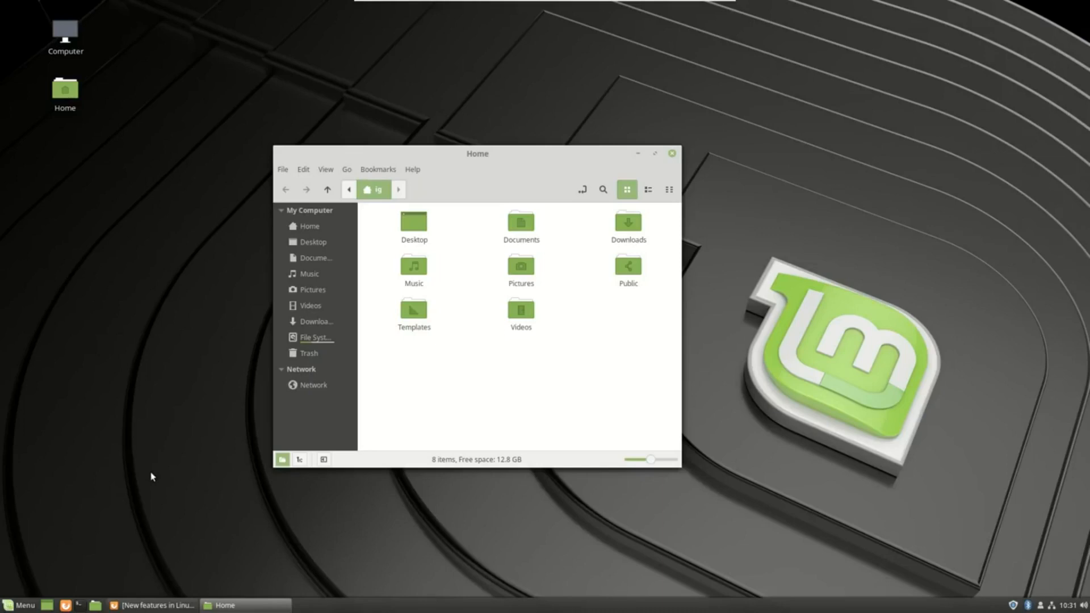
mouse_move(148, 428)
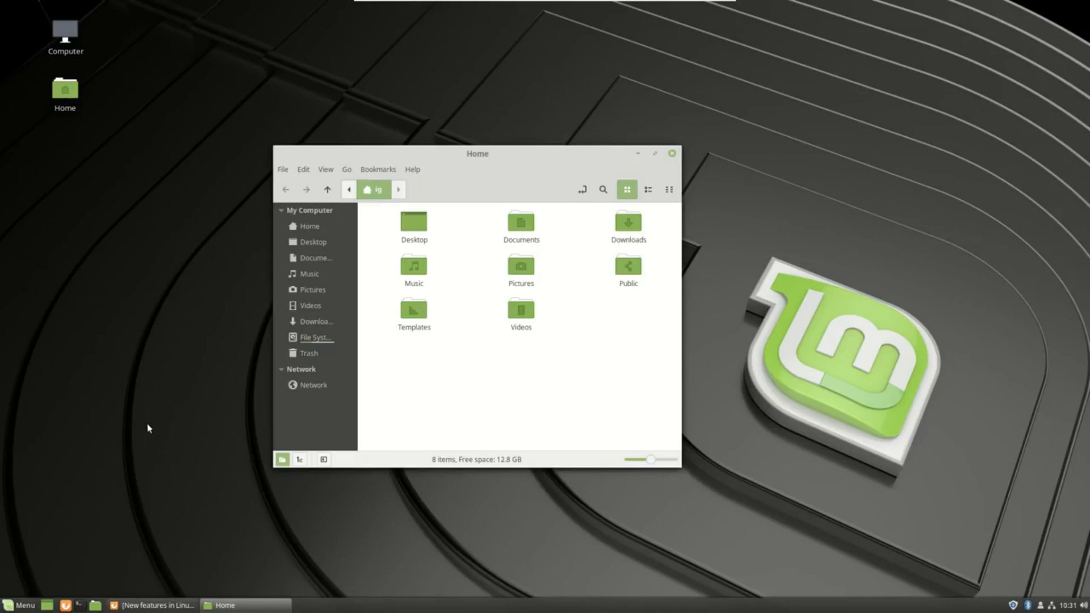
mouse_move(229, 233)
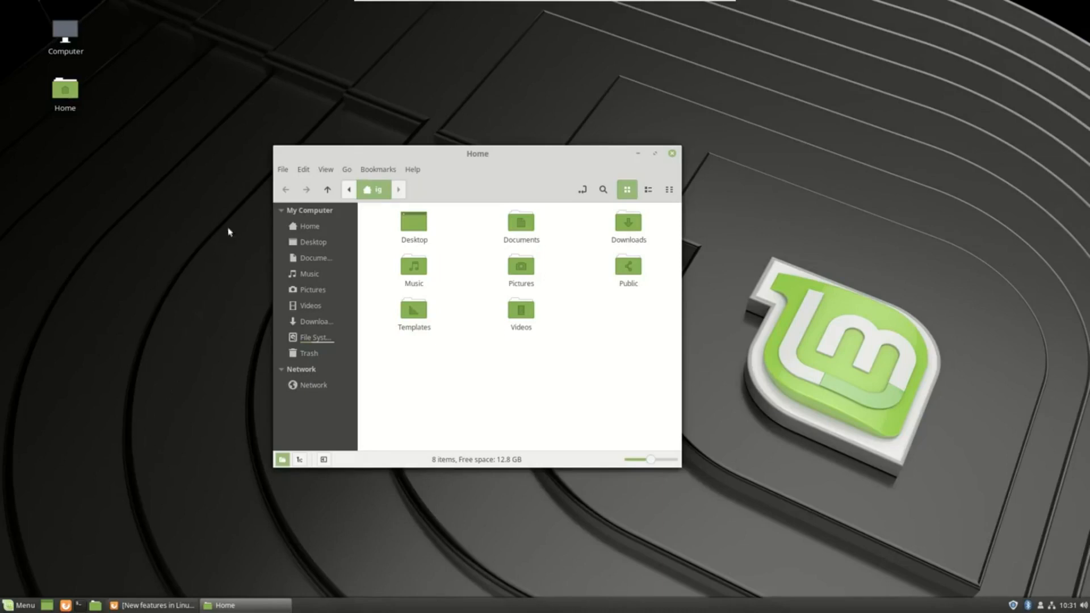